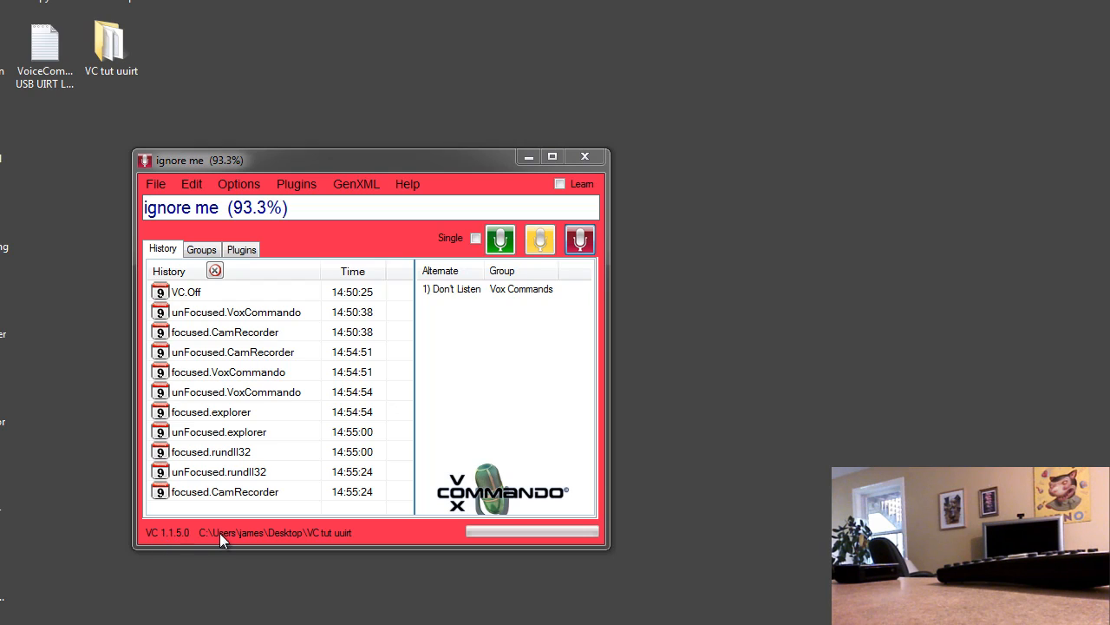
{"action": "mouse_move", "coordinate": [167, 564]}
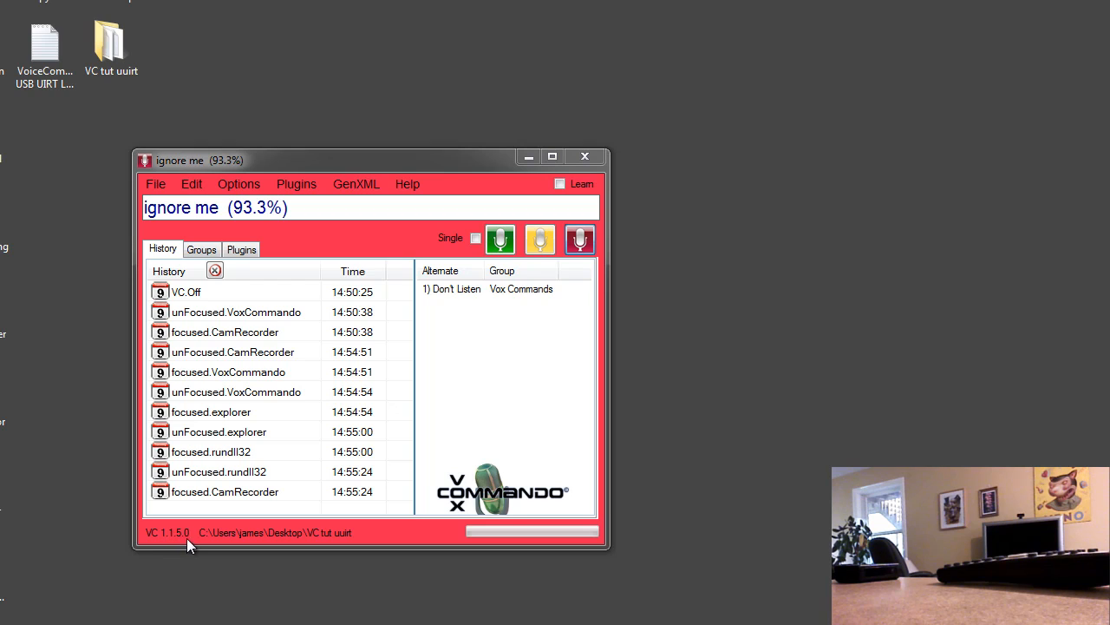
{"action": "mouse_move", "coordinate": [213, 313]}
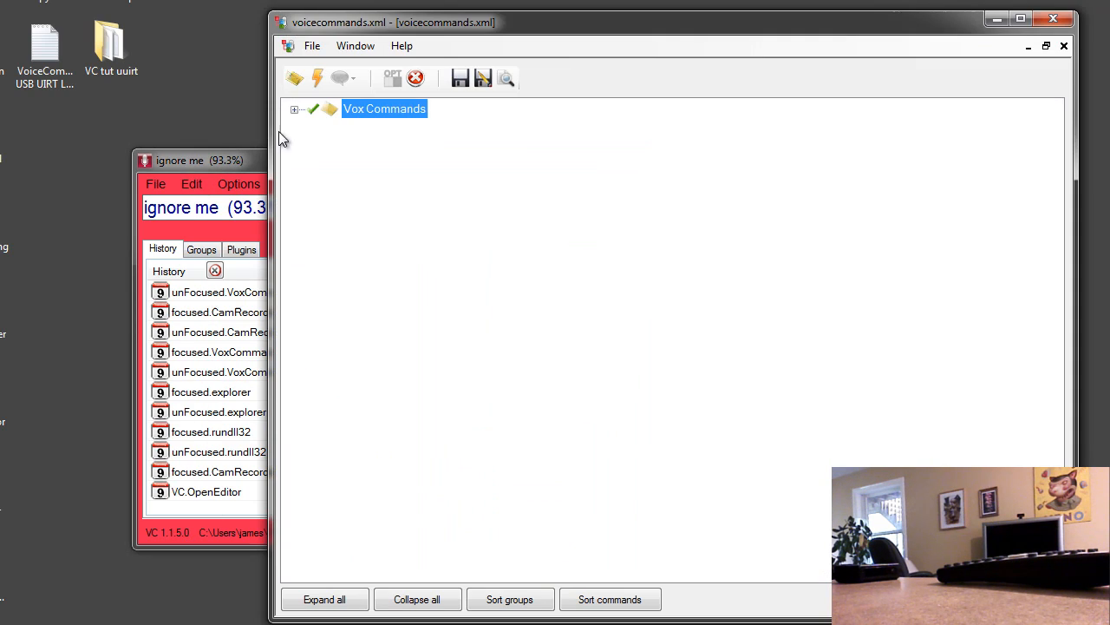
- Tick the UsbUirt plugin on the Plugins page of Options and save the settings
{"action": "left_click", "coordinate": [295, 108]}
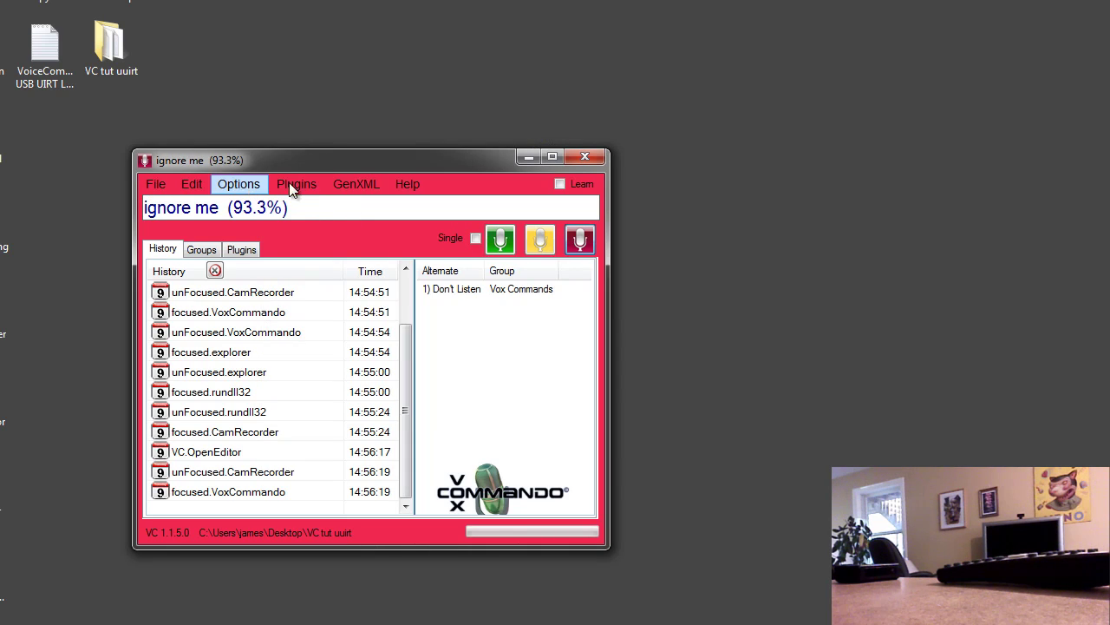
{"action": "left_click", "coordinate": [238, 183]}
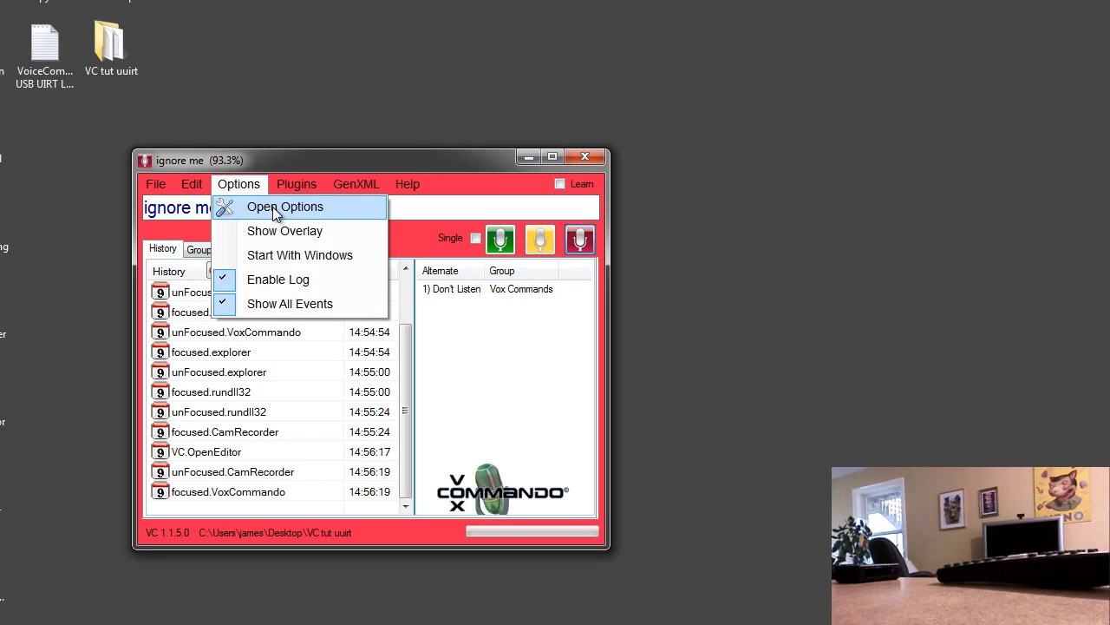
{"action": "left_click", "coordinate": [284, 206]}
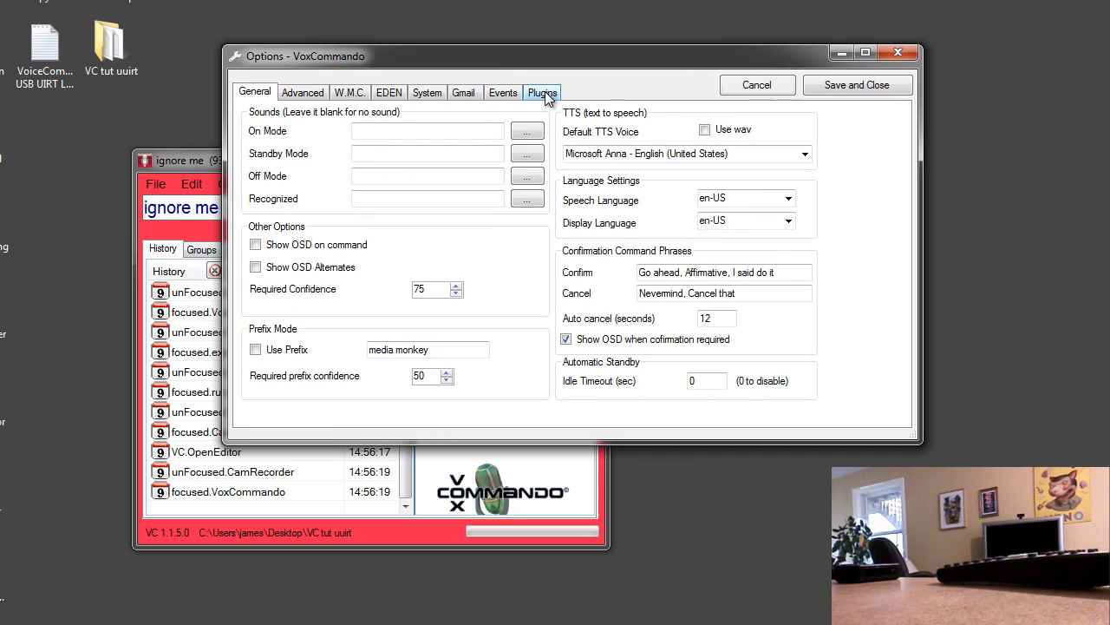
{"action": "left_click", "coordinate": [543, 91]}
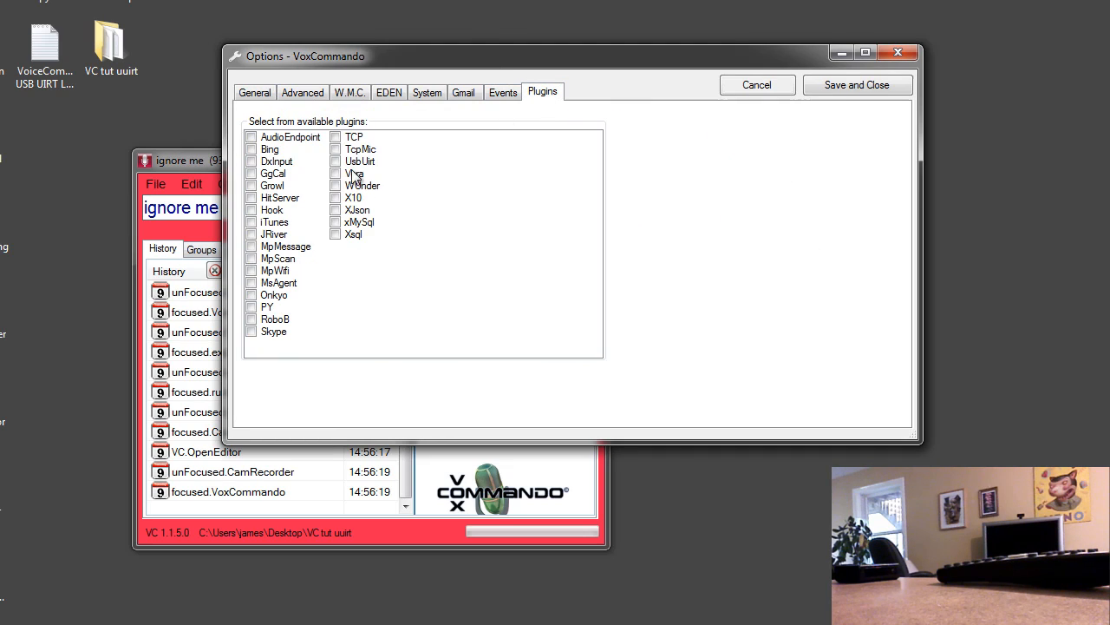
{"action": "left_click", "coordinate": [337, 160]}
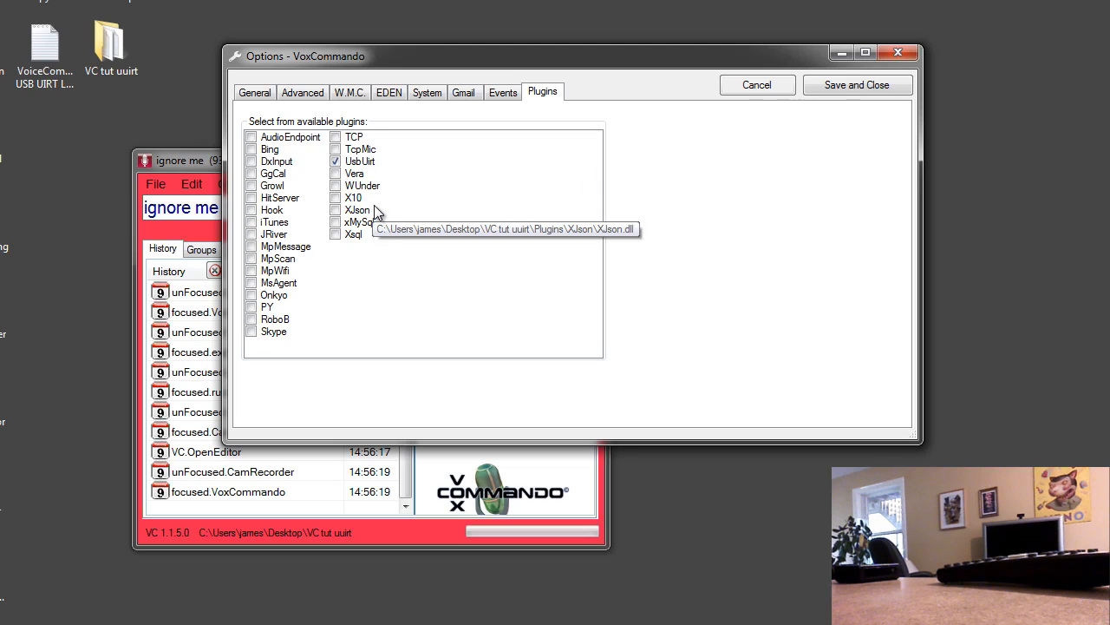
{"action": "mouse_move", "coordinate": [867, 92]}
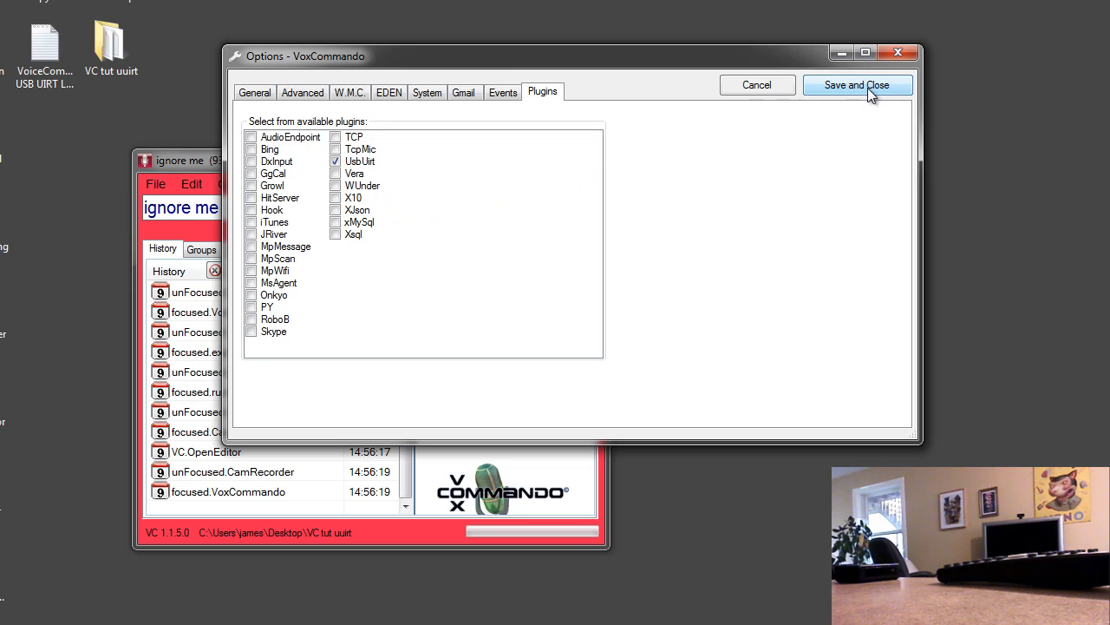
{"action": "left_click", "coordinate": [859, 85]}
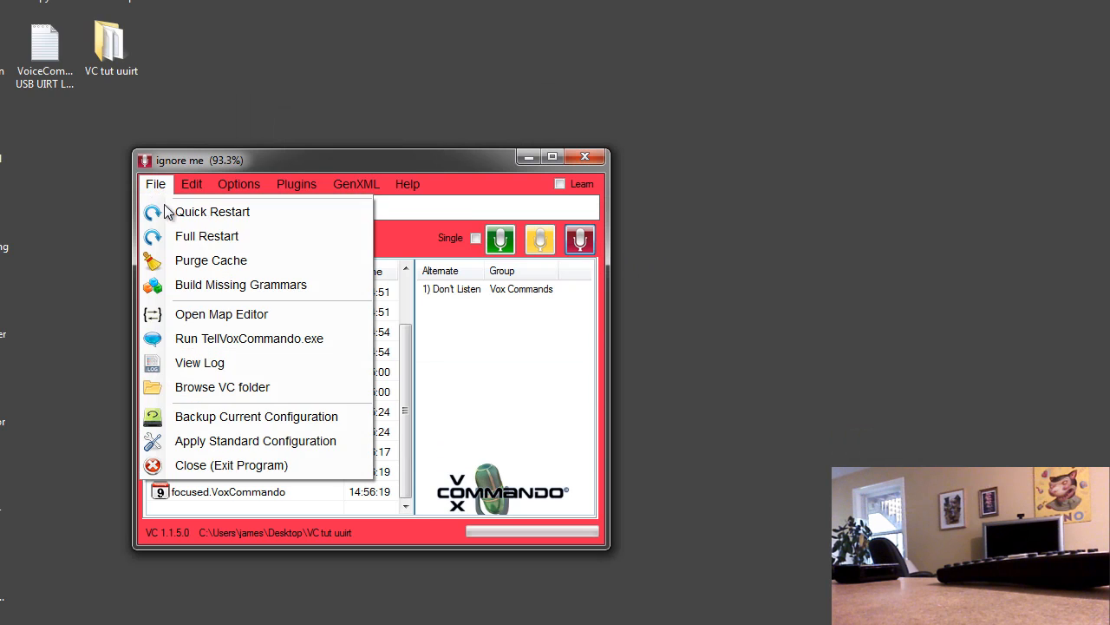
- Quick Restart VoxCommando and check the Plugins menu for UsbUirt
{"action": "left_click", "coordinate": [212, 210]}
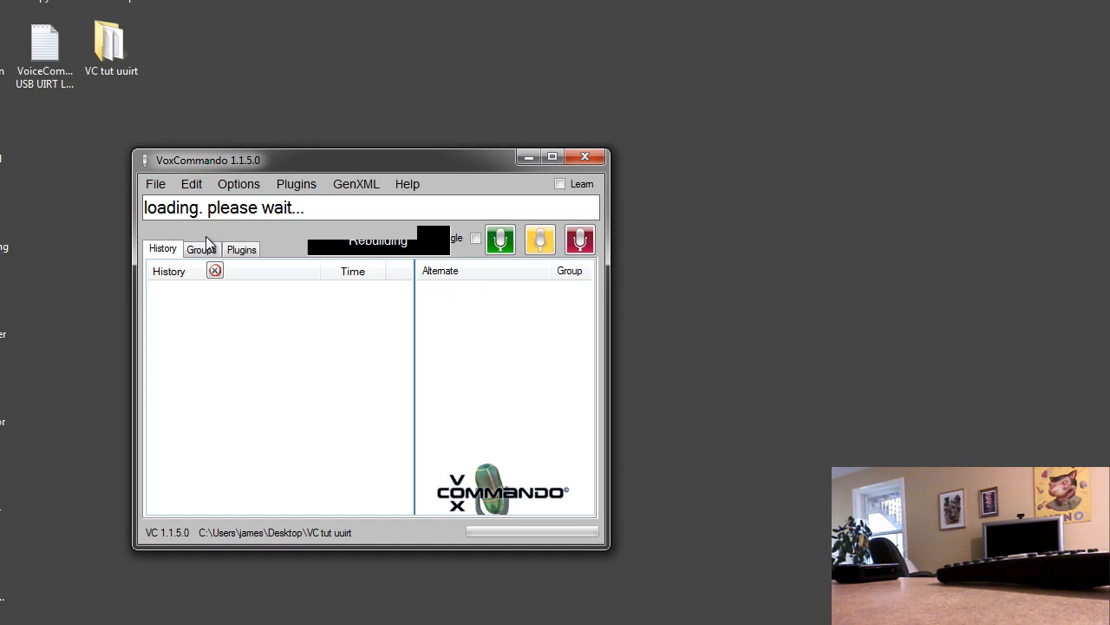
{"action": "left_click", "coordinate": [296, 183]}
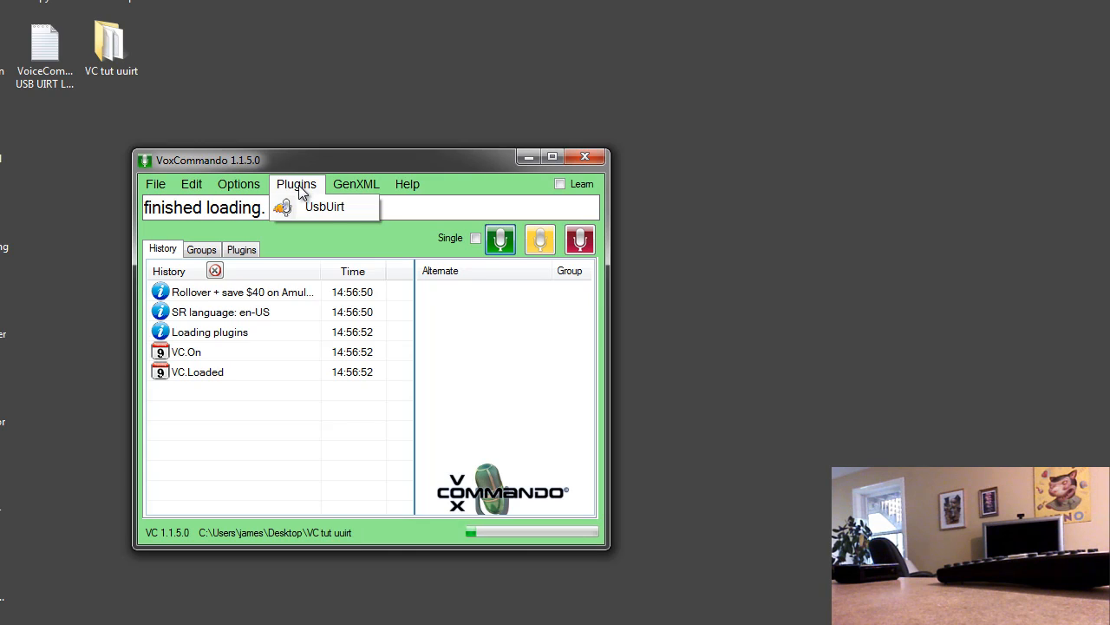
{"action": "mouse_move", "coordinate": [346, 214]}
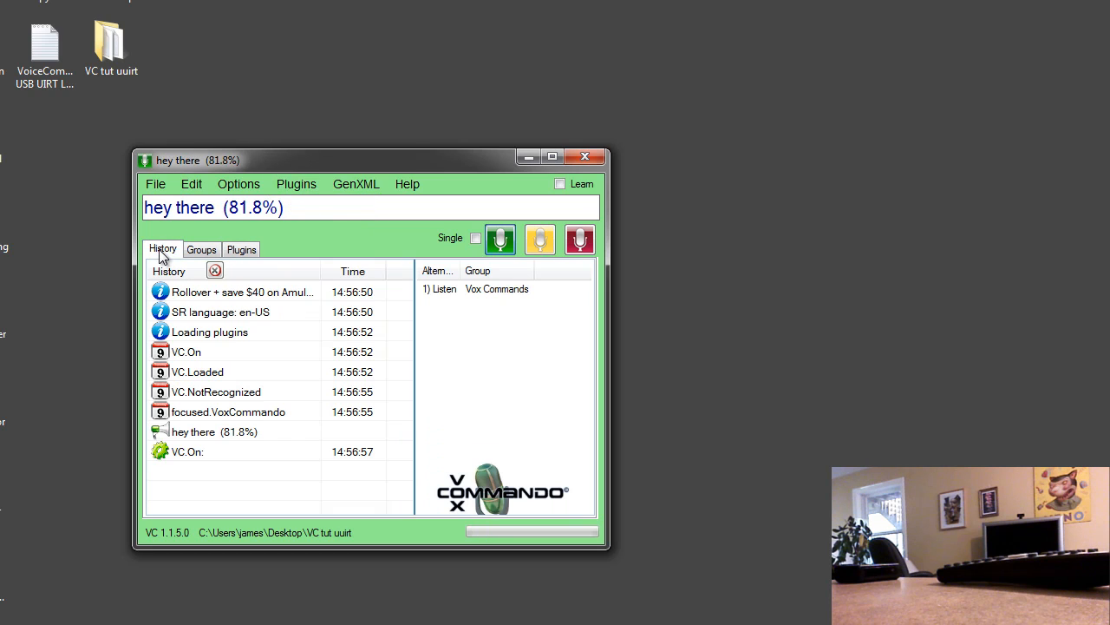
{"action": "left_click", "coordinate": [296, 183]}
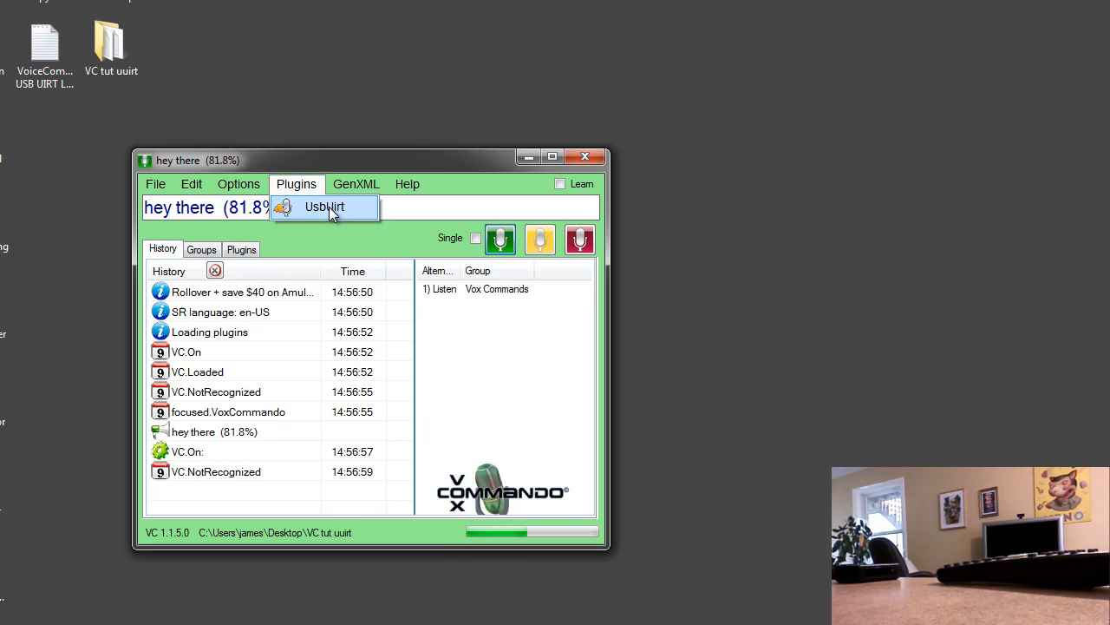
- Show the UsbUirt plugin window with its device status and learning controls
{"action": "left_click", "coordinate": [325, 206]}
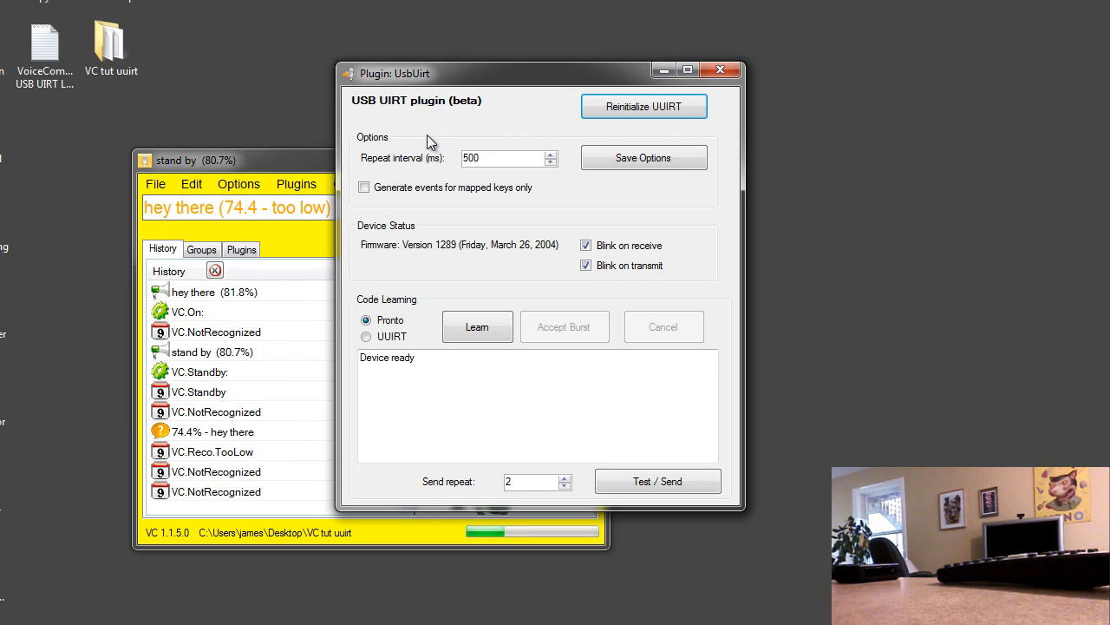
{"action": "mouse_move", "coordinate": [623, 132]}
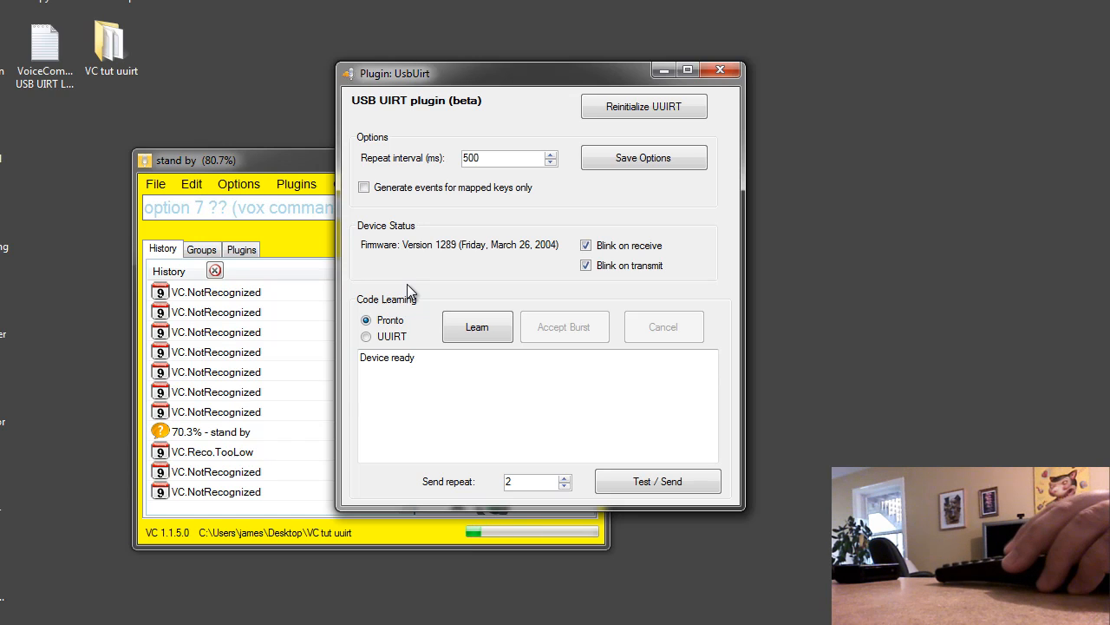
- Bring the main window forward so incoming UUIRT.IR events show in History
{"action": "left_click", "coordinate": [260, 161]}
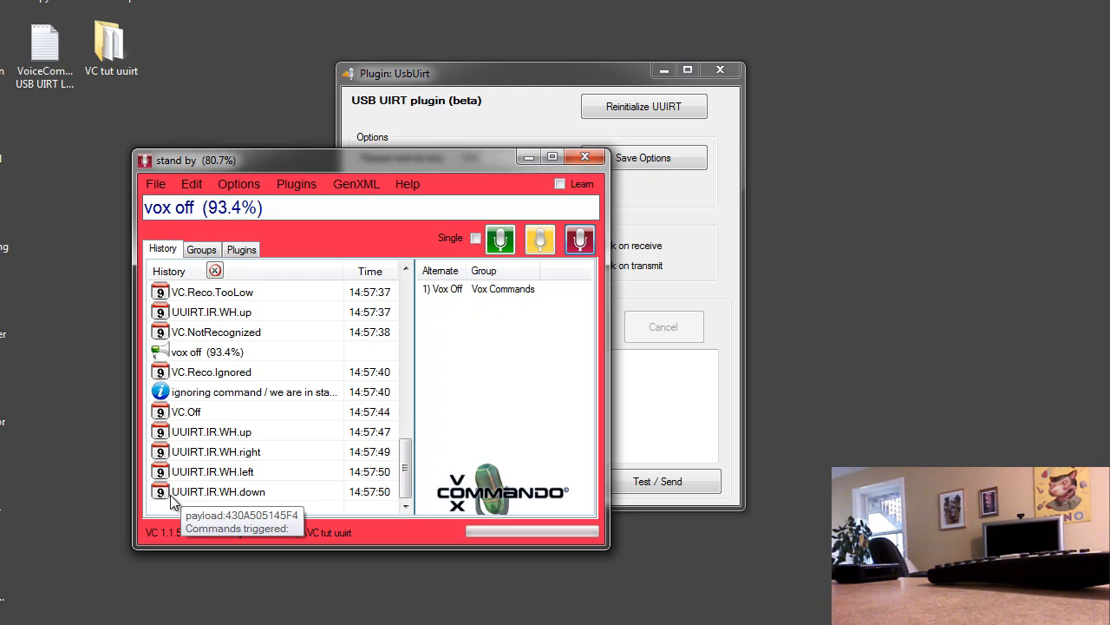
{"action": "mouse_move", "coordinate": [233, 501]}
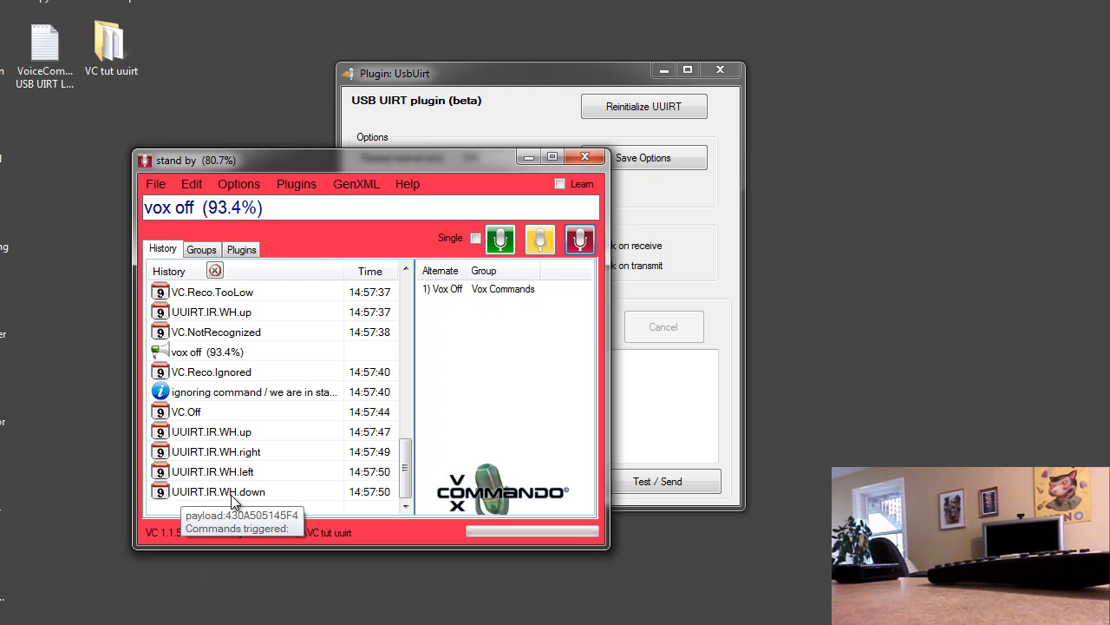
{"action": "mouse_move", "coordinate": [204, 501]}
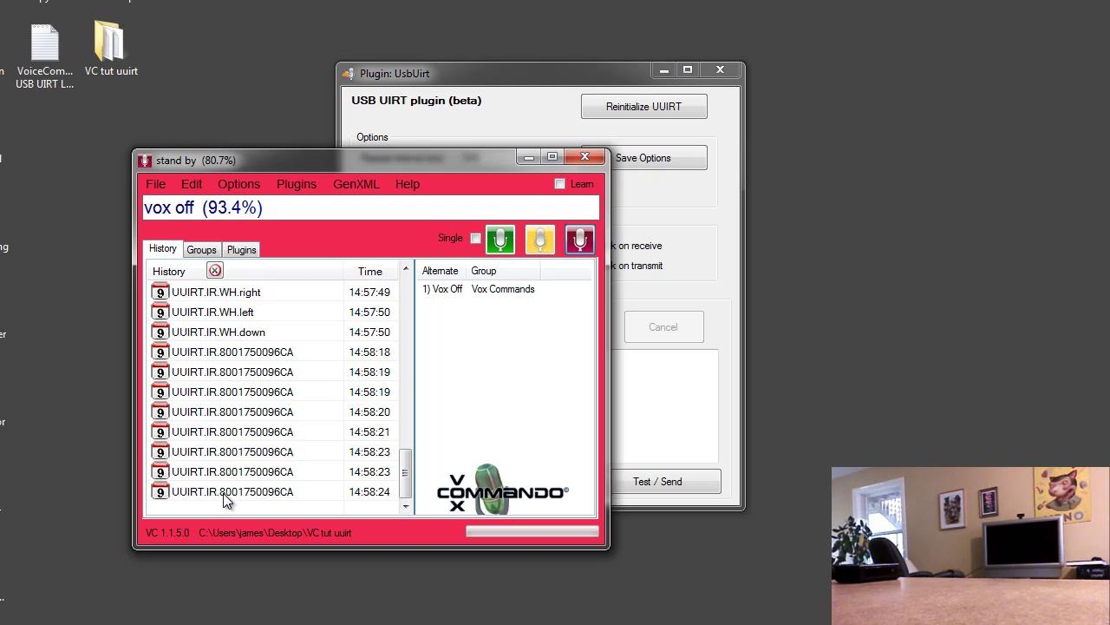
{"action": "mouse_move", "coordinate": [209, 484]}
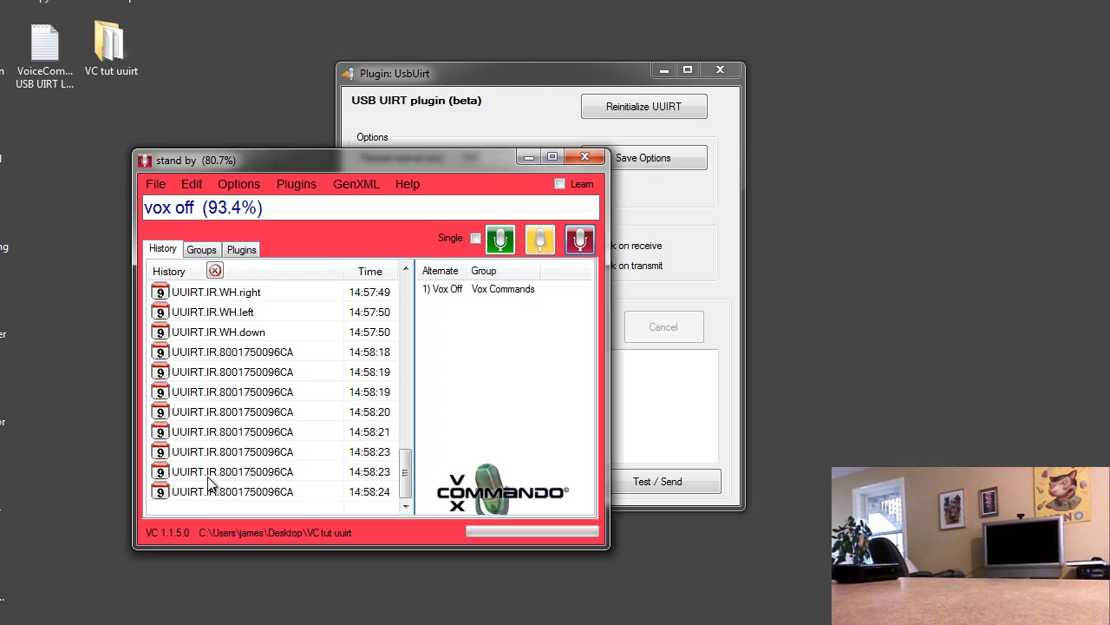
{"action": "mouse_move", "coordinate": [342, 166]}
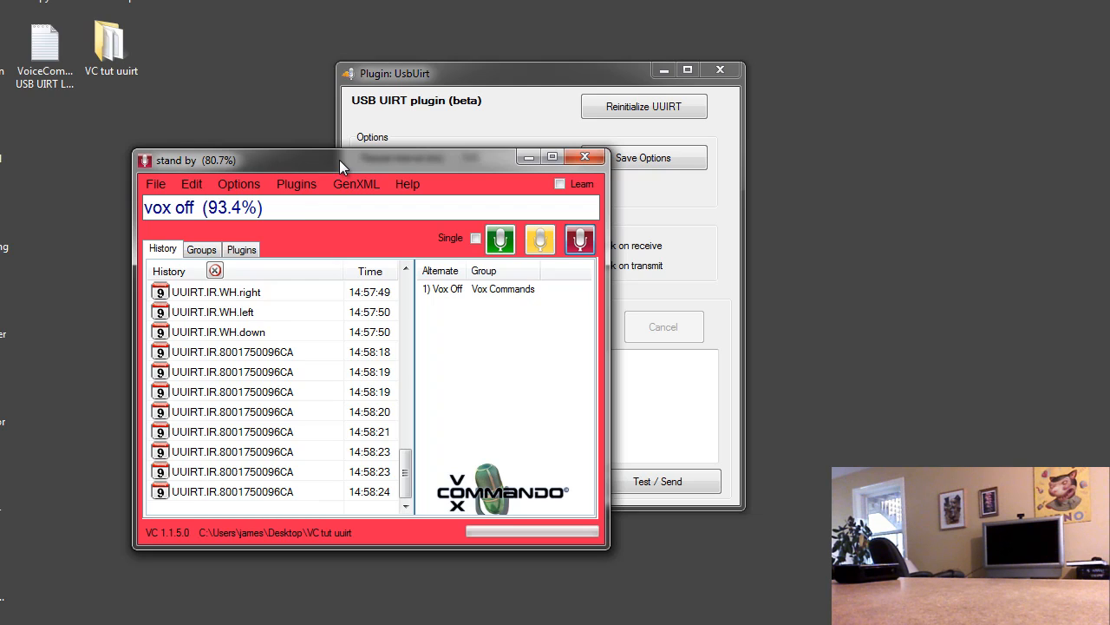
{"action": "mouse_move", "coordinate": [499, 78]}
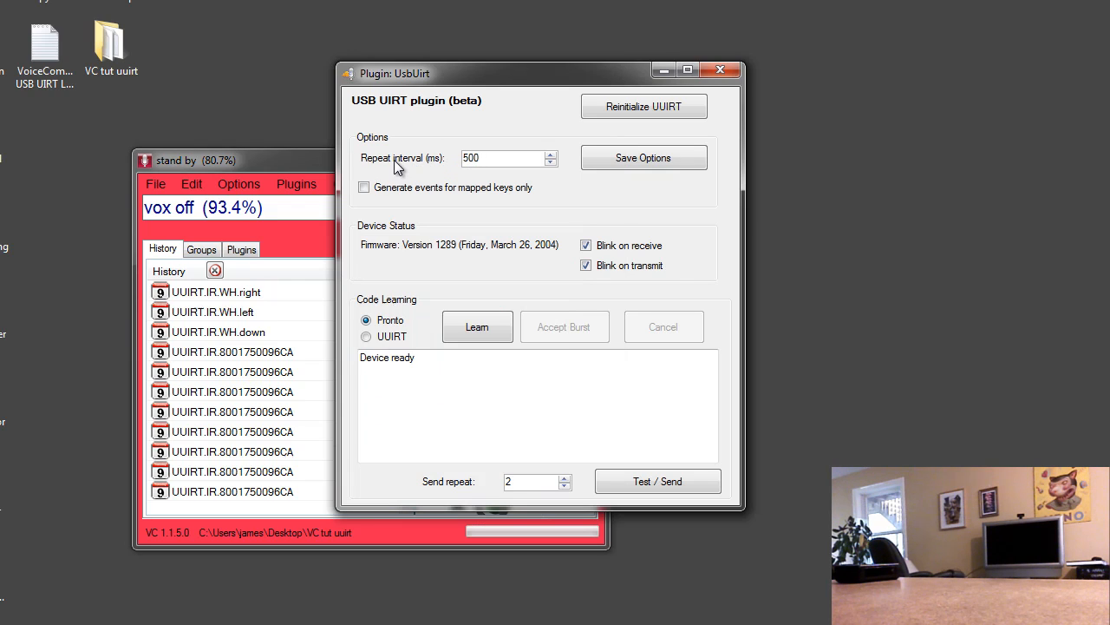
{"action": "left_click", "coordinate": [499, 158]}
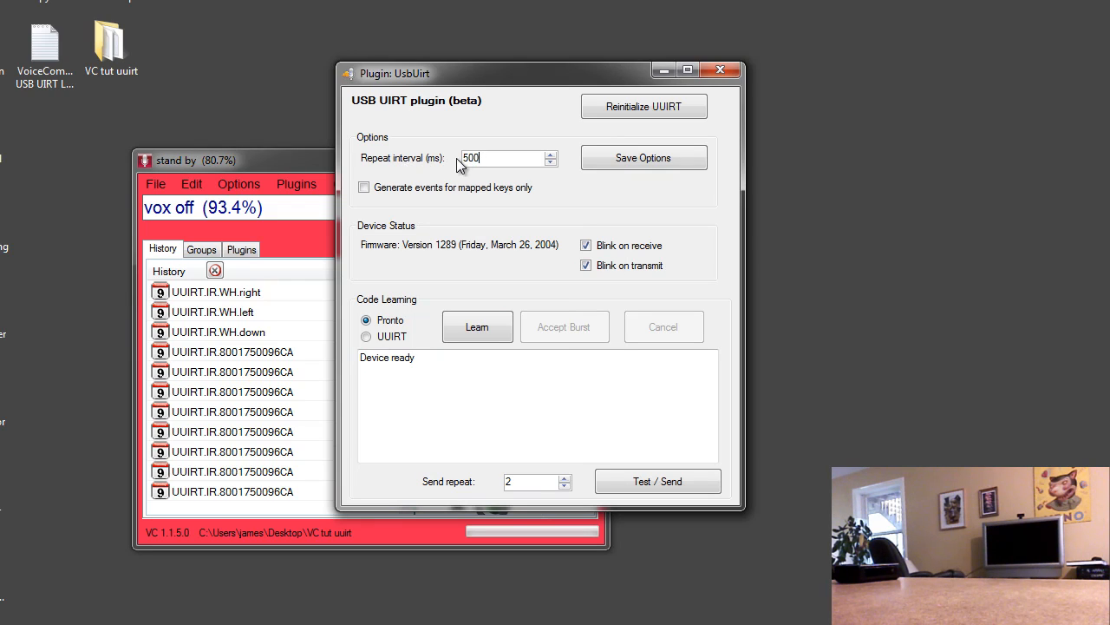
{"action": "mouse_move", "coordinate": [334, 327]}
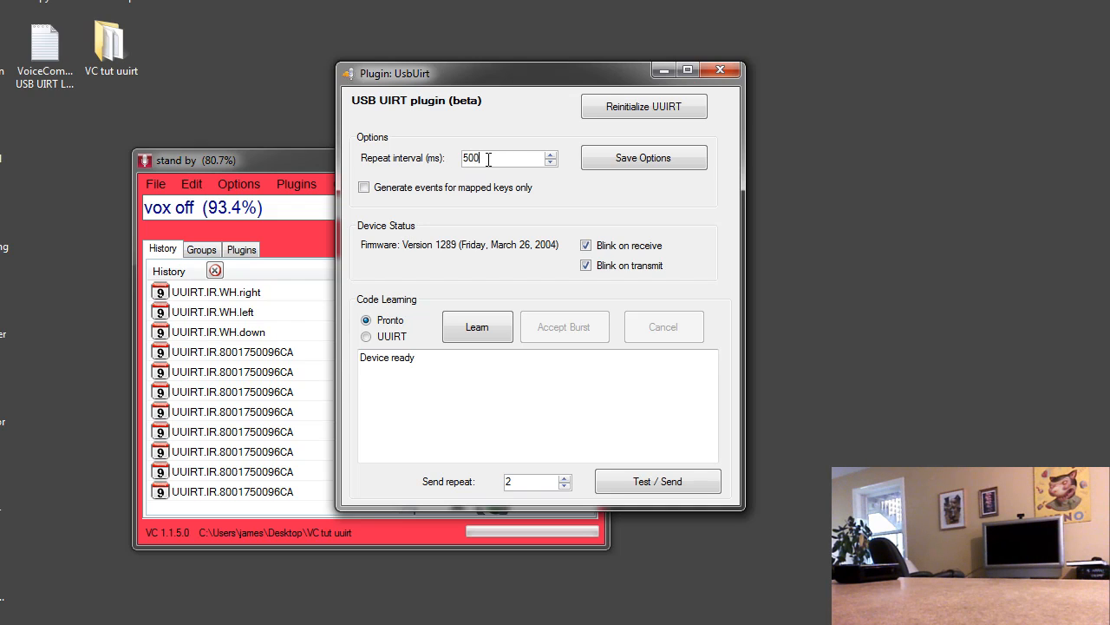
{"action": "key", "text": "Backspace"}
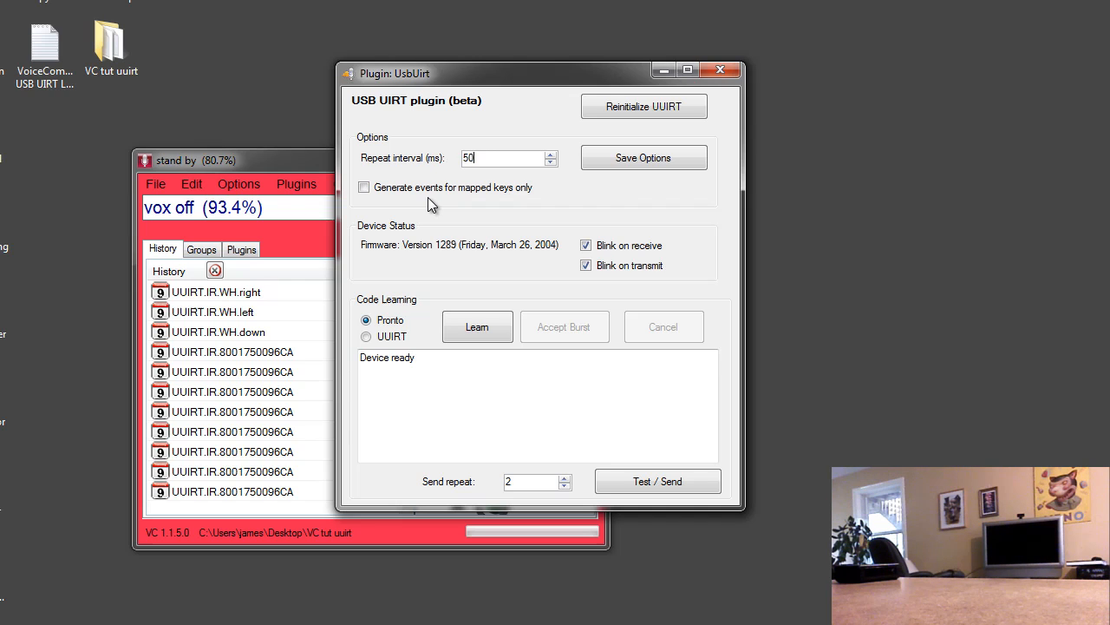
{"action": "left_click", "coordinate": [644, 157]}
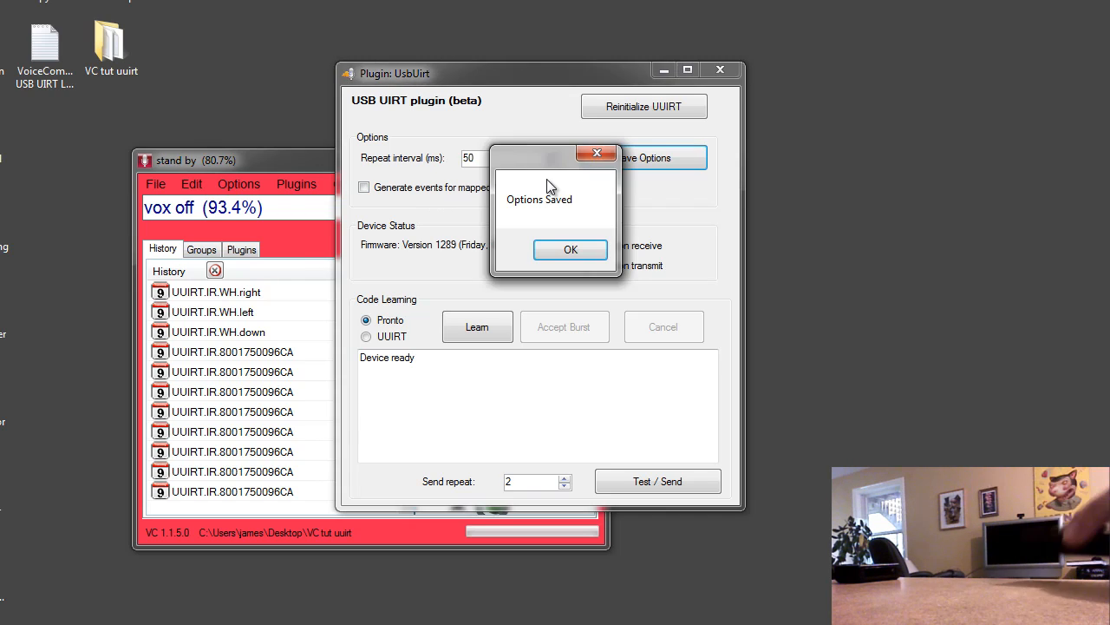
{"action": "left_click", "coordinate": [570, 249]}
{"action": "type", "text": "0"}
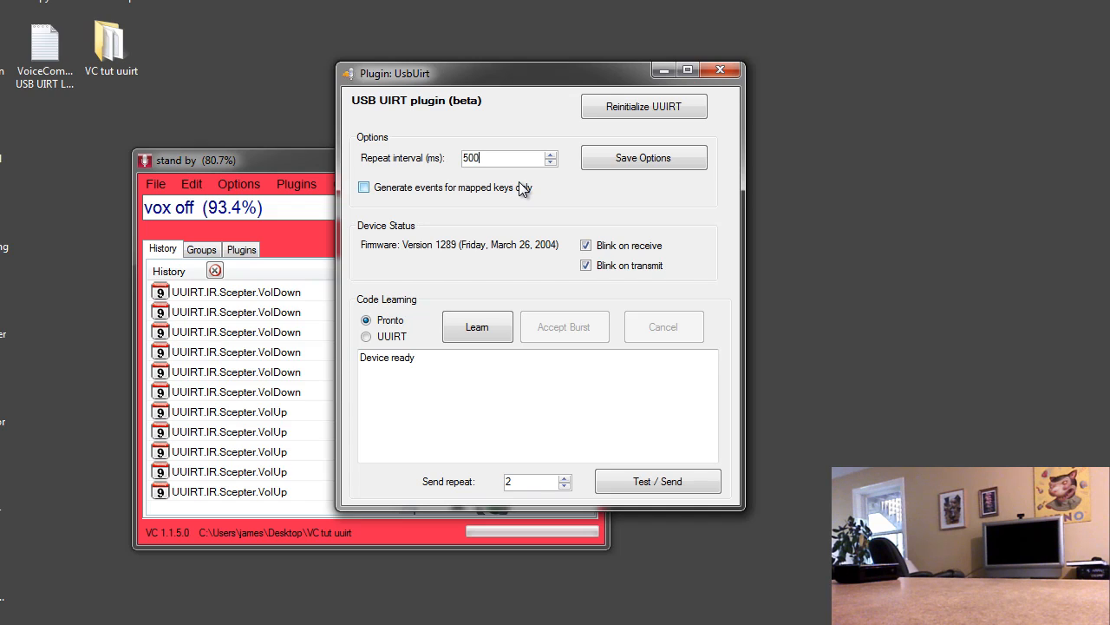
{"action": "mouse_move", "coordinate": [513, 196]}
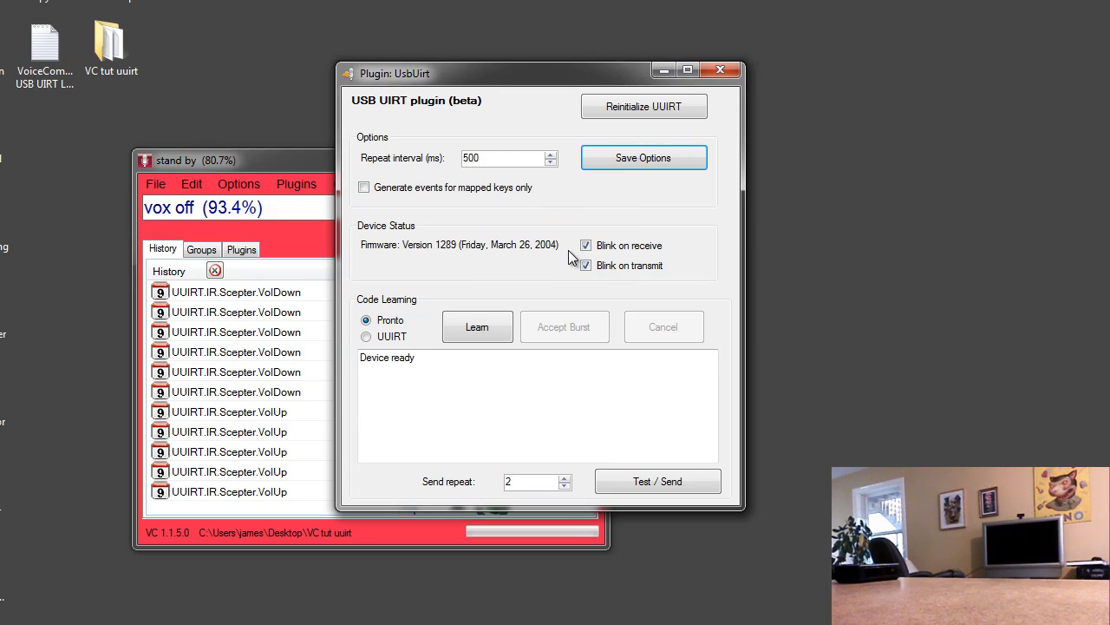
{"action": "mouse_move", "coordinate": [723, 111]}
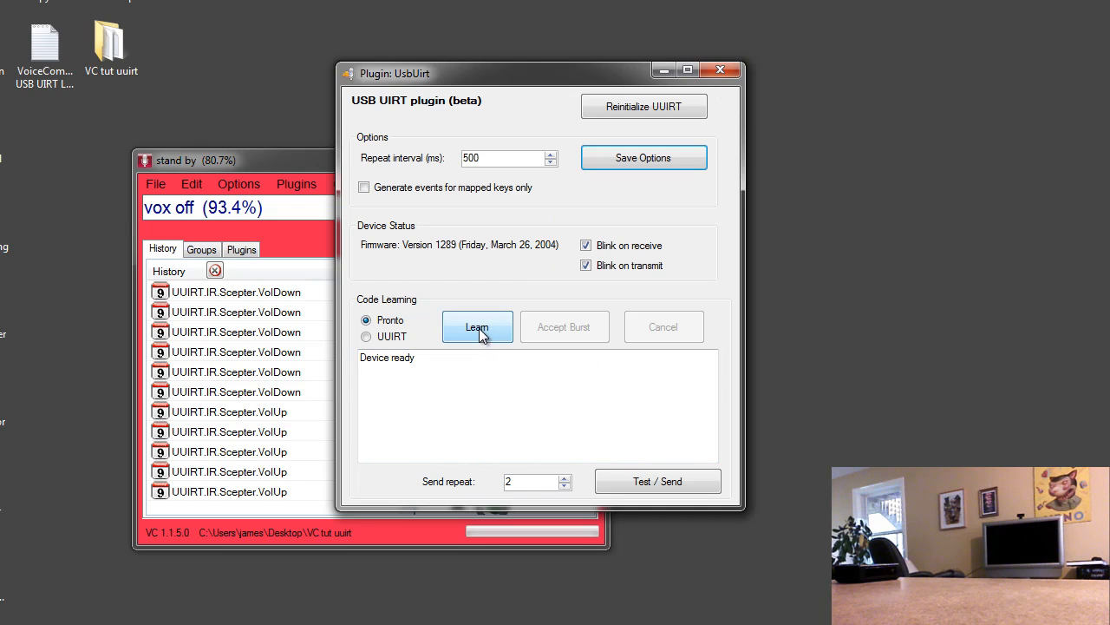
- Start Learn in the UsbUirt window to capture a remote button's IR code
{"action": "left_click", "coordinate": [477, 326]}
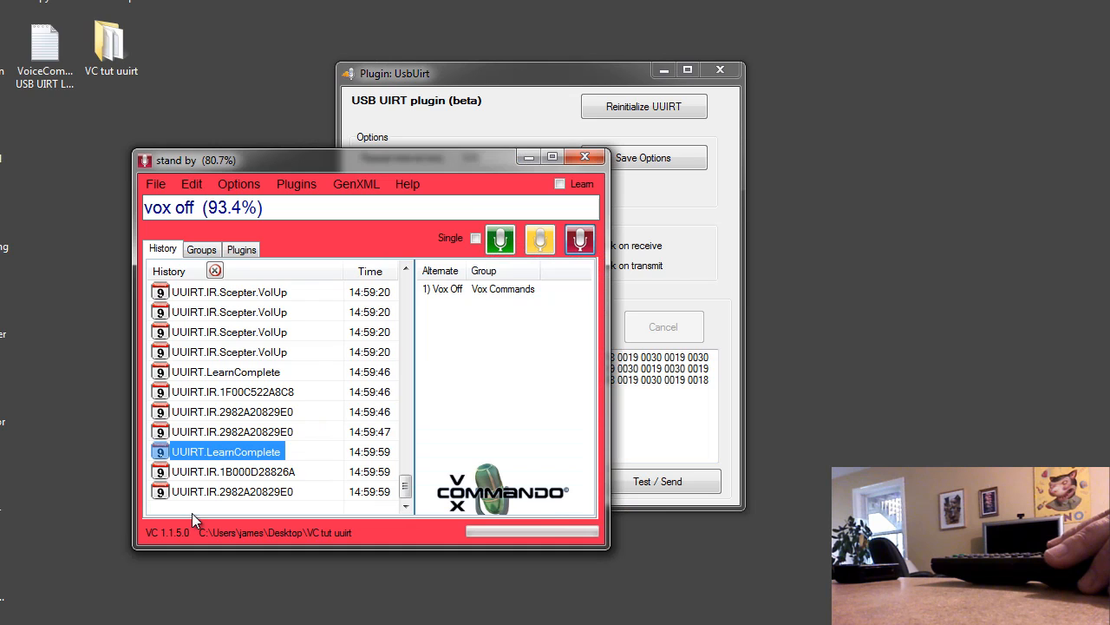
{"action": "mouse_move", "coordinate": [259, 453]}
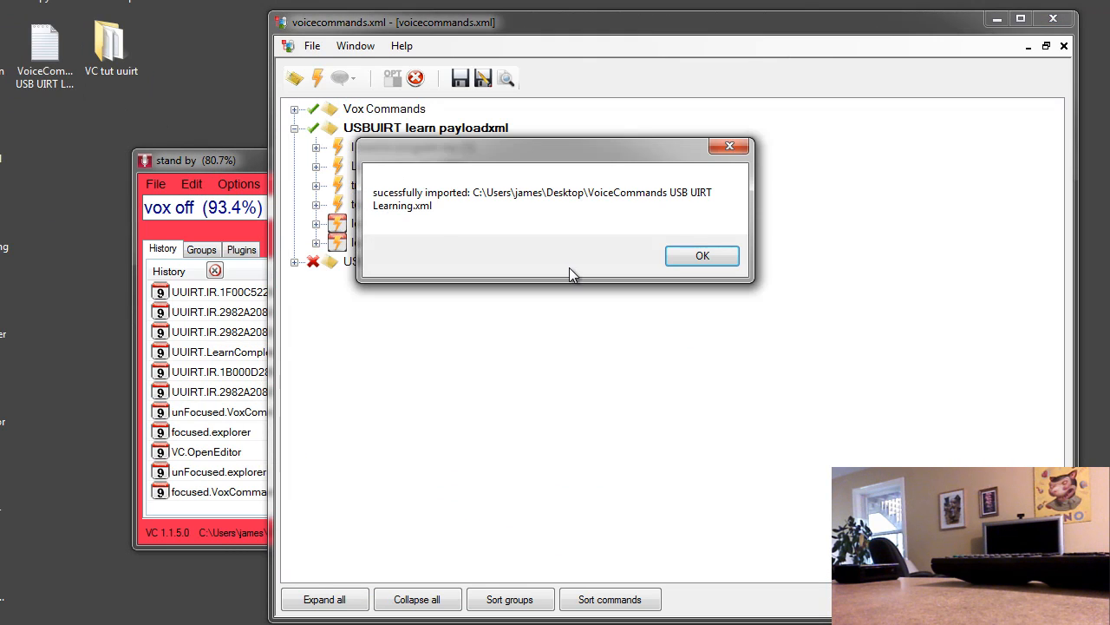
- Confirm the successful import of the USB UIRT Learning commands XML
{"action": "left_click", "coordinate": [702, 255]}
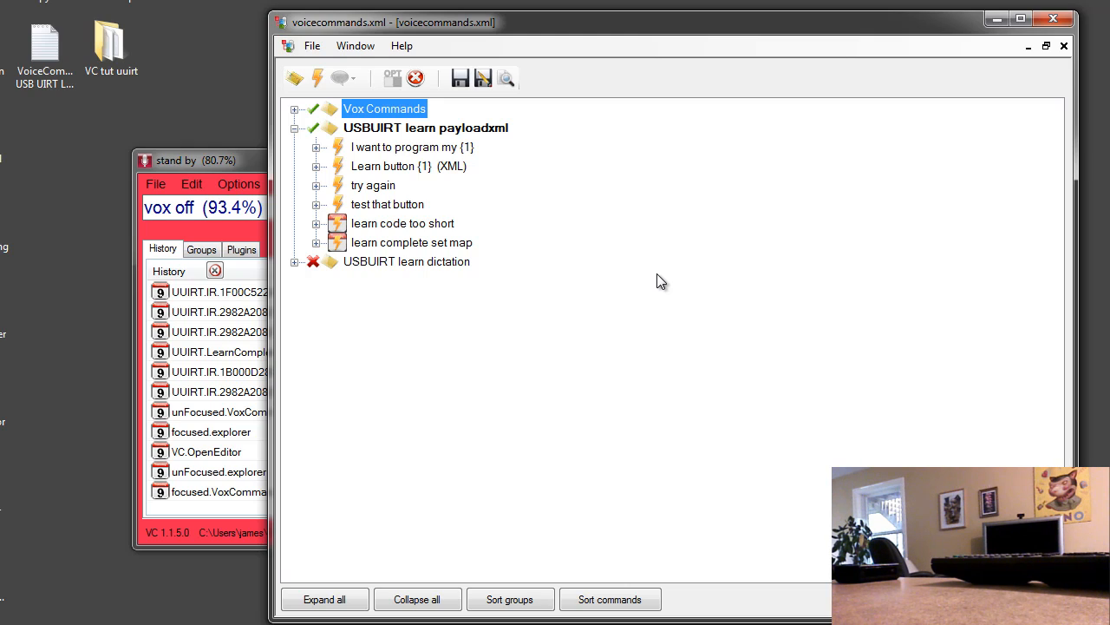
{"action": "mouse_move", "coordinate": [458, 211]}
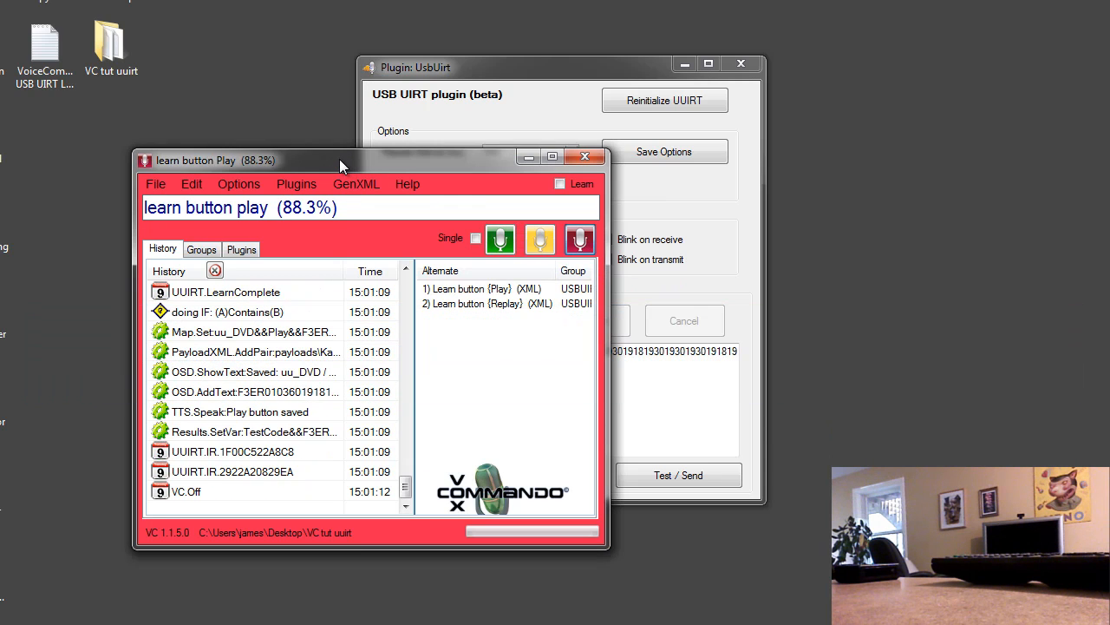
{"action": "mouse_move", "coordinate": [192, 200]}
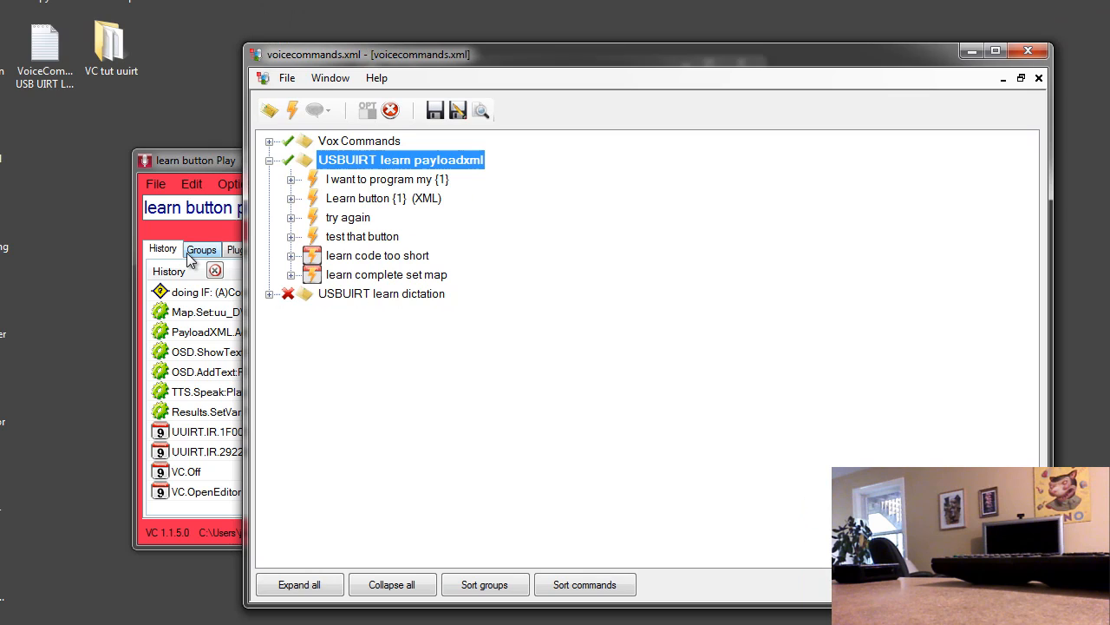
- Expand Learn button {1} (XML) to show its payloadAllButtonNames.xml payload
{"action": "left_click", "coordinate": [381, 293]}
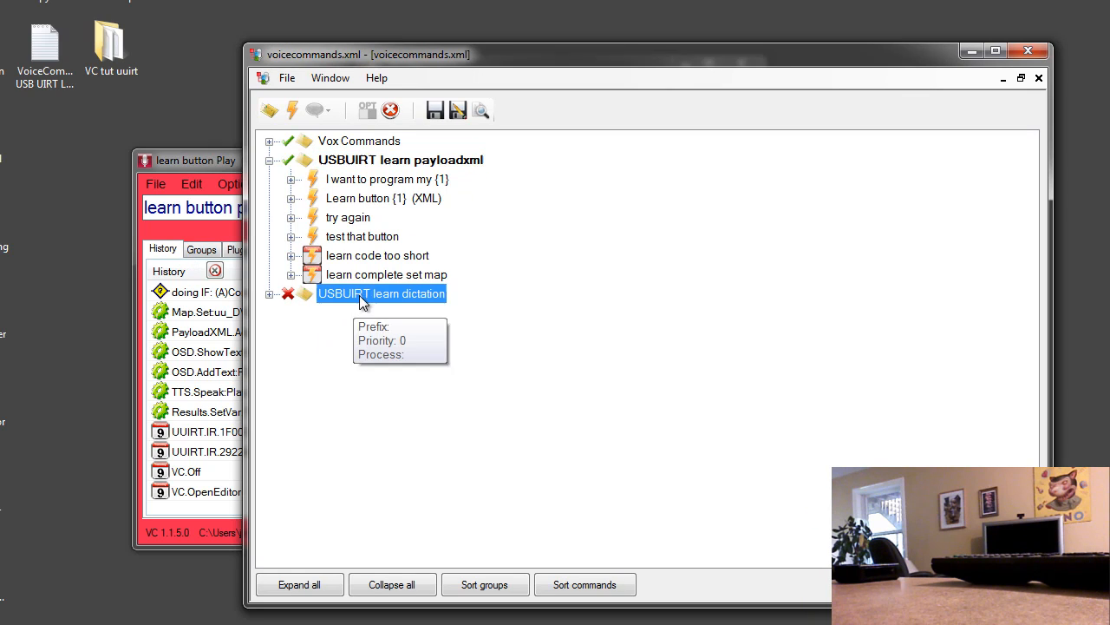
{"action": "mouse_move", "coordinate": [305, 380]}
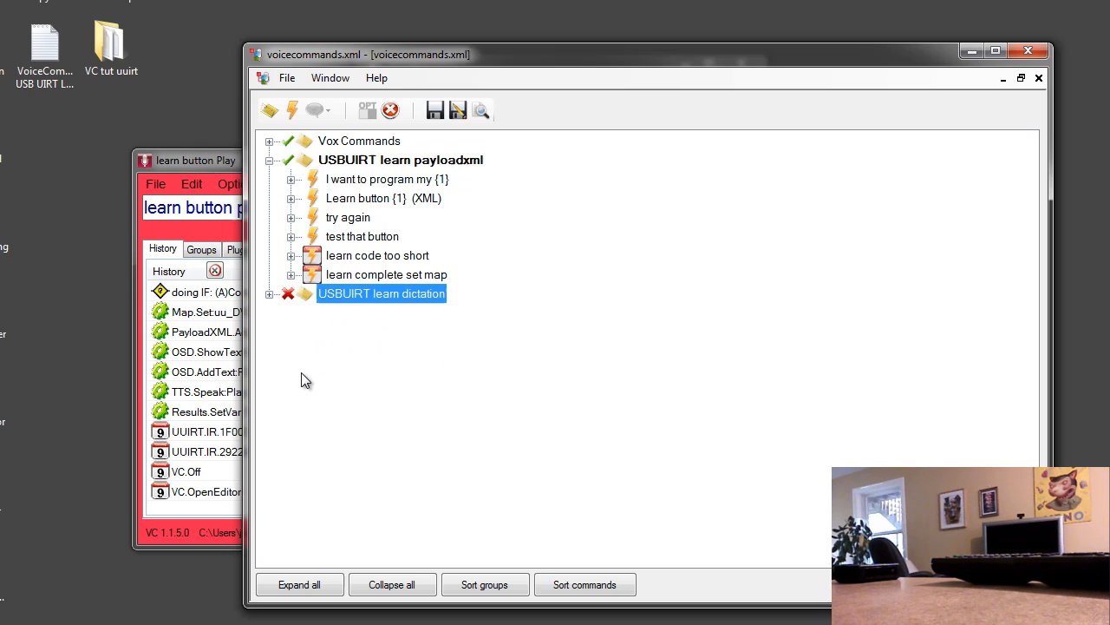
{"action": "mouse_move", "coordinate": [274, 198]}
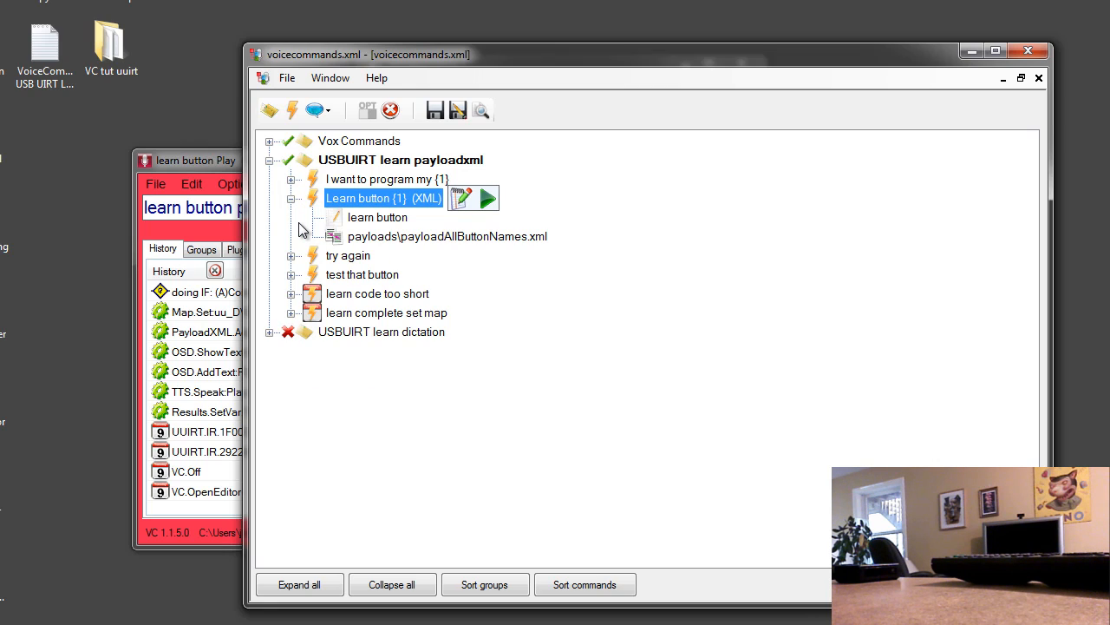
{"action": "mouse_move", "coordinate": [346, 250]}
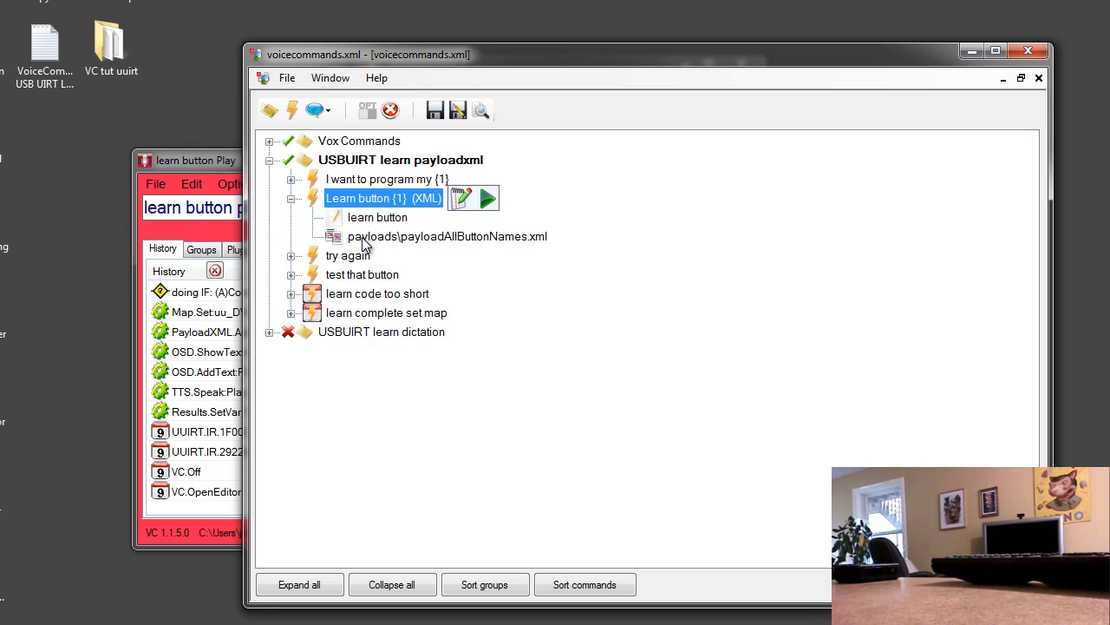
{"action": "left_click", "coordinate": [449, 236]}
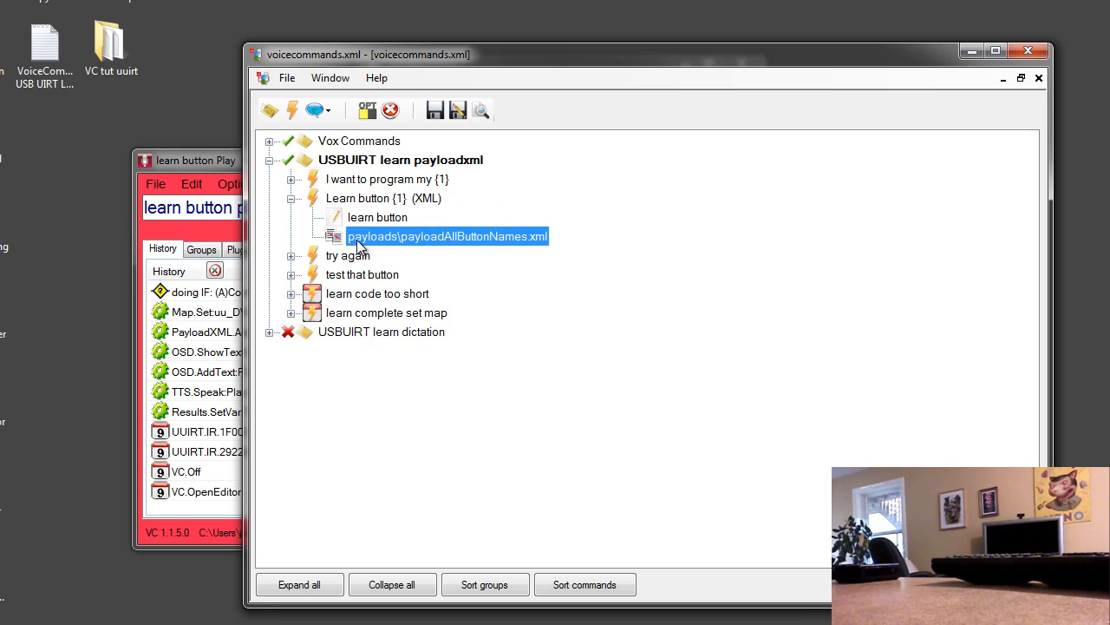
{"action": "mouse_move", "coordinate": [445, 243]}
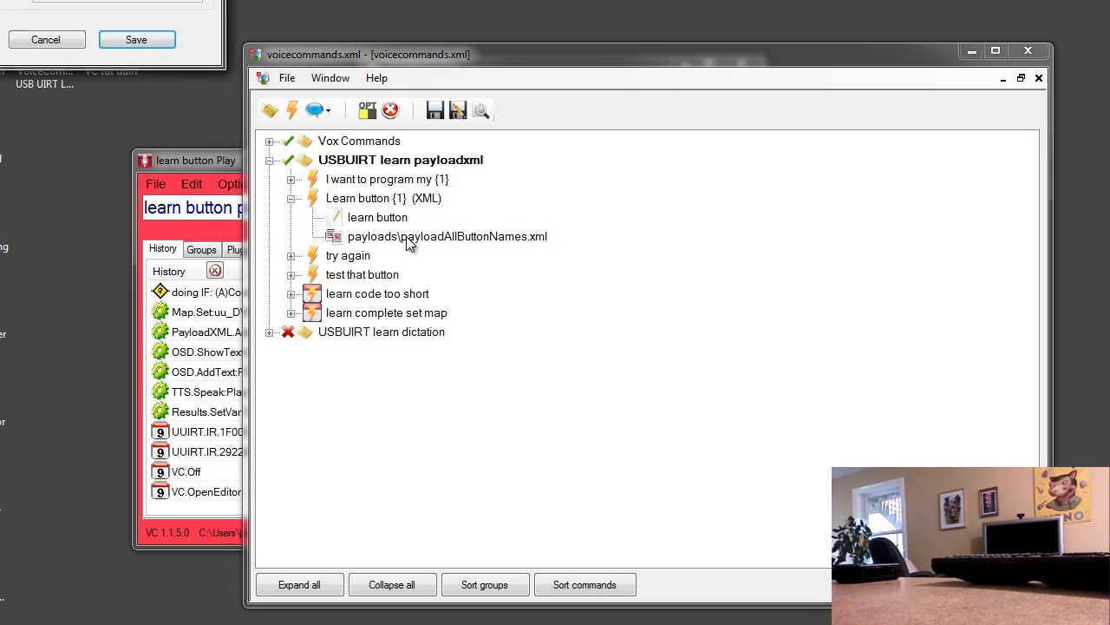
{"action": "double_click", "coordinate": [446, 236]}
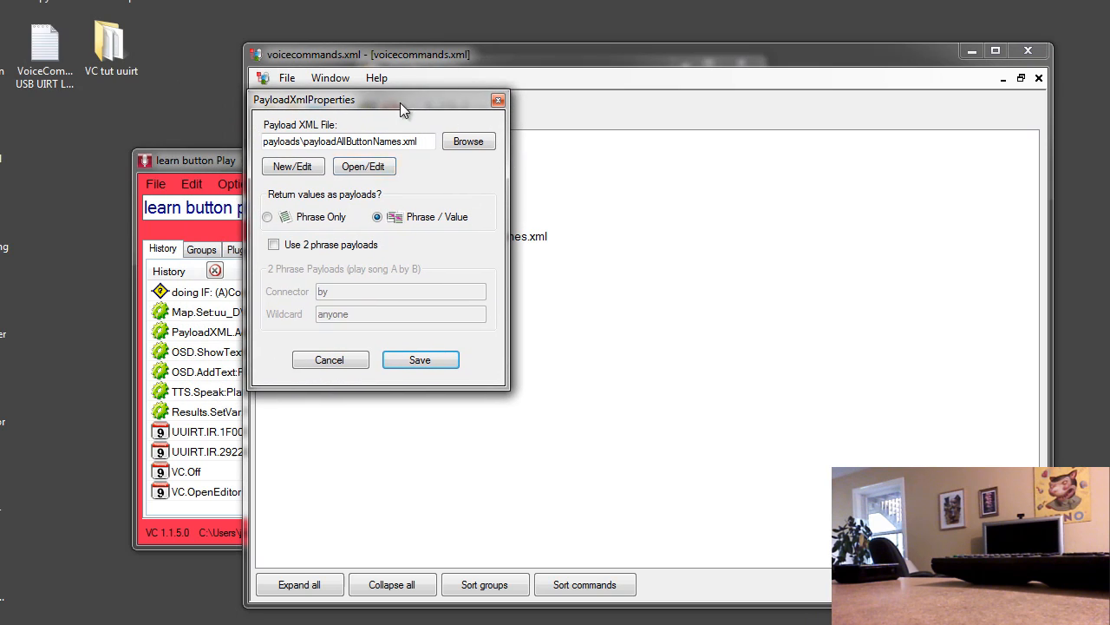
{"action": "left_click", "coordinate": [363, 165]}
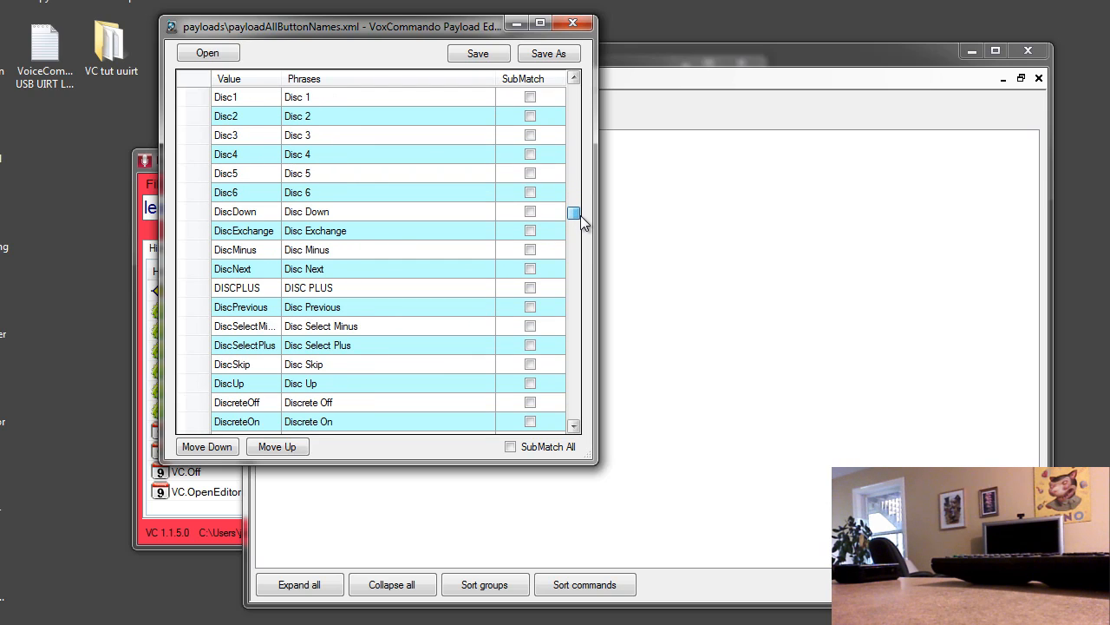
{"action": "scroll", "scroll_direction": "down", "scroll_amount": 3}
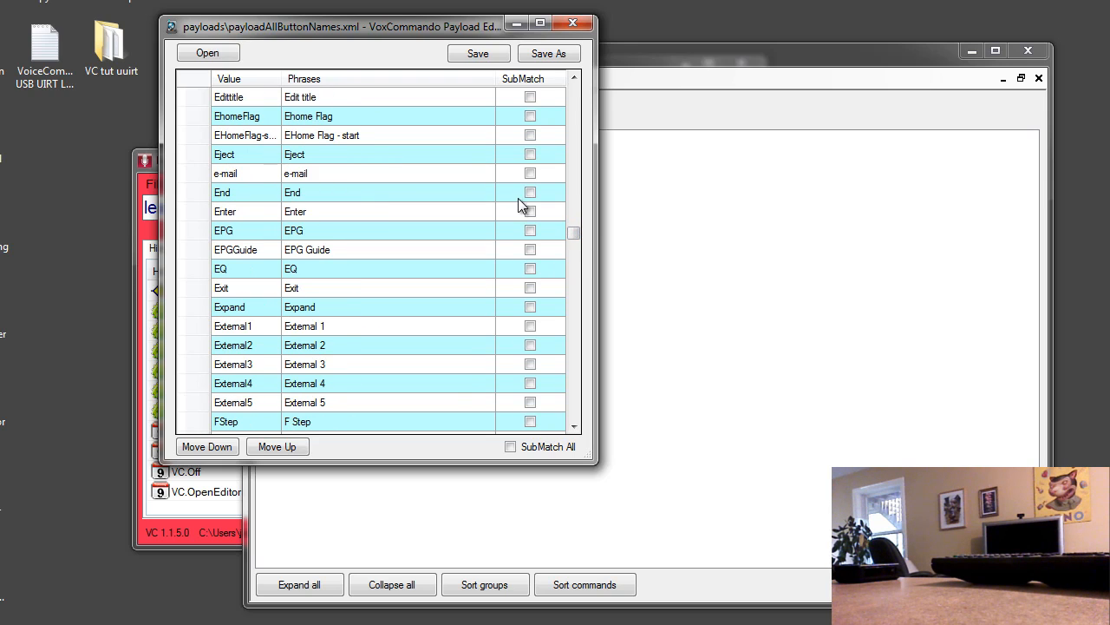
{"action": "mouse_move", "coordinate": [317, 302]}
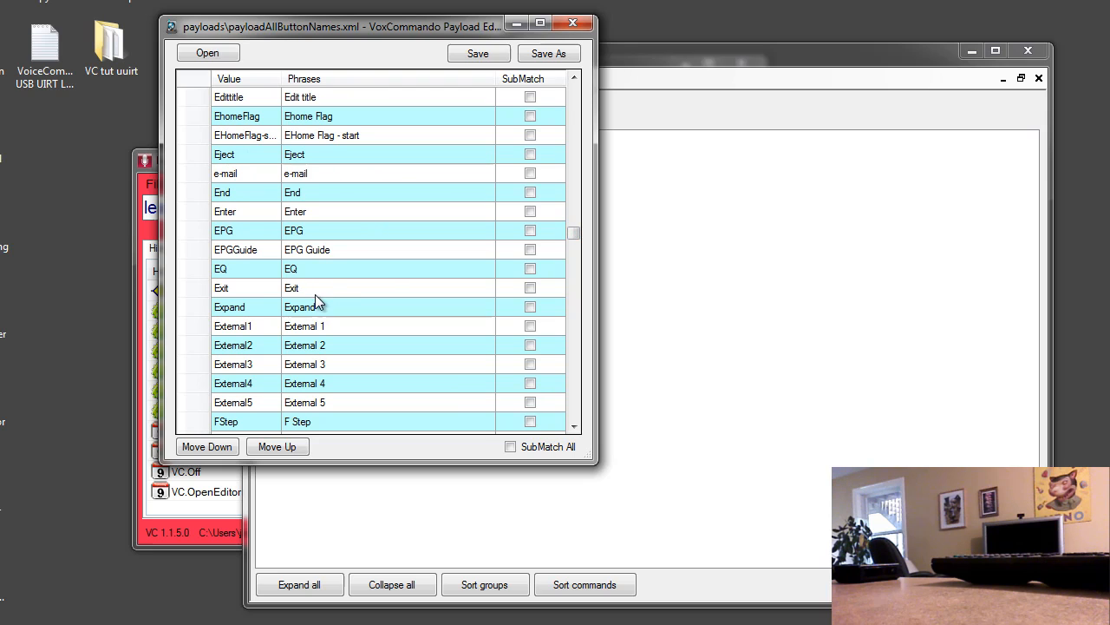
{"action": "mouse_move", "coordinate": [363, 289]}
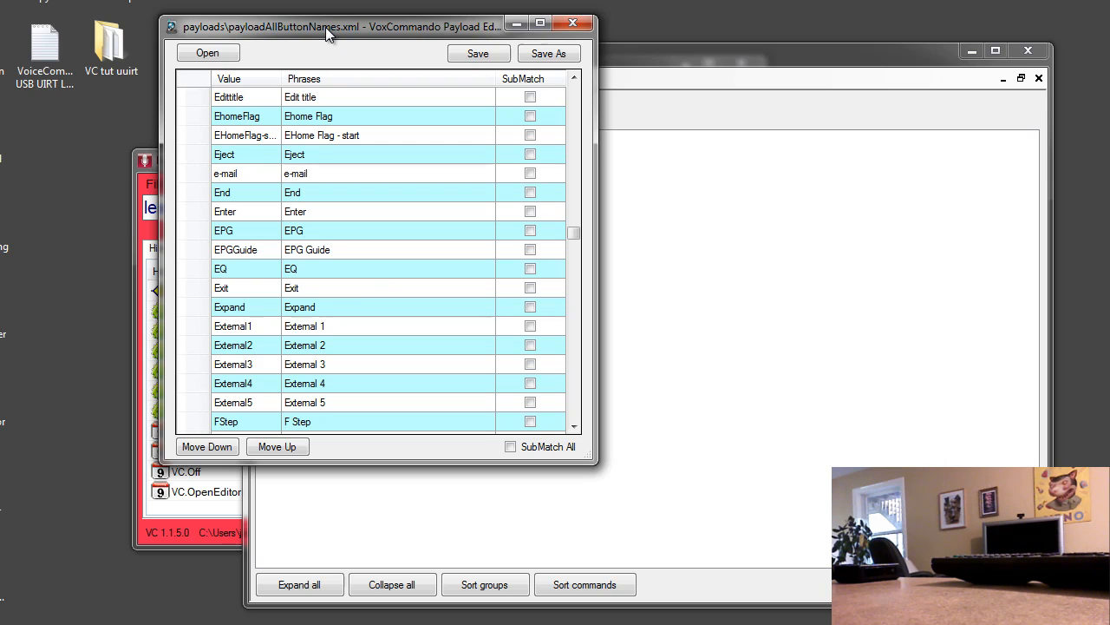
{"action": "scroll", "scroll_direction": "down", "scroll_amount": 3}
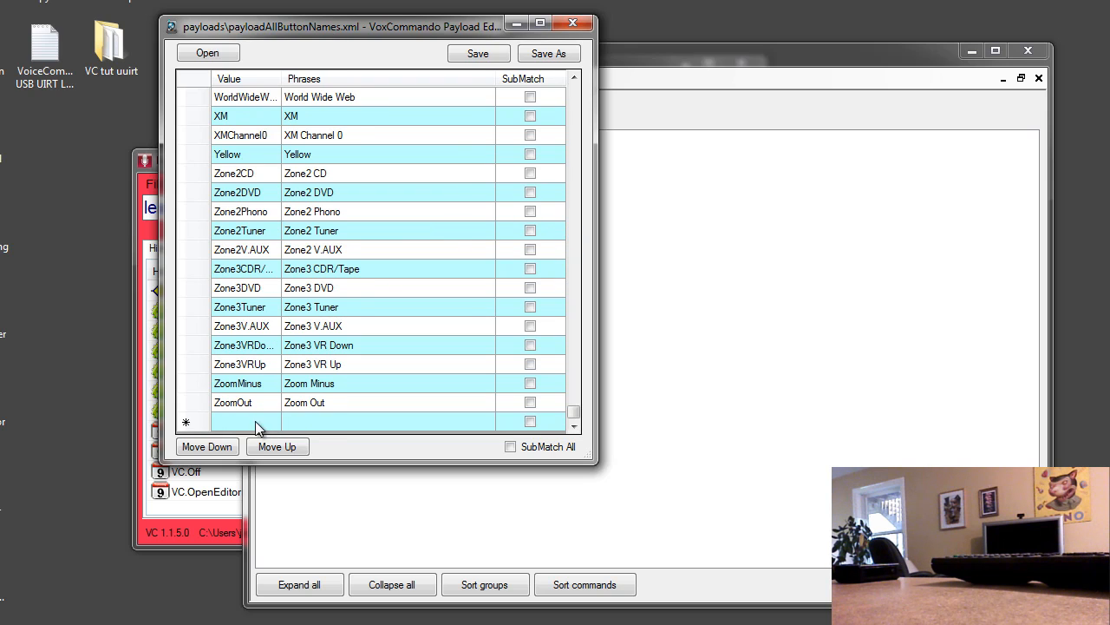
{"action": "mouse_move", "coordinate": [507, 78]}
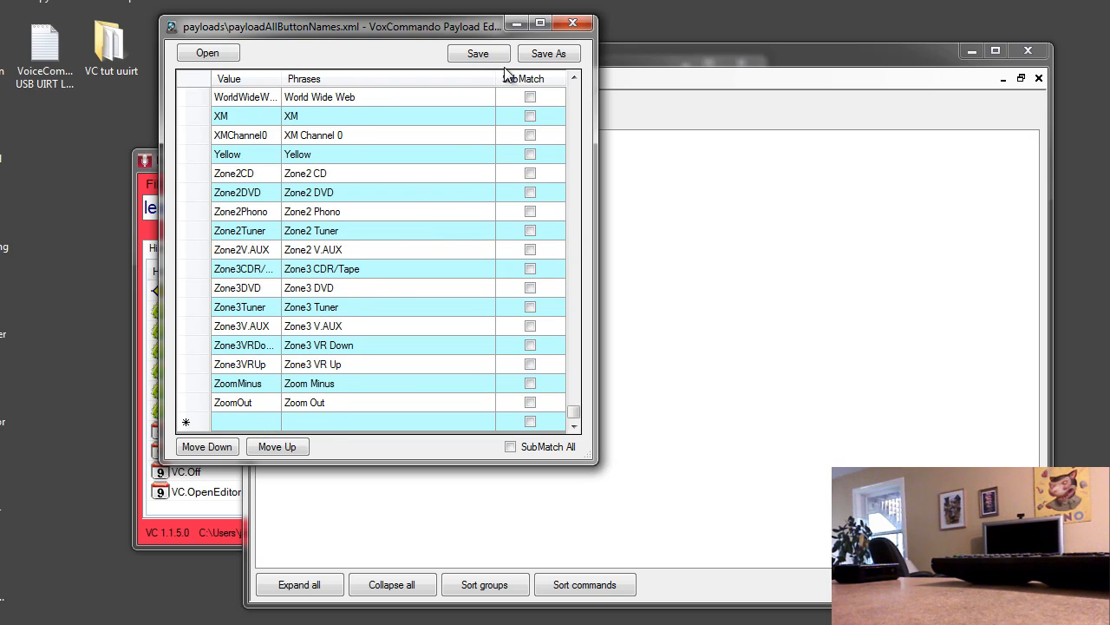
{"action": "mouse_move", "coordinate": [485, 28]}
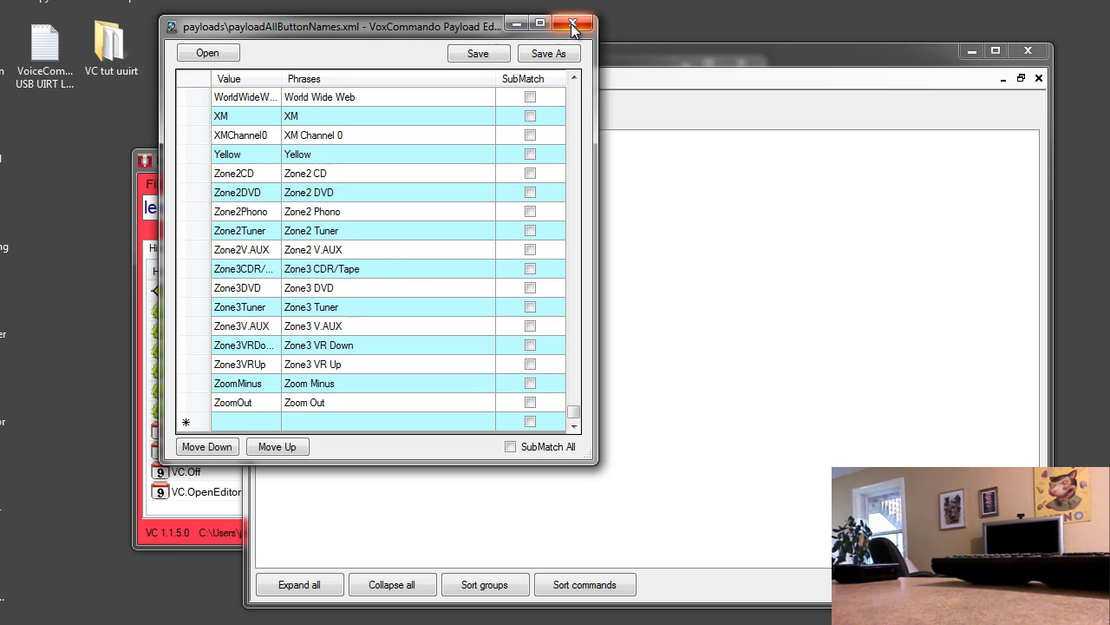
{"action": "mouse_move", "coordinate": [573, 26]}
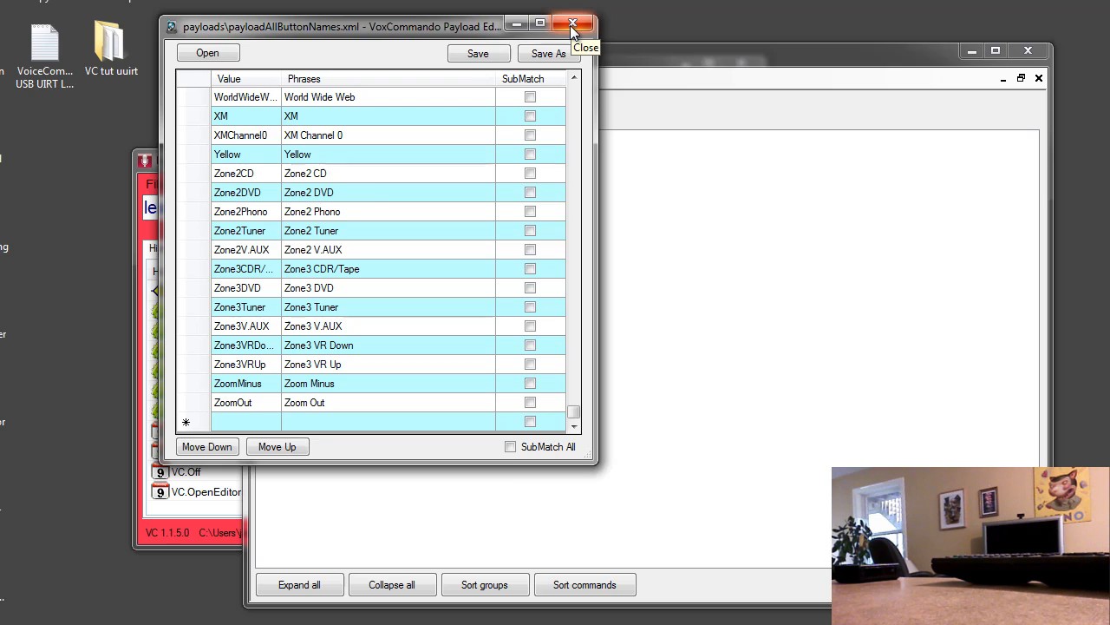
{"action": "left_click", "coordinate": [569, 20]}
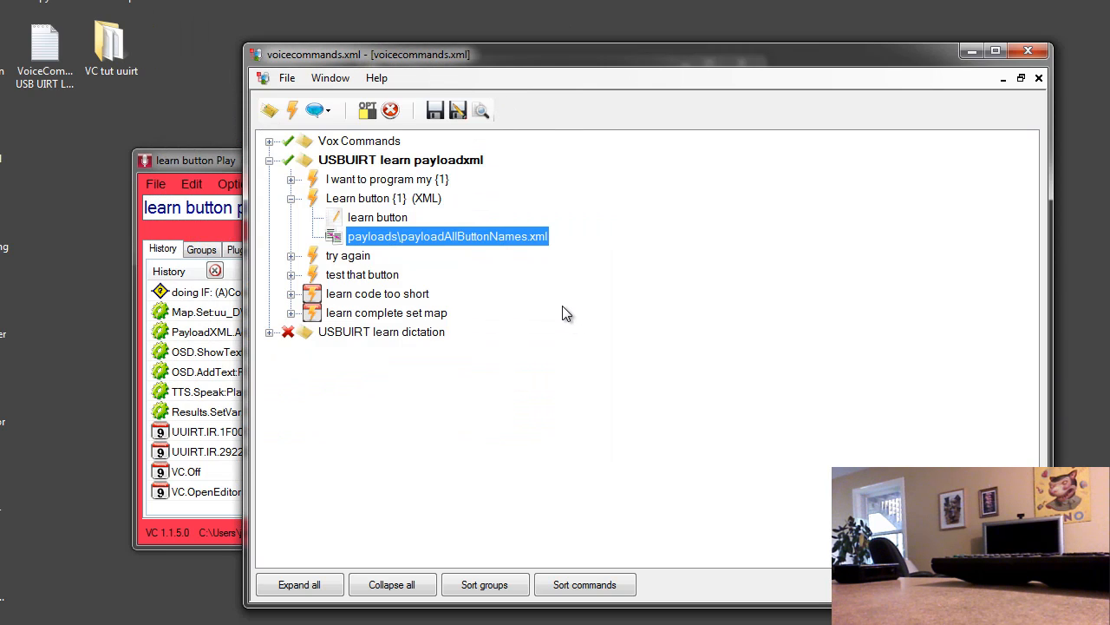
{"action": "mouse_move", "coordinate": [430, 217]}
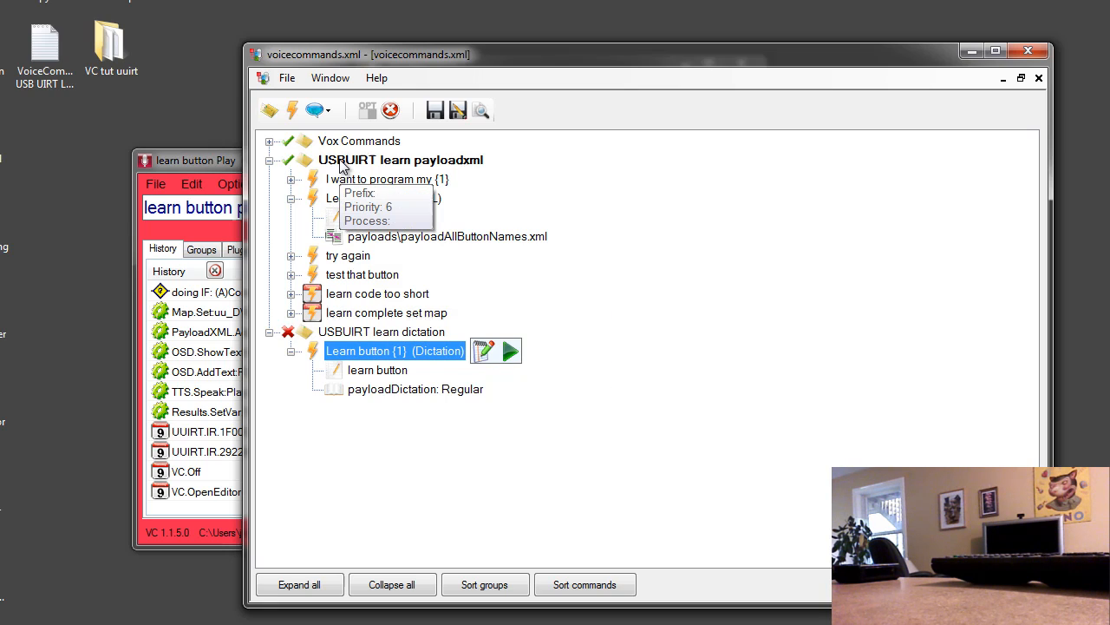
{"action": "mouse_move", "coordinate": [379, 332]}
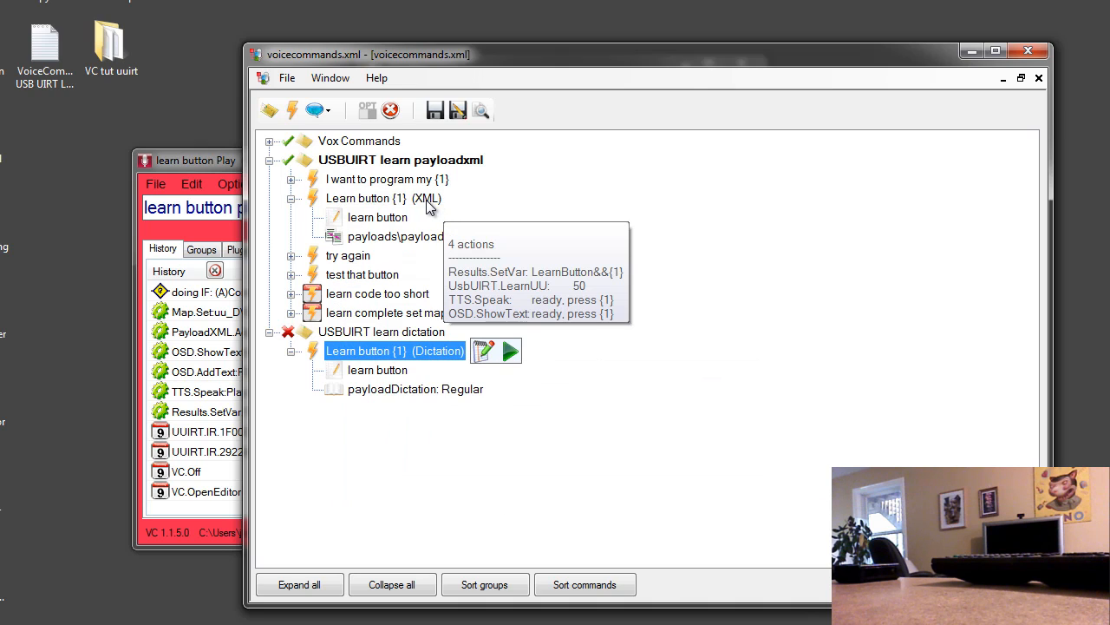
{"action": "mouse_move", "coordinate": [373, 246]}
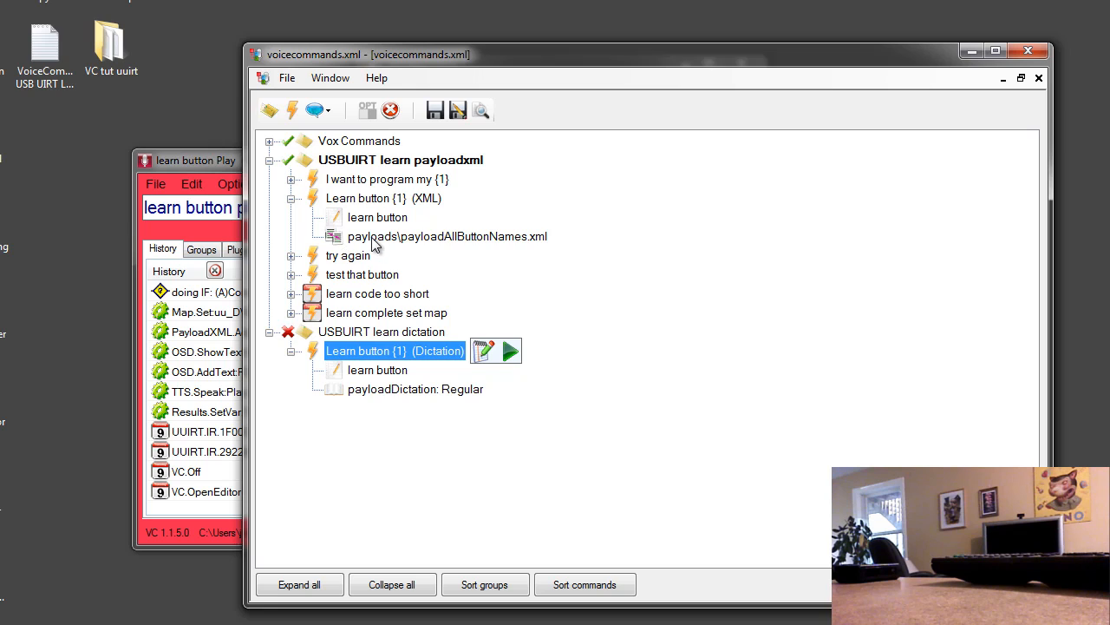
{"action": "mouse_move", "coordinate": [381, 244]}
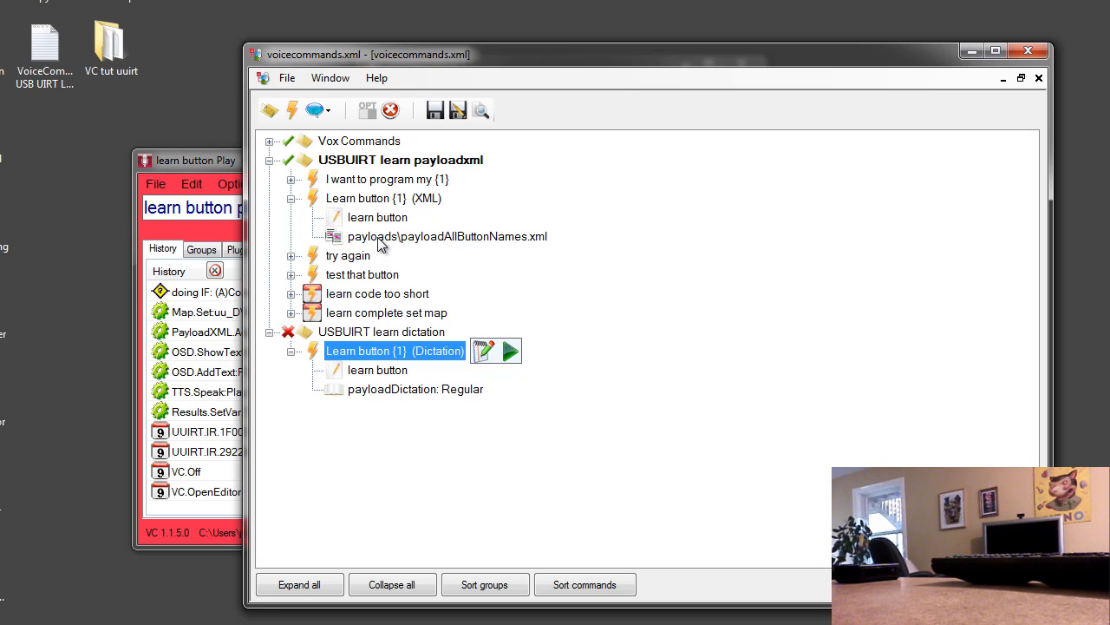
- Expand Learn button {1} (Dictation) and select its payloadDictation: Regular node
{"action": "left_click", "coordinate": [449, 236]}
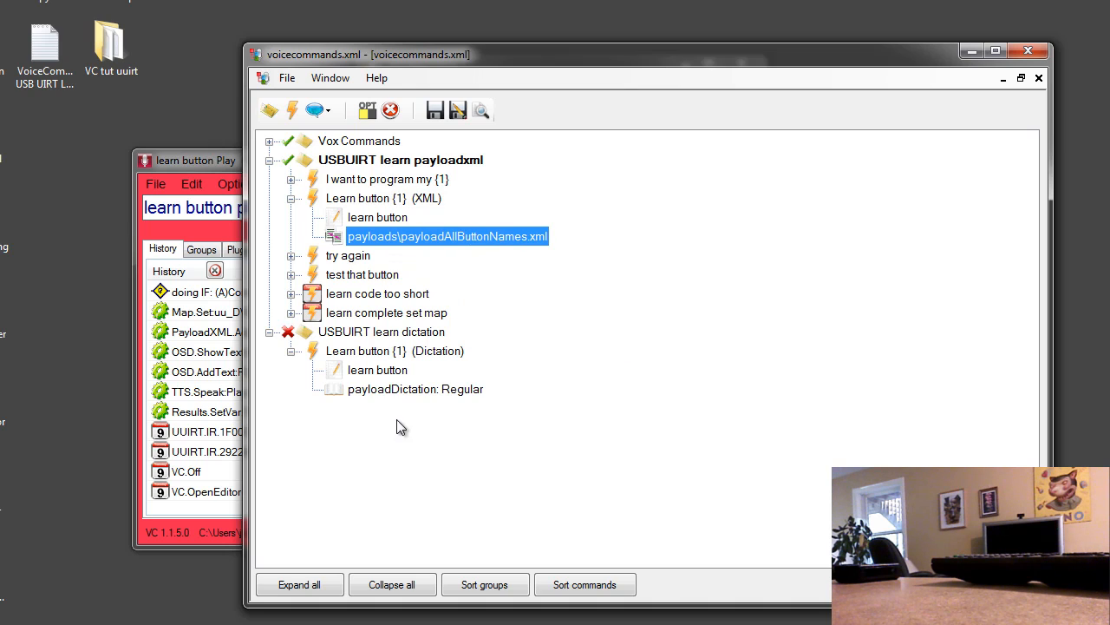
{"action": "left_click", "coordinate": [415, 389]}
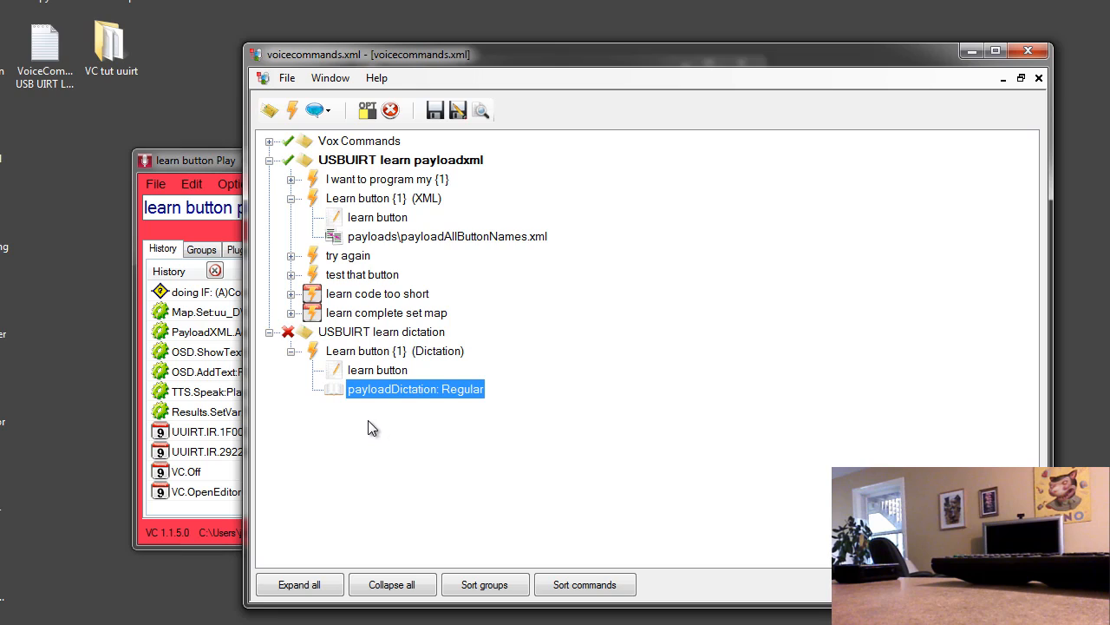
{"action": "mouse_move", "coordinate": [395, 395]}
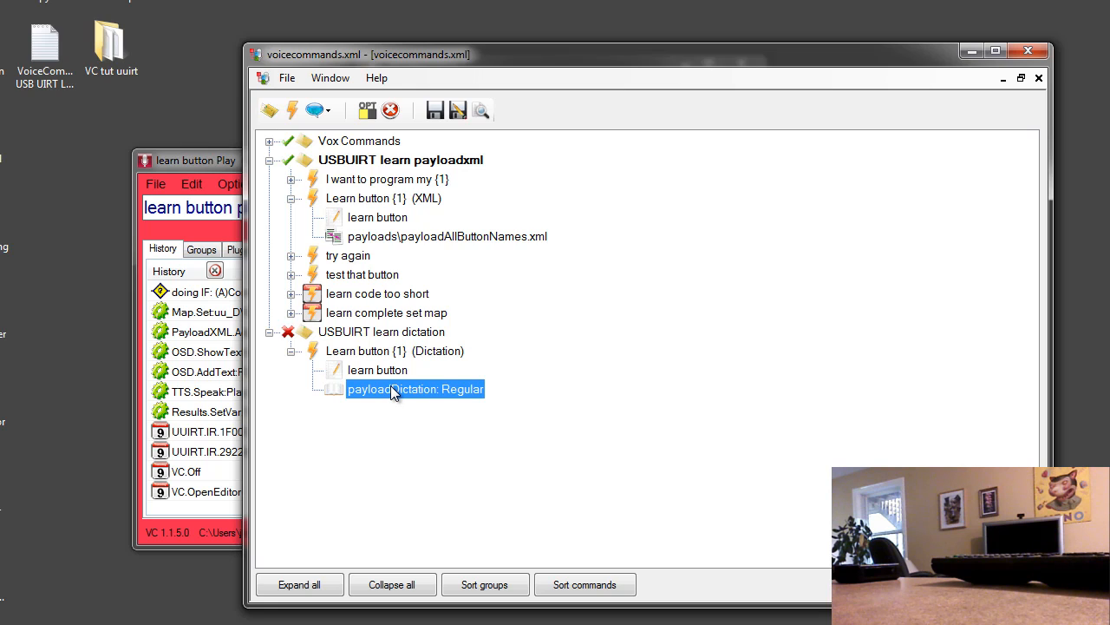
{"action": "mouse_move", "coordinate": [228, 178]}
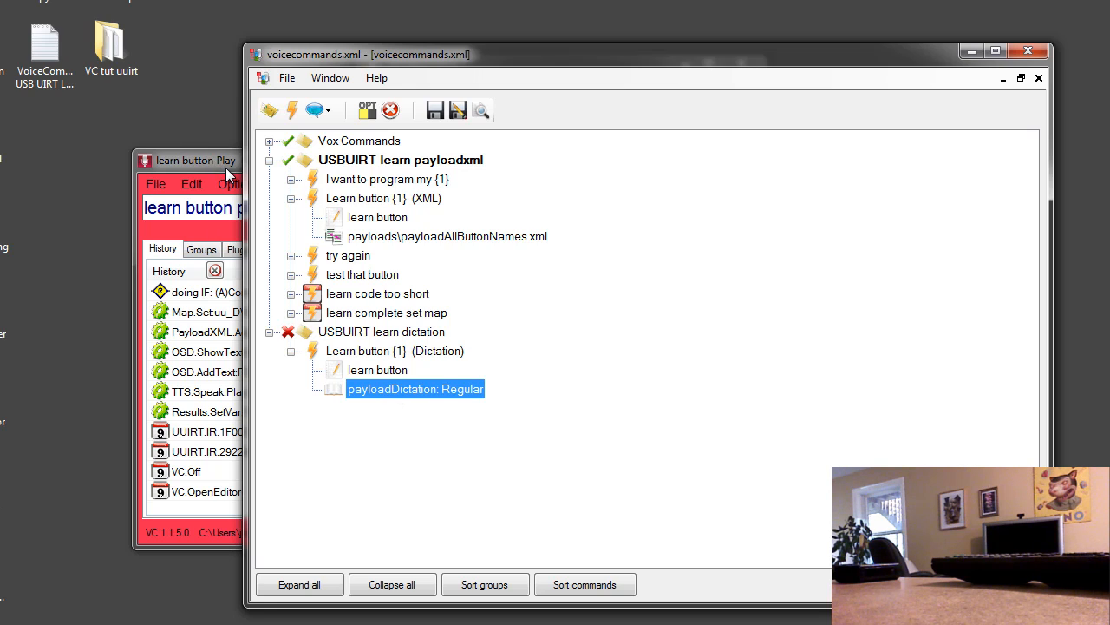
{"action": "mouse_move", "coordinate": [711, 94]}
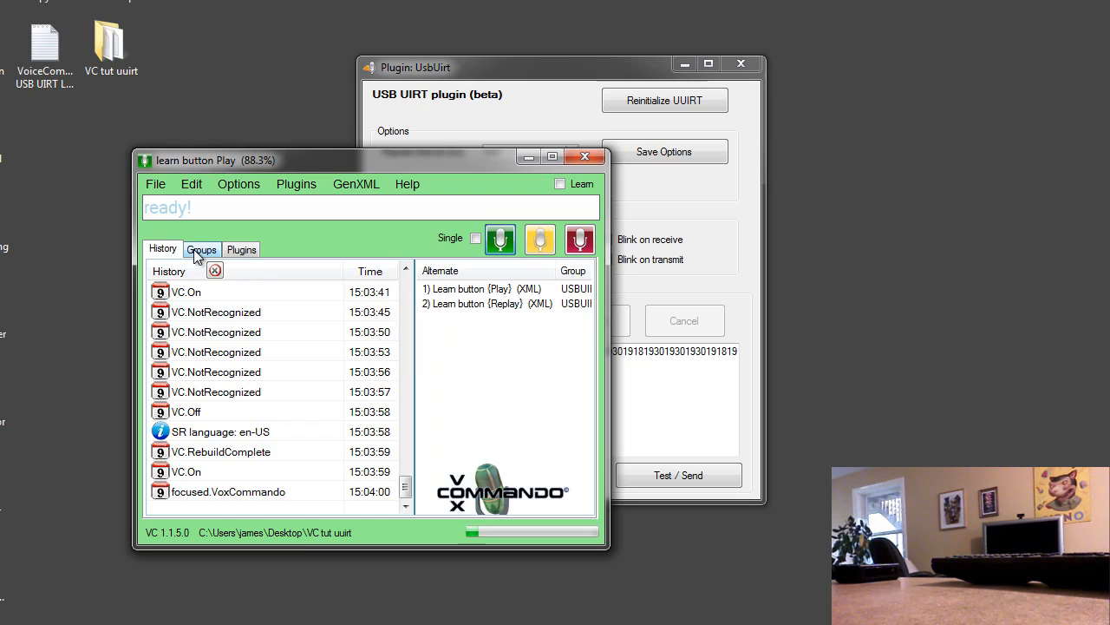
- Switch to the Groups list while learning the mountain button code to uu_DVD
{"action": "left_click", "coordinate": [201, 249]}
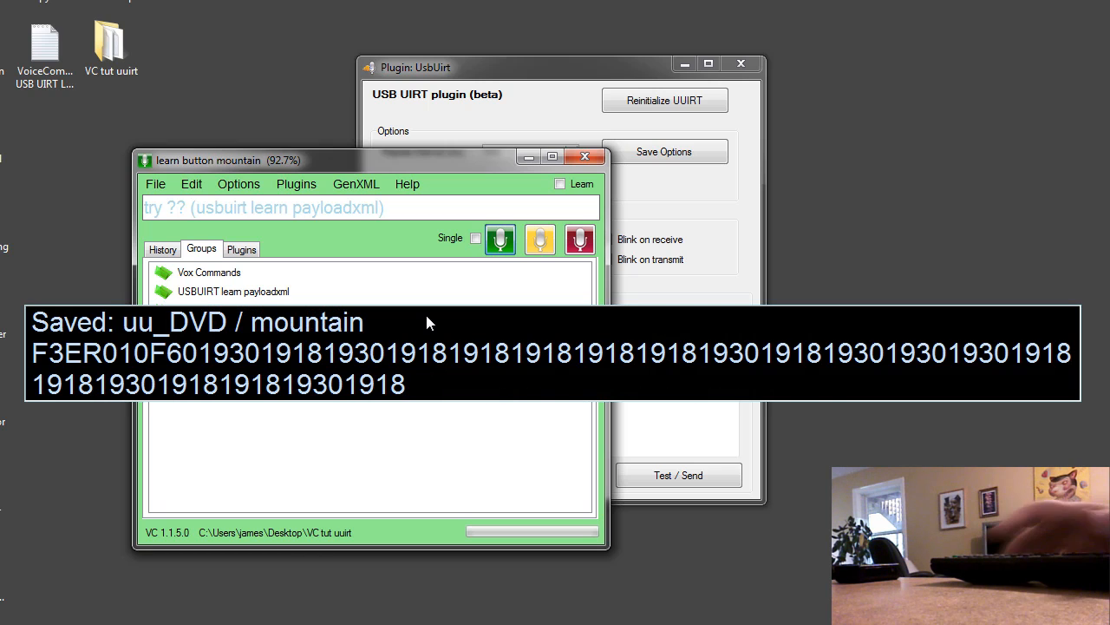
{"action": "mouse_move", "coordinate": [548, 281]}
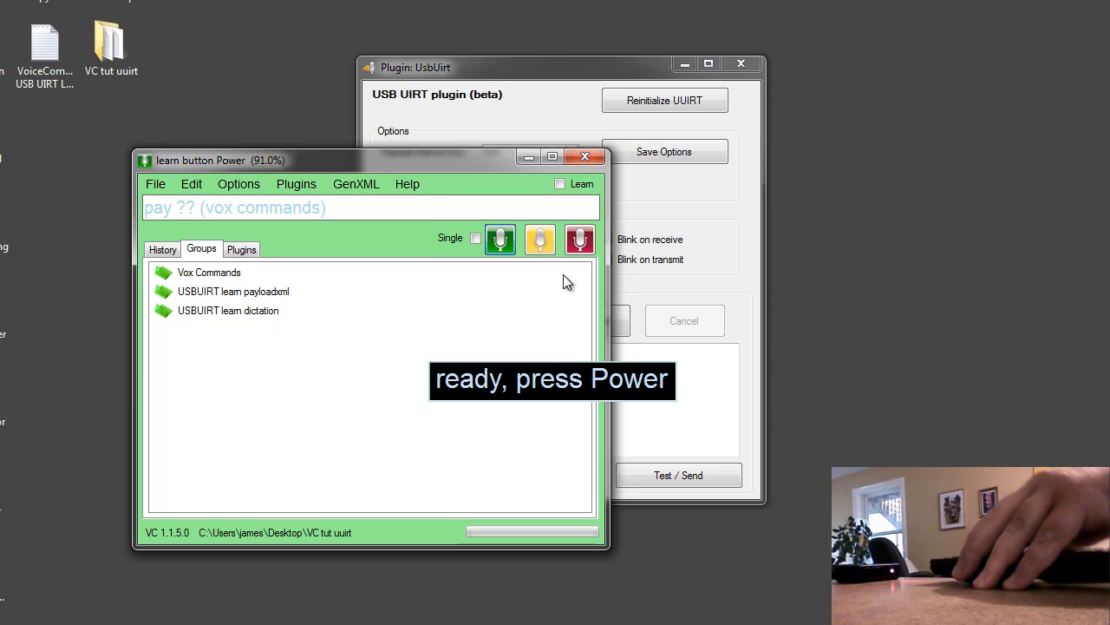
{"action": "left_click", "coordinate": [579, 240]}
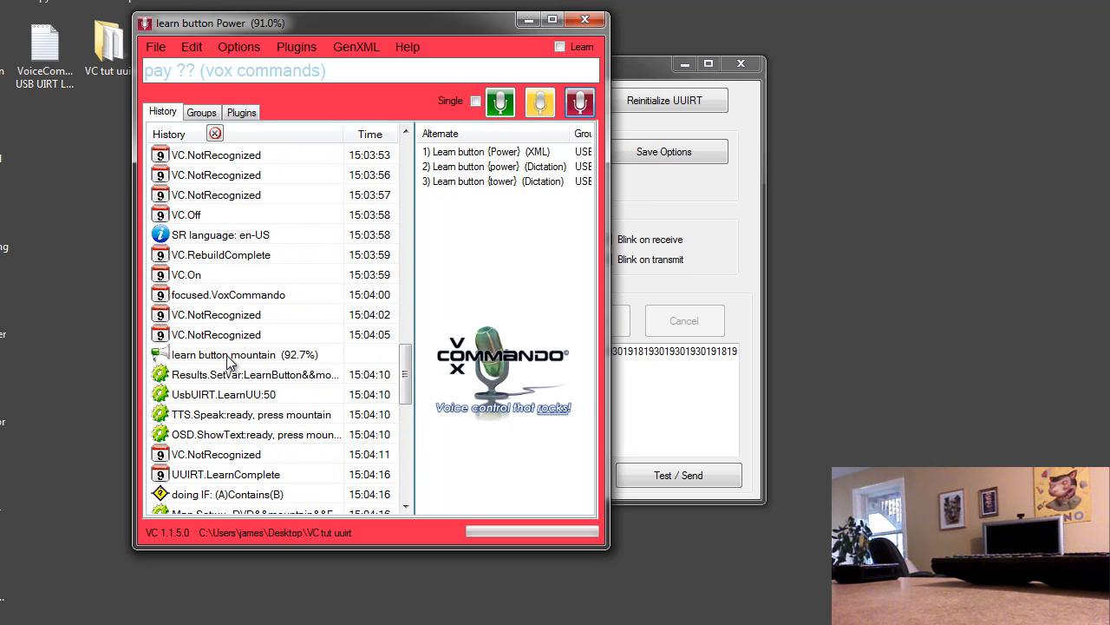
- Select the 'learn button mountain' history entry to see its alternates
{"action": "left_click", "coordinate": [234, 353]}
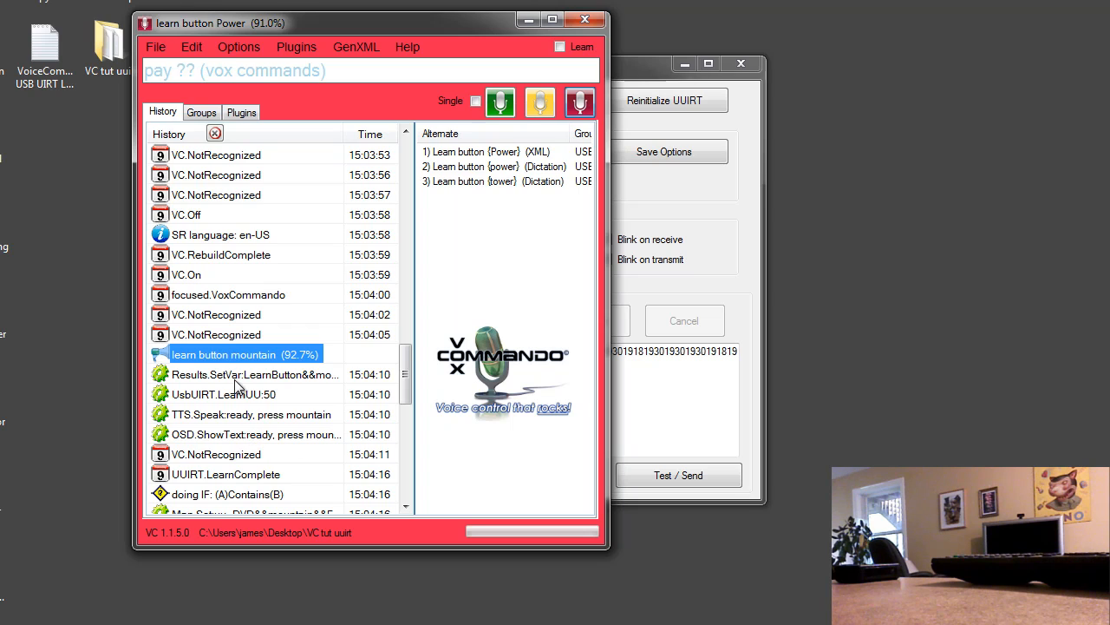
{"action": "mouse_move", "coordinate": [467, 161]}
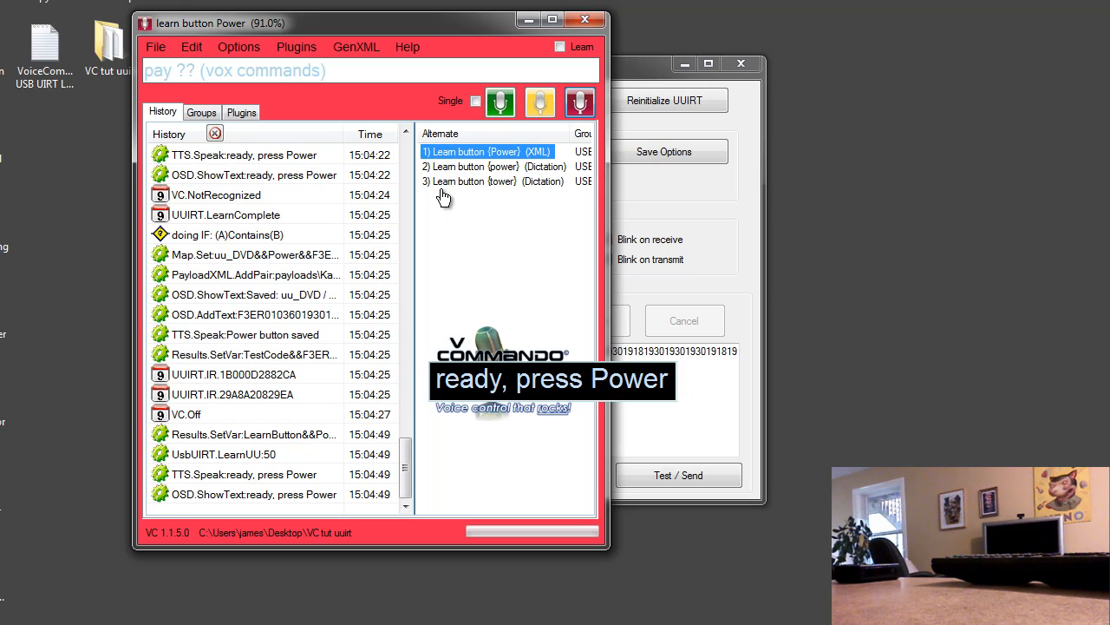
{"action": "mouse_move", "coordinate": [525, 159]}
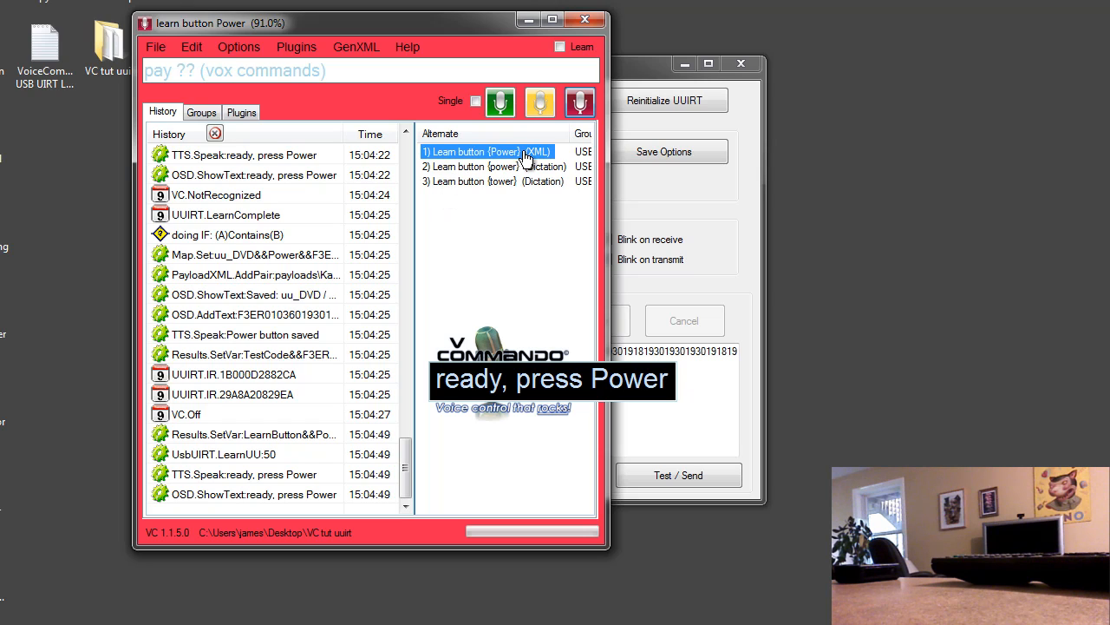
{"action": "mouse_move", "coordinate": [464, 174]}
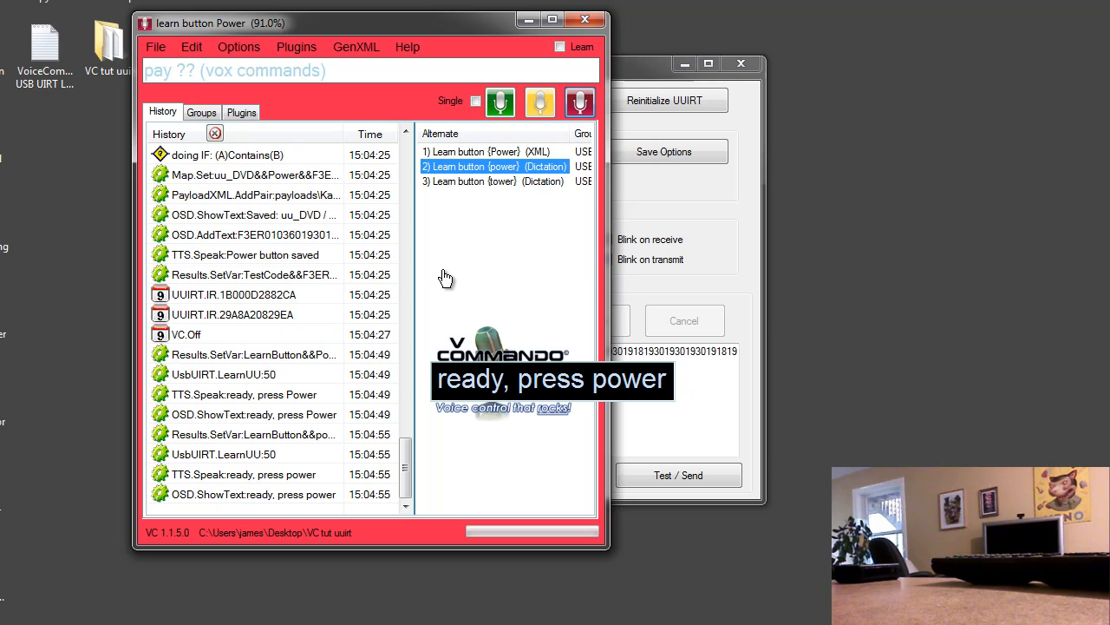
{"action": "mouse_move", "coordinate": [446, 256]}
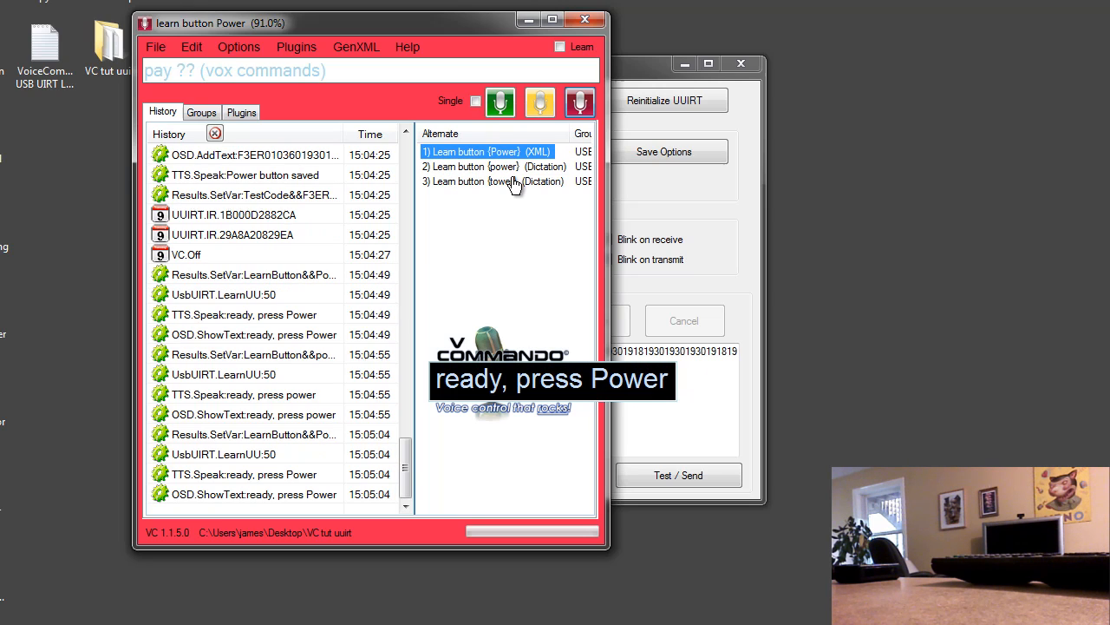
{"action": "left_click", "coordinate": [165, 46]}
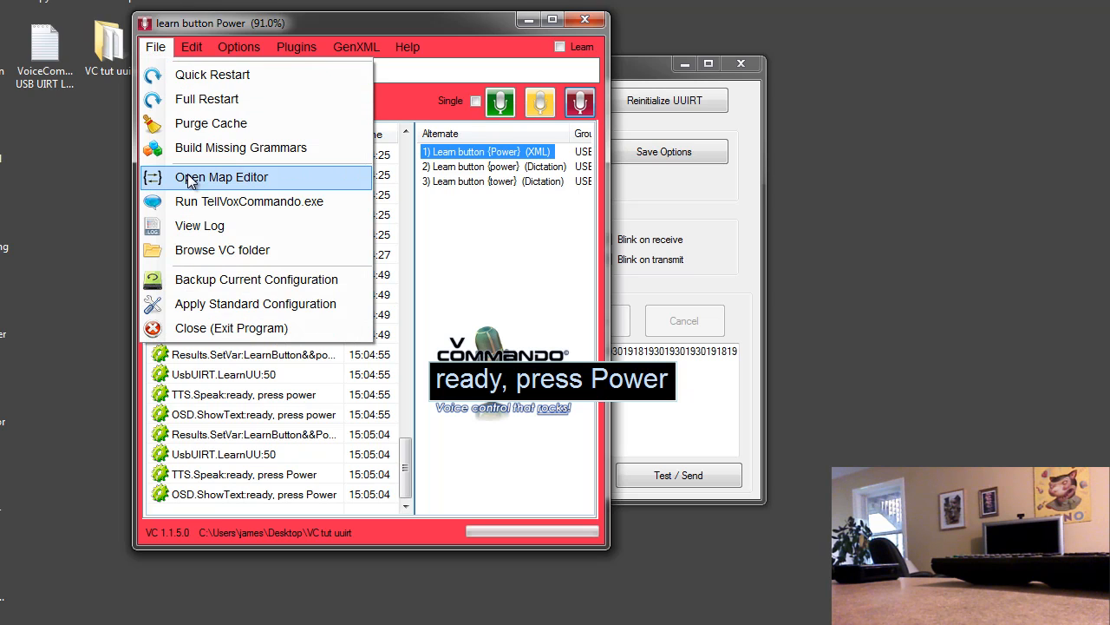
{"action": "left_click", "coordinate": [222, 177]}
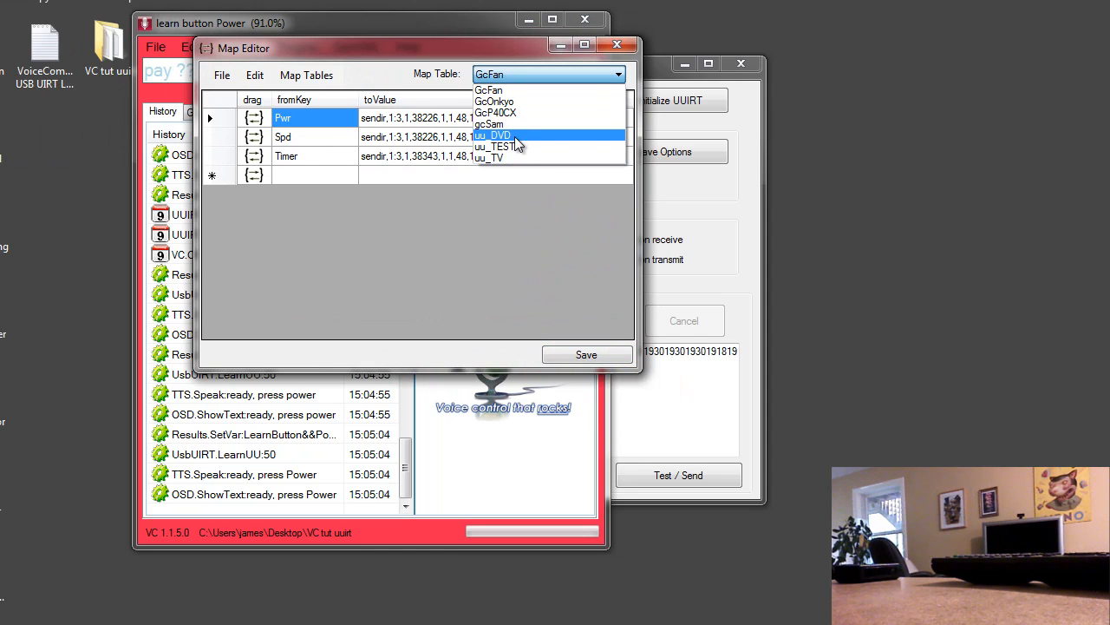
{"action": "left_click", "coordinate": [496, 135]}
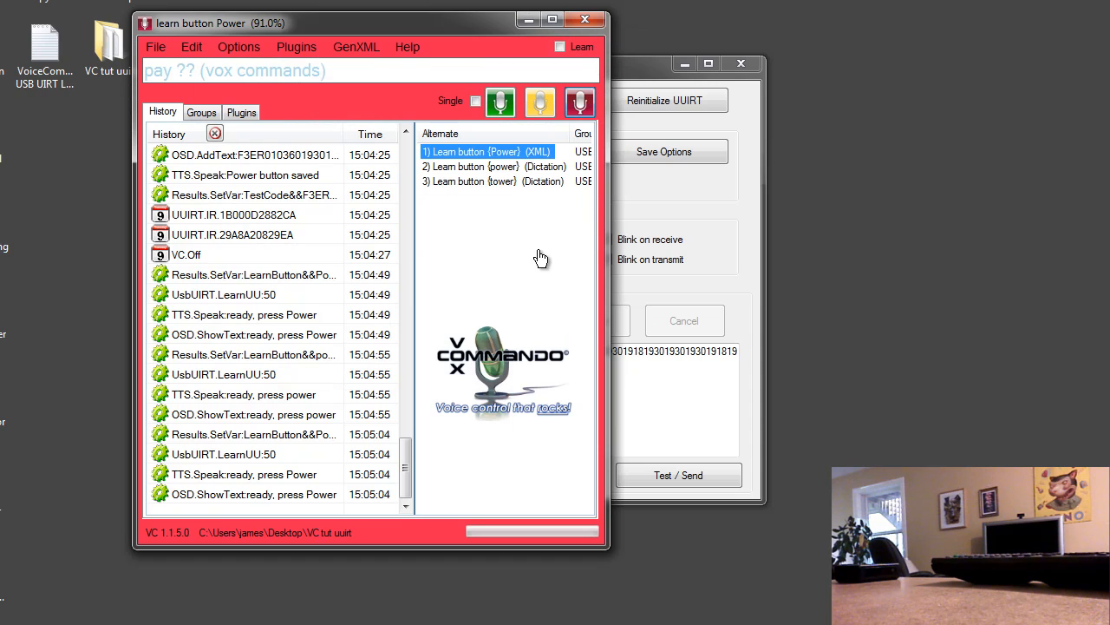
{"action": "mouse_move", "coordinate": [648, 71]}
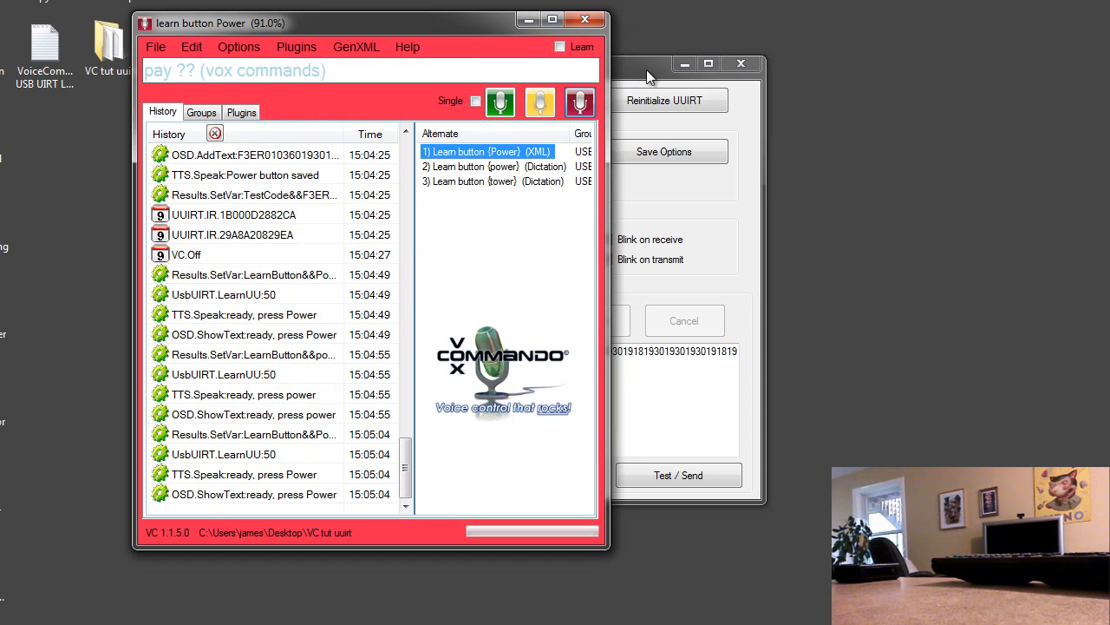
{"action": "mouse_move", "coordinate": [654, 70]}
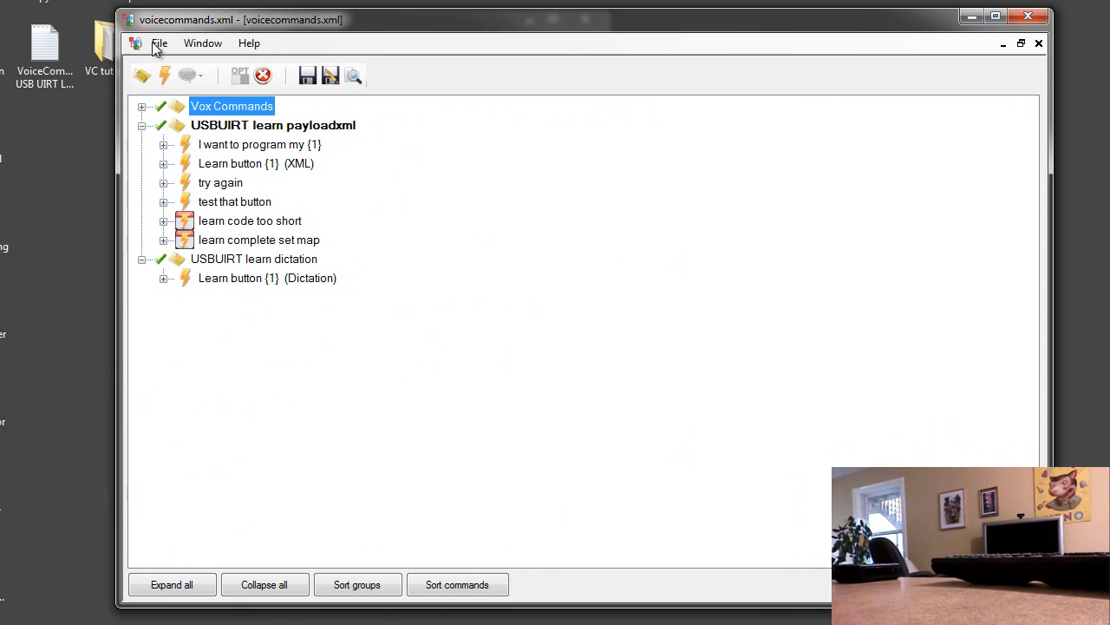
{"action": "mouse_move", "coordinate": [170, 163]}
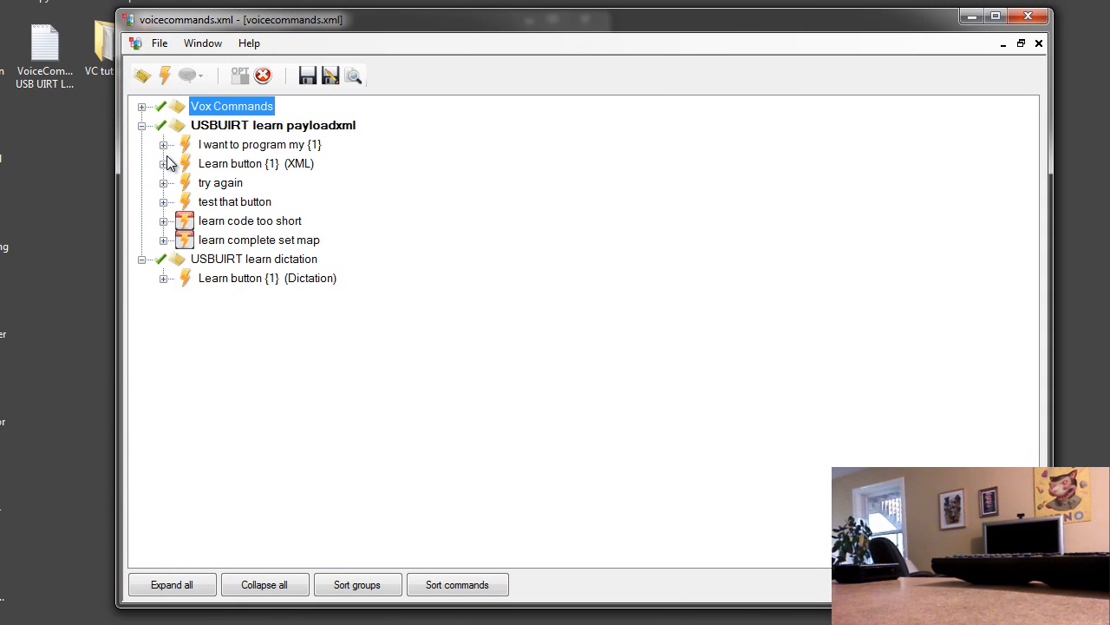
{"action": "mouse_move", "coordinate": [260, 145]}
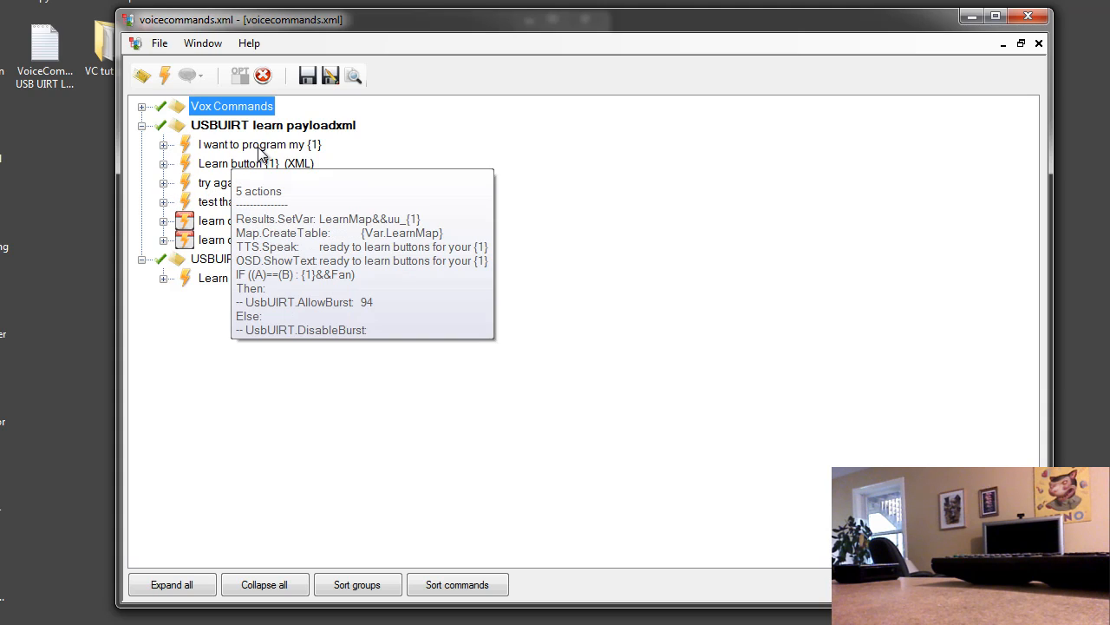
{"action": "mouse_move", "coordinate": [165, 153]}
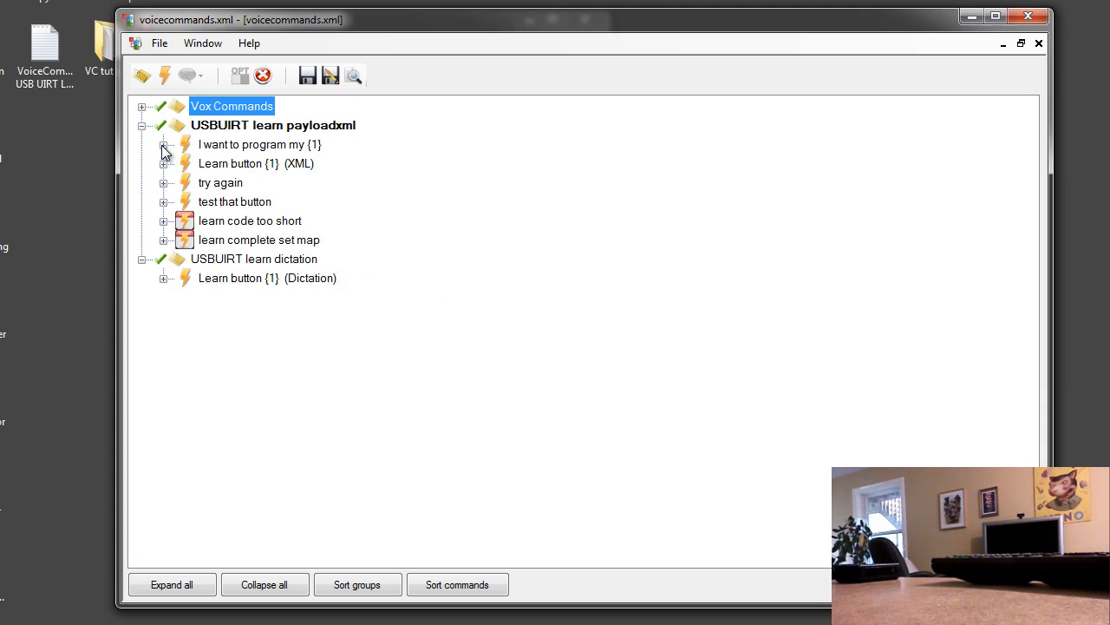
{"action": "left_click", "coordinate": [164, 144]}
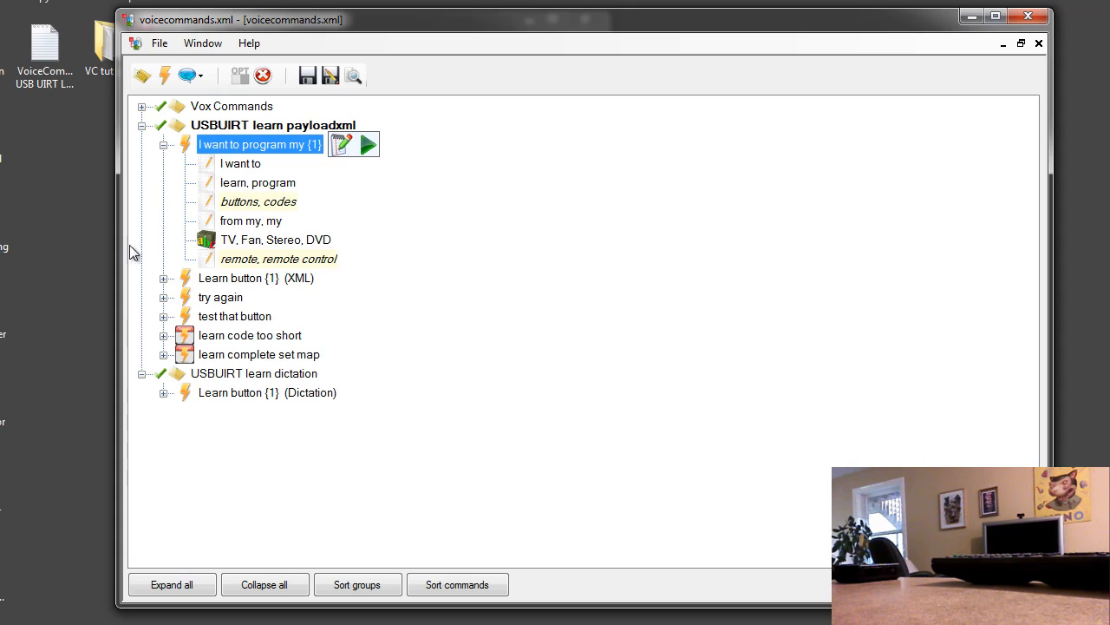
{"action": "left_click", "coordinate": [275, 240]}
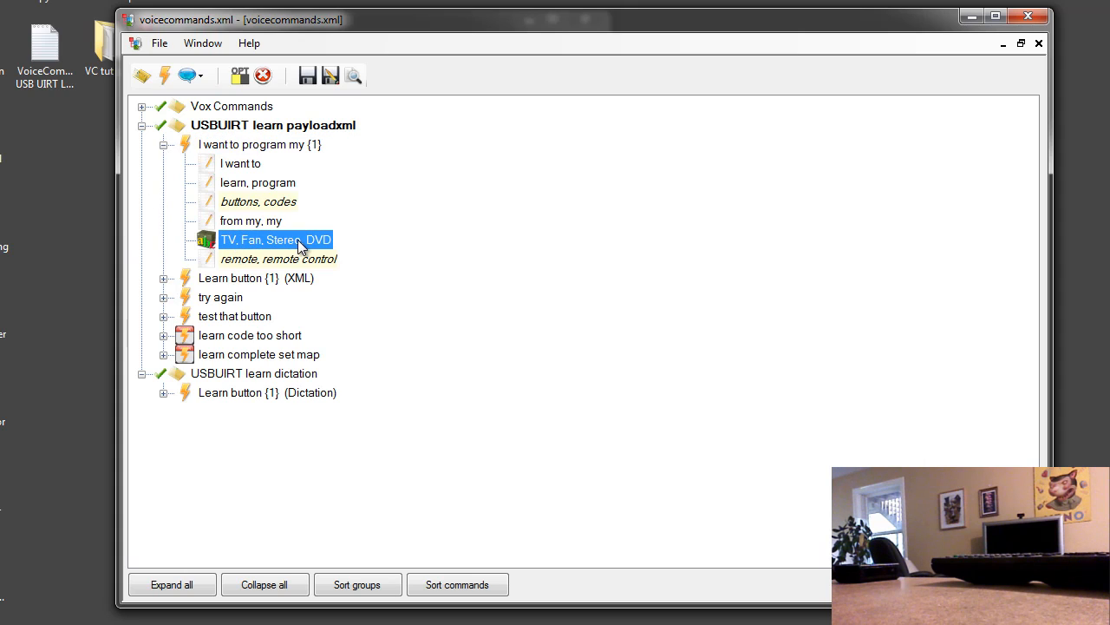
{"action": "double_click", "coordinate": [276, 240]}
{"action": "type", "text": ","}
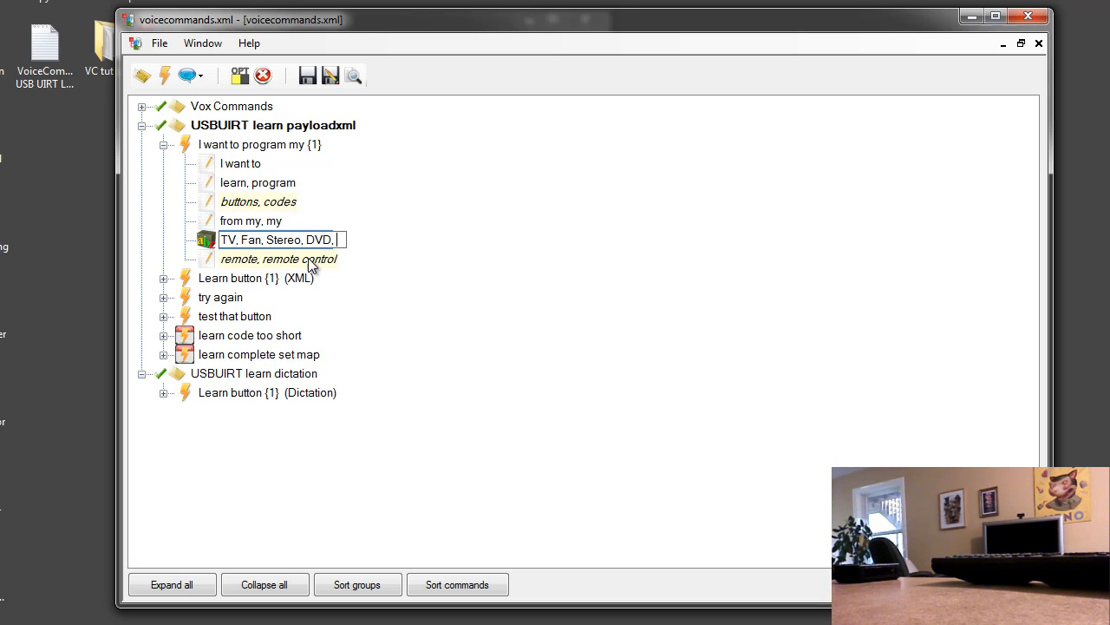
{"action": "type", "text": "Samsung,"}
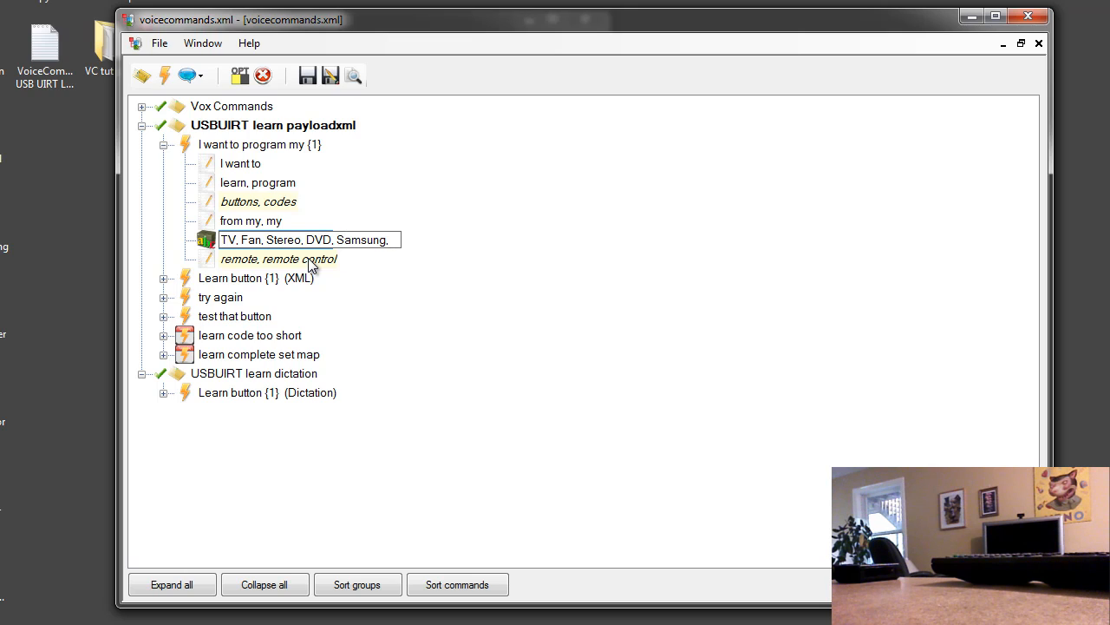
{"action": "type", "text": "Air"}
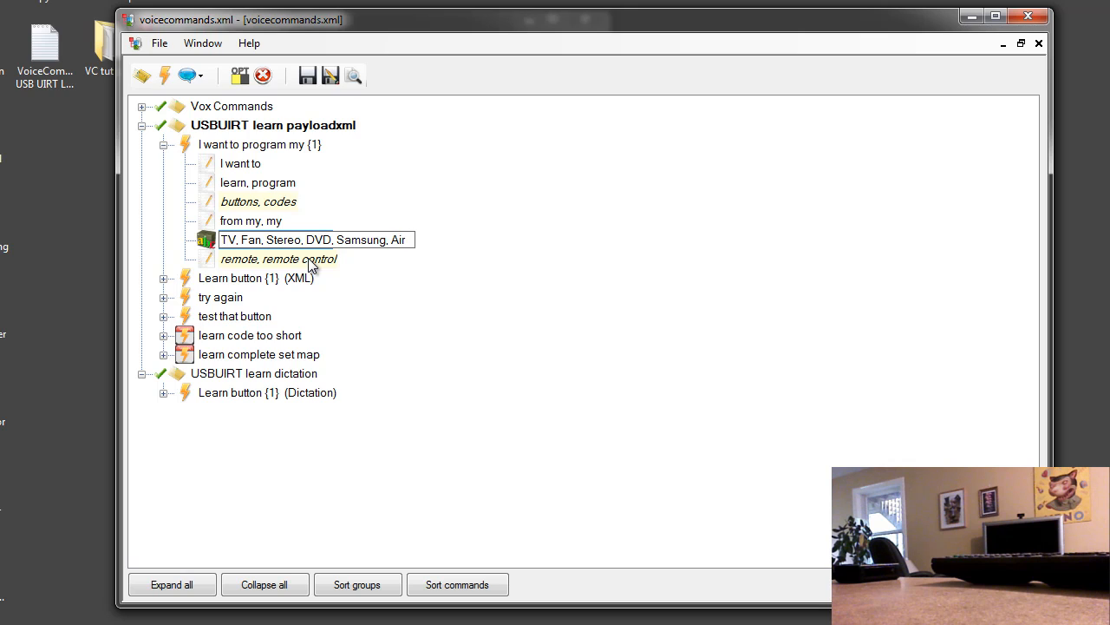
{"action": "type", "text": "Conditioner"}
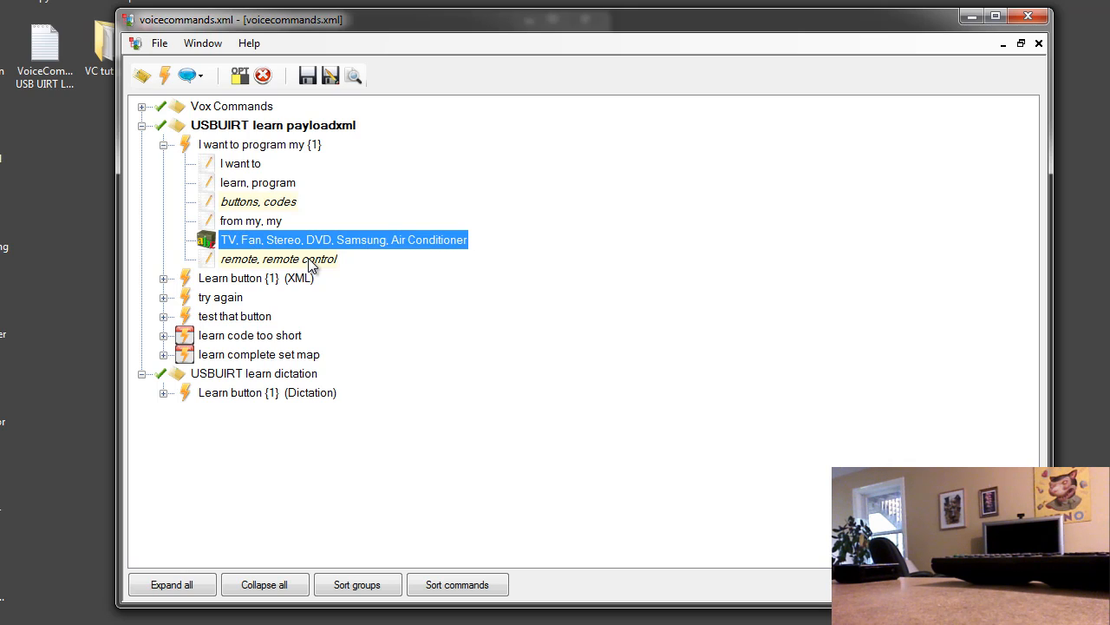
{"action": "mouse_move", "coordinate": [359, 244]}
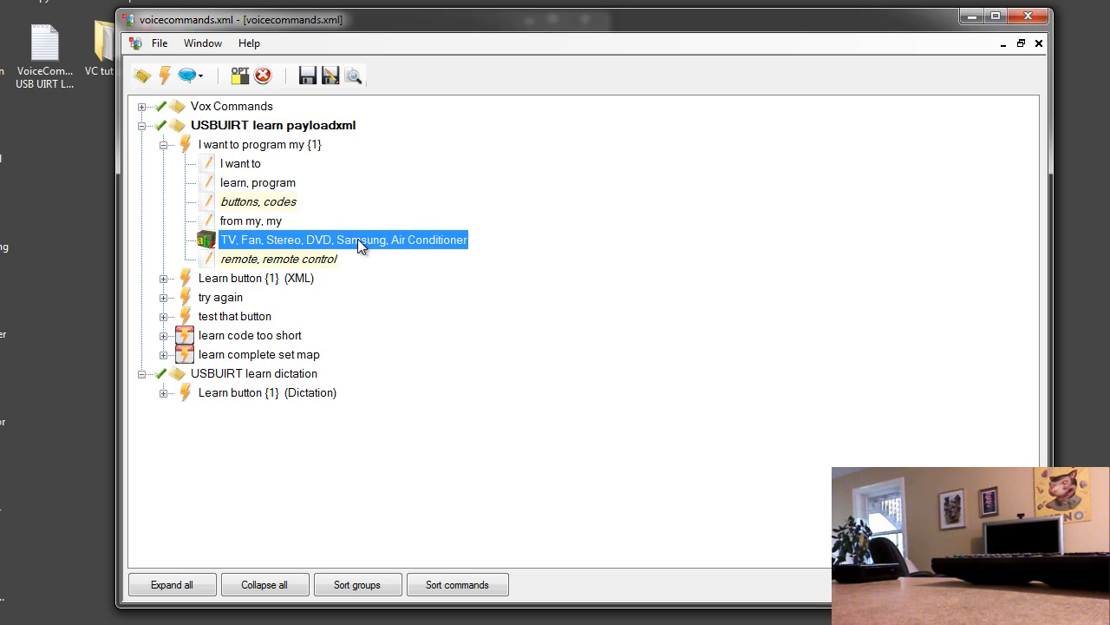
{"action": "mouse_move", "coordinate": [397, 244]}
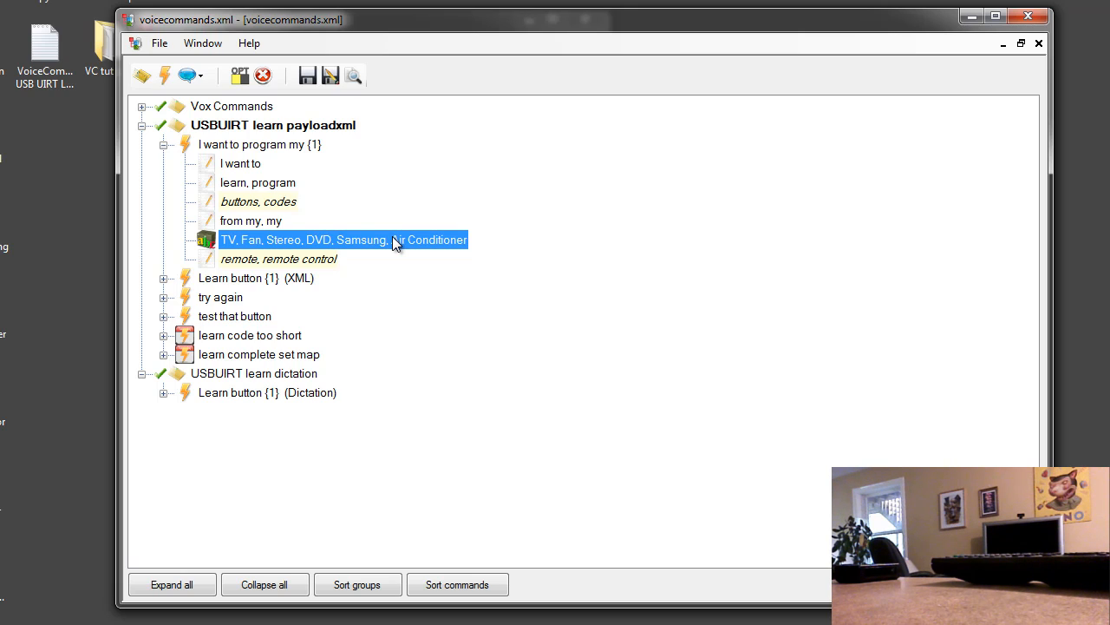
- Edit the 'from my, my' phrase under 'I want to program my {1}' to 'from my, for my'
{"action": "left_click", "coordinate": [241, 163]}
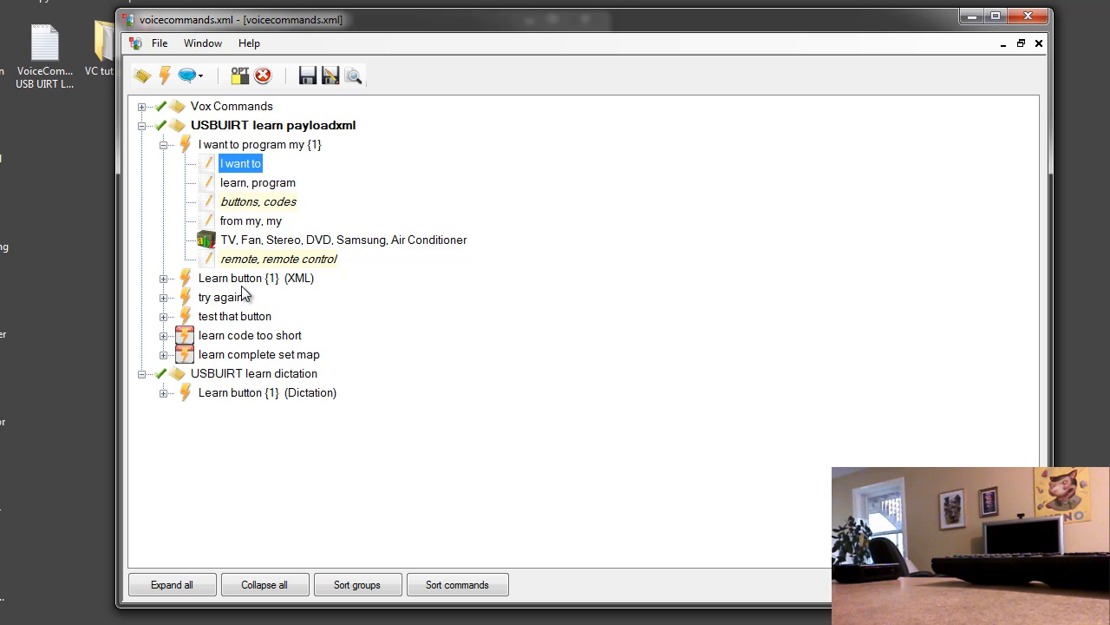
{"action": "mouse_move", "coordinate": [293, 186]}
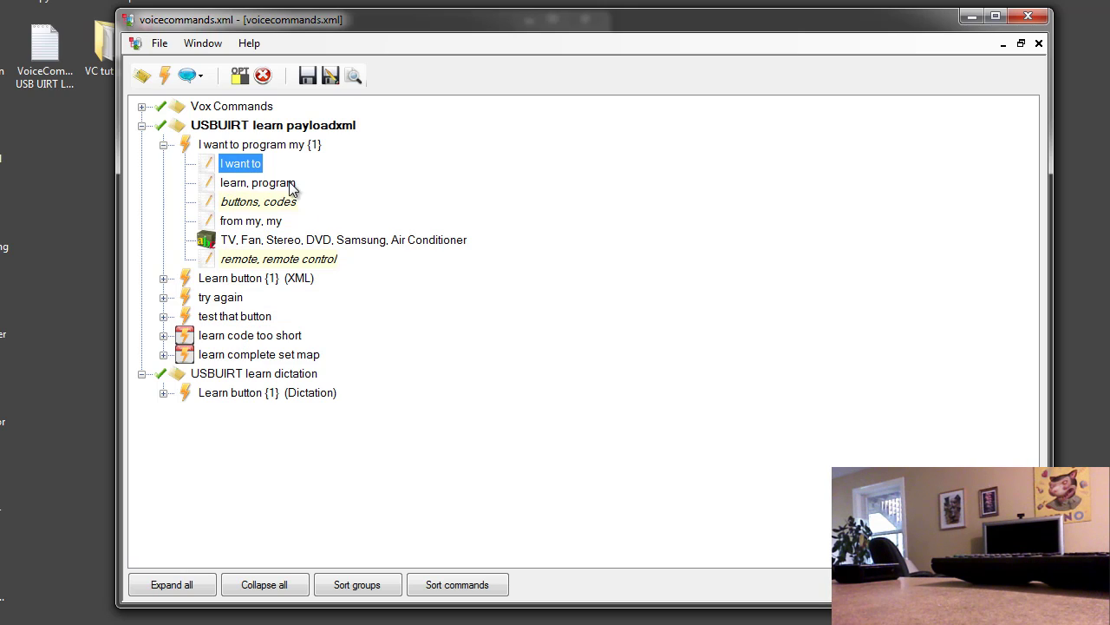
{"action": "left_click", "coordinate": [249, 221]}
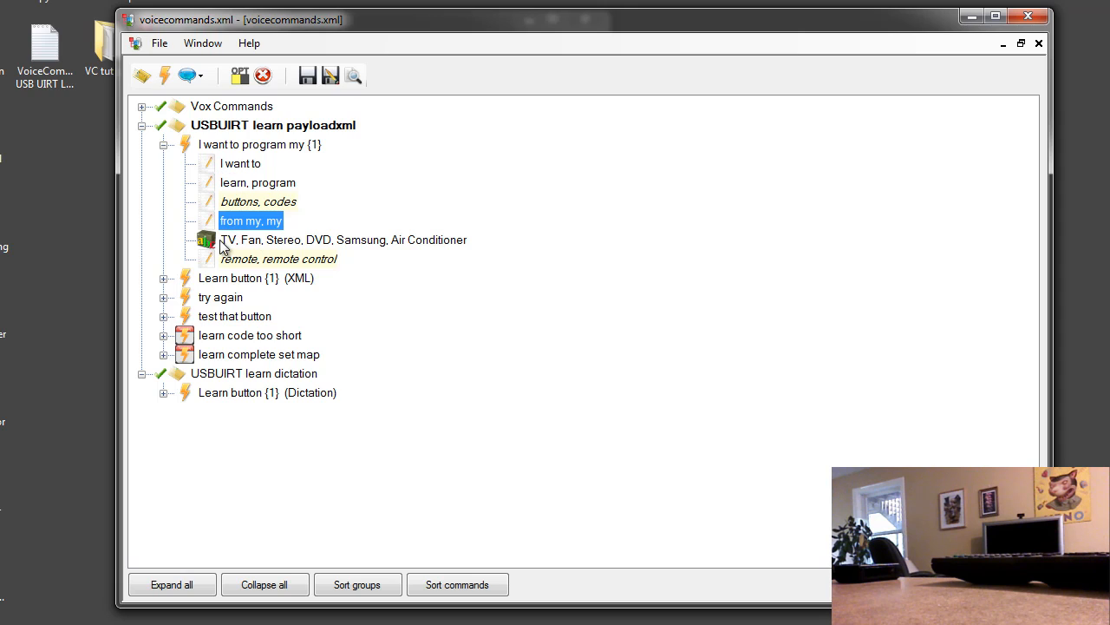
{"action": "double_click", "coordinate": [251, 221]}
{"action": "type", "text": "for "}
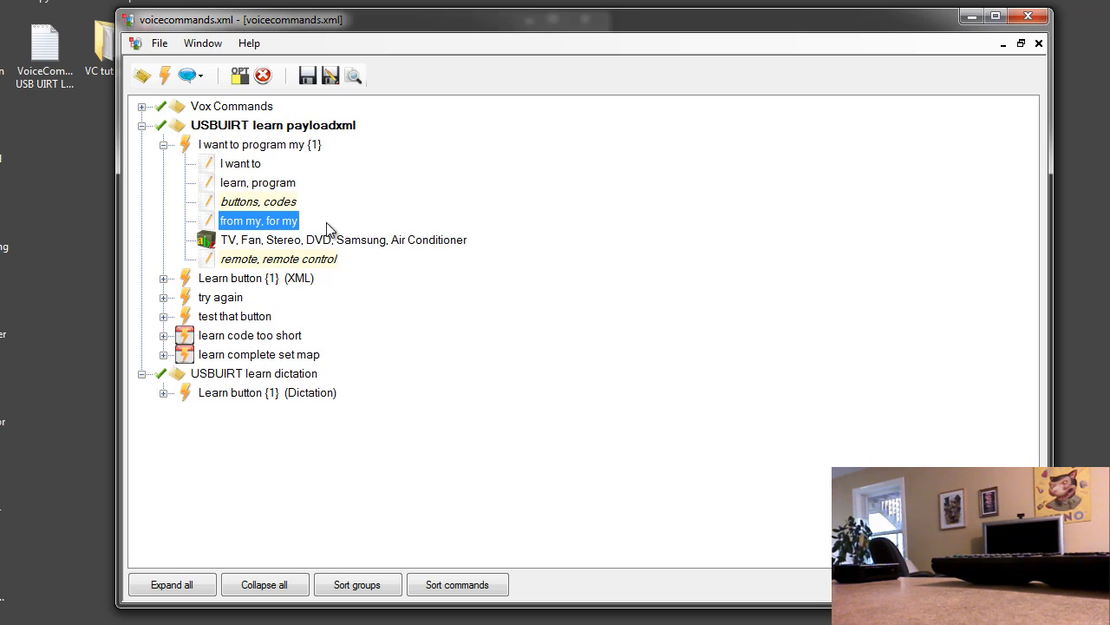
{"action": "mouse_move", "coordinate": [247, 265]}
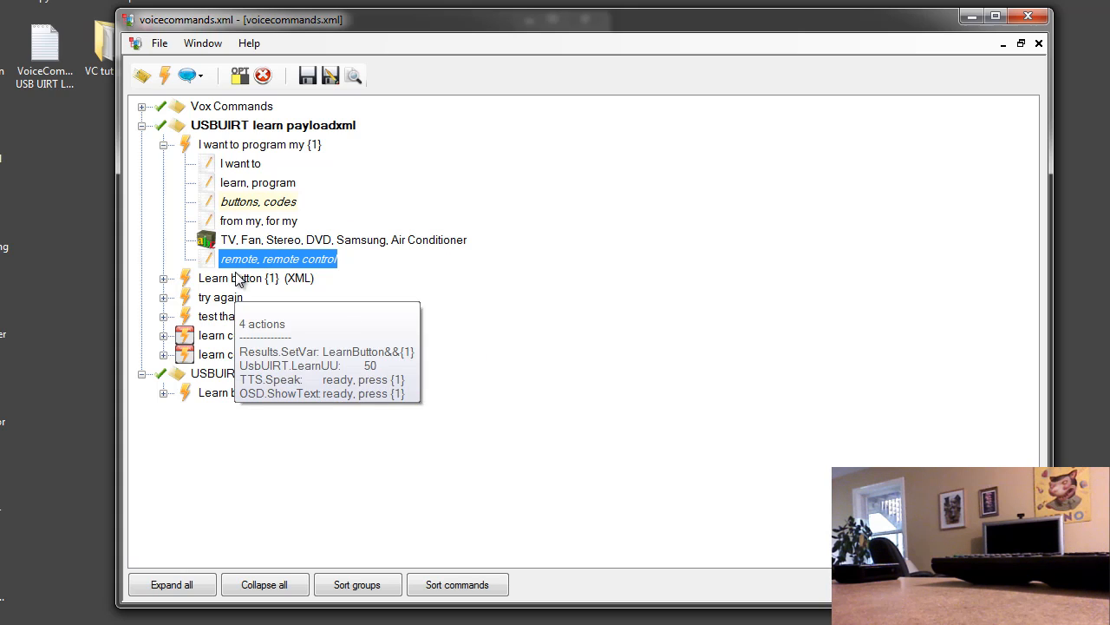
{"action": "mouse_move", "coordinate": [254, 260]}
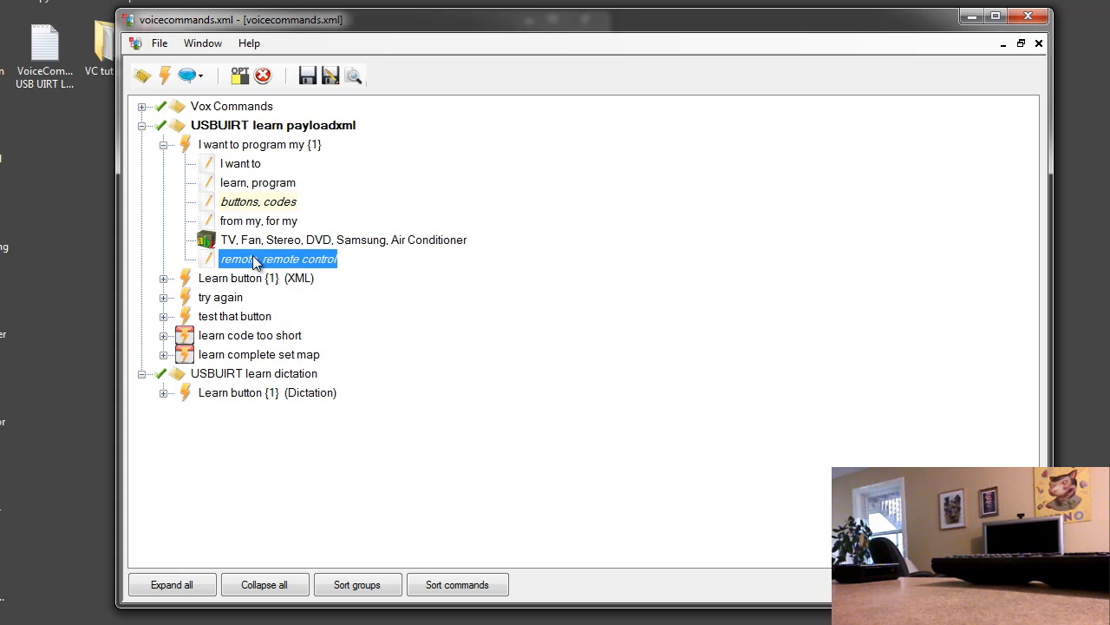
{"action": "mouse_move", "coordinate": [311, 280]}
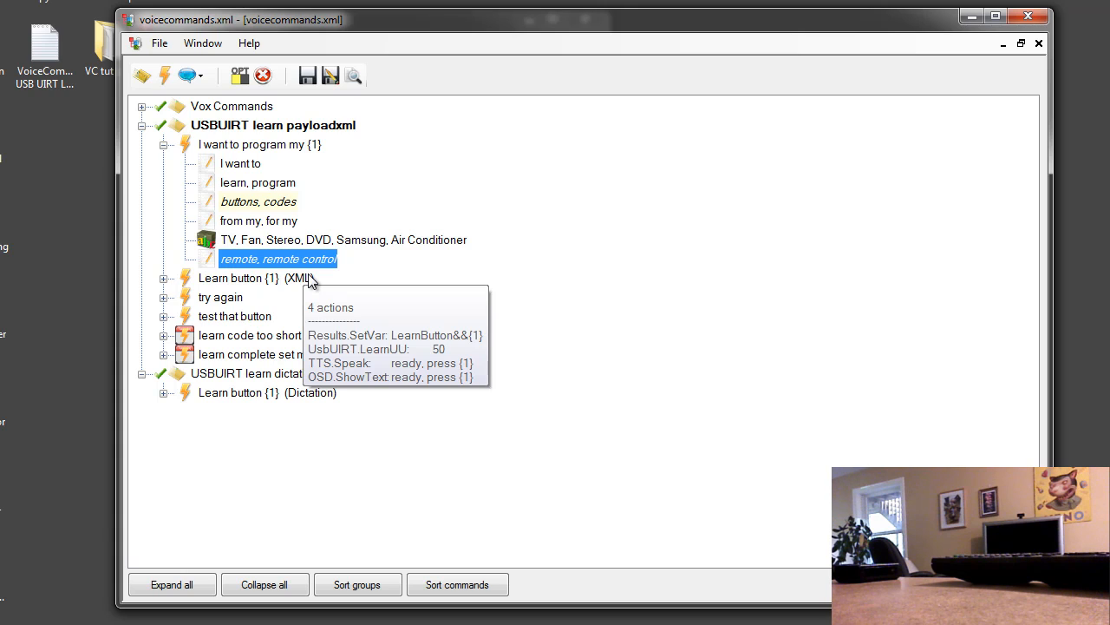
{"action": "left_click", "coordinate": [260, 144]}
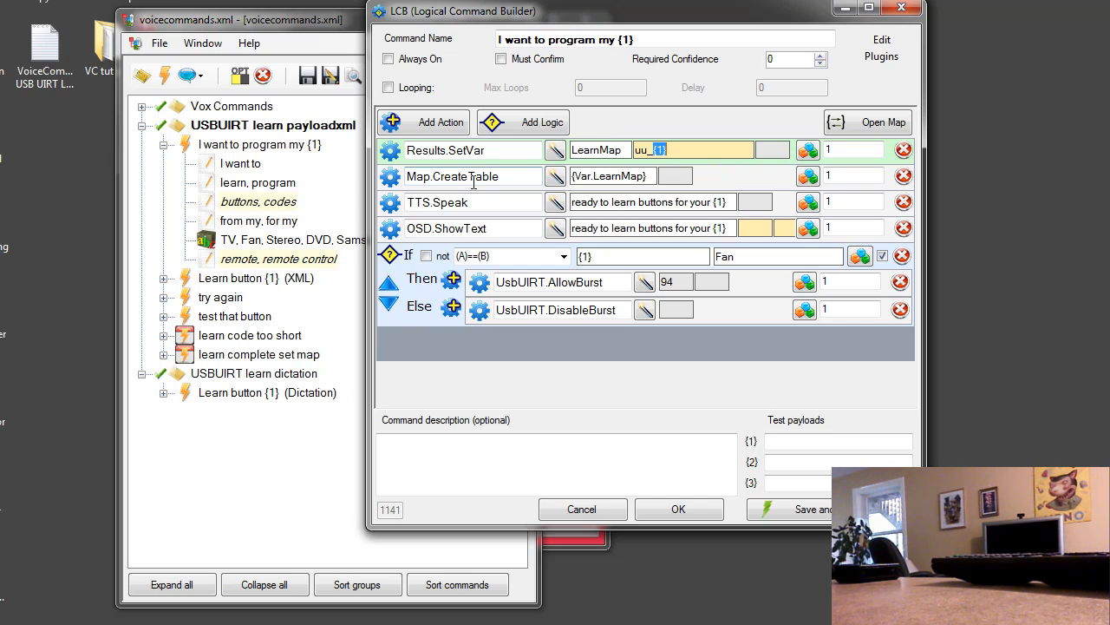
- Review the Map.CreateTable and UsbUIRT.AllowBurst actions, then expand the 'learn code too short' command
{"action": "left_click", "coordinate": [452, 176]}
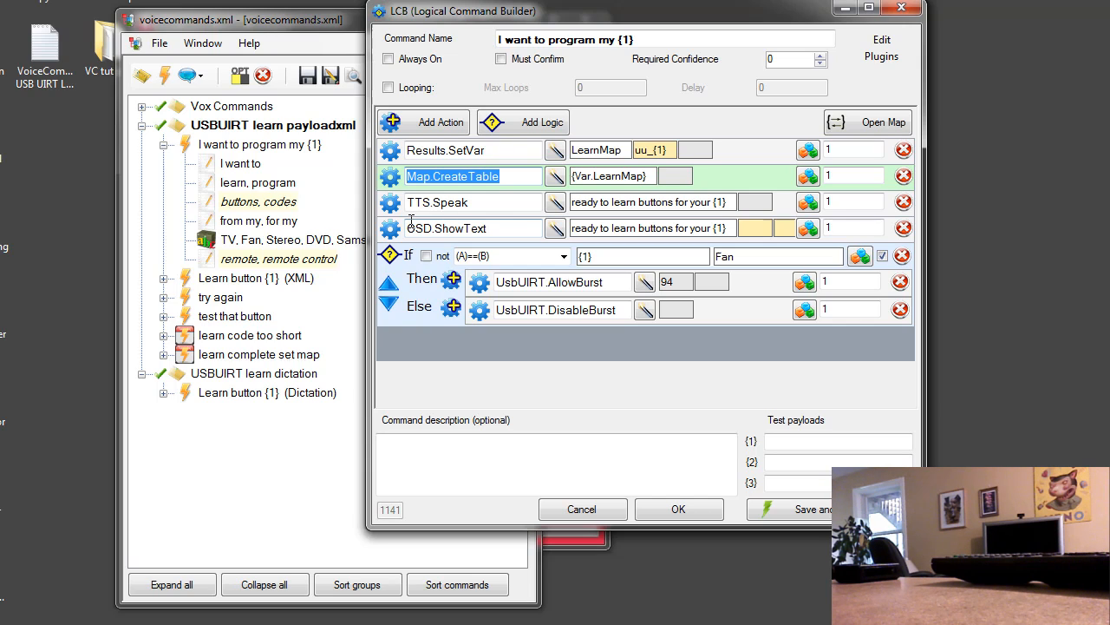
{"action": "left_click", "coordinate": [471, 203]}
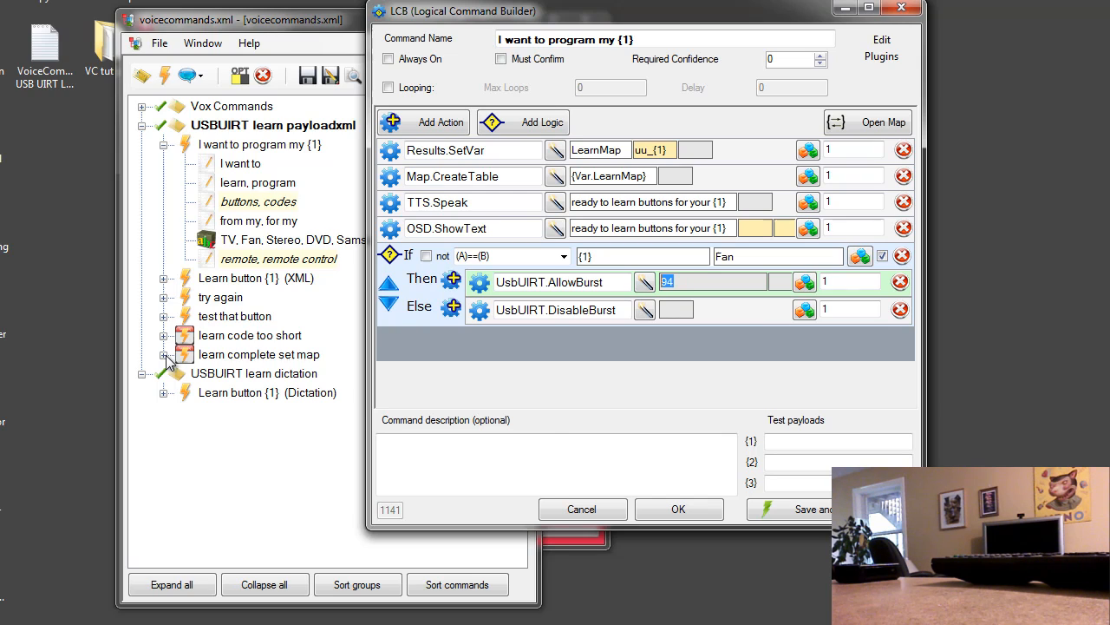
{"action": "left_click", "coordinate": [249, 335]}
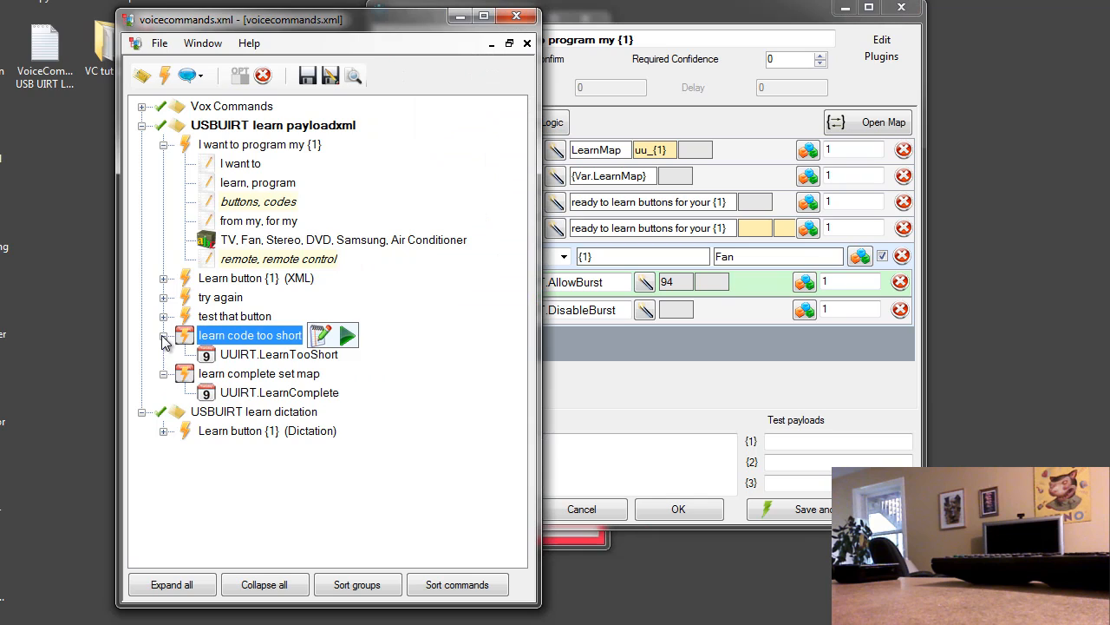
{"action": "mouse_move", "coordinate": [277, 360]}
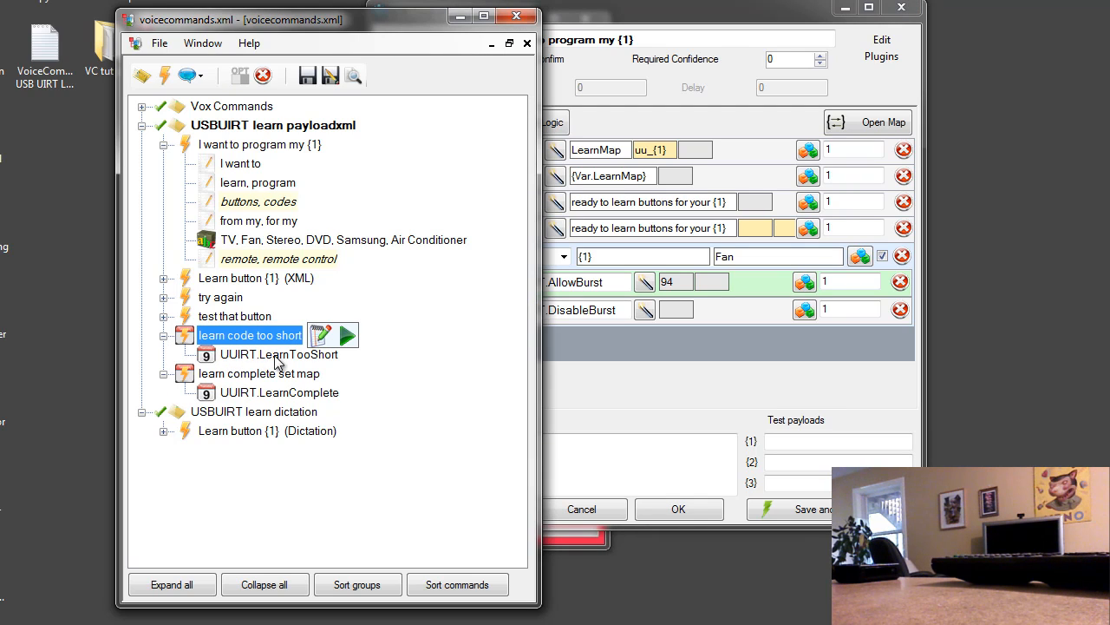
{"action": "mouse_move", "coordinate": [228, 403]}
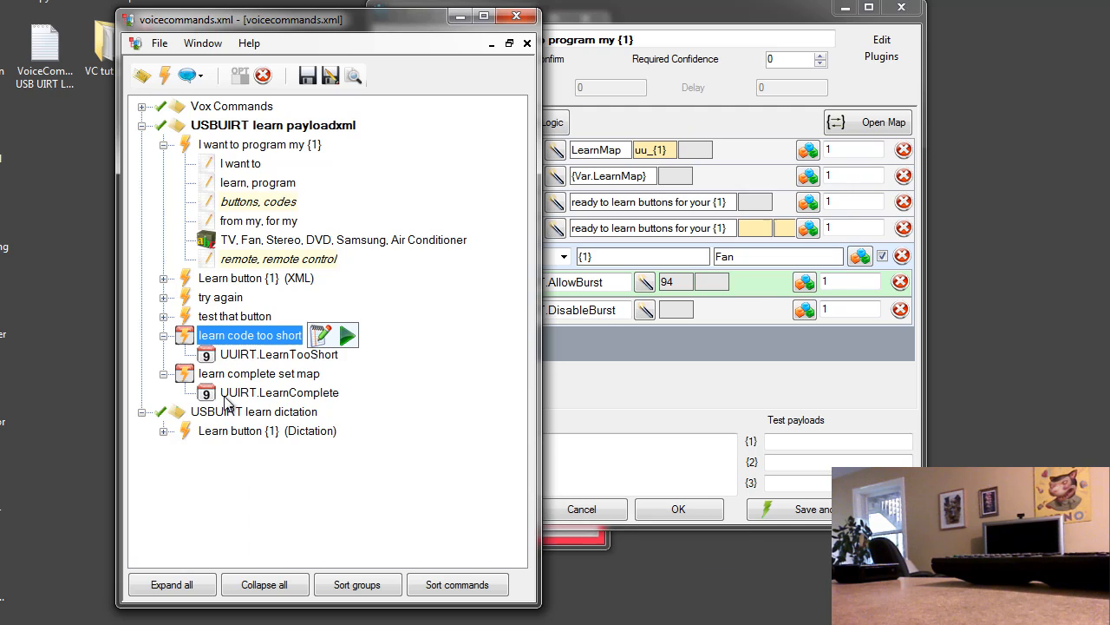
{"action": "mouse_move", "coordinate": [287, 372]}
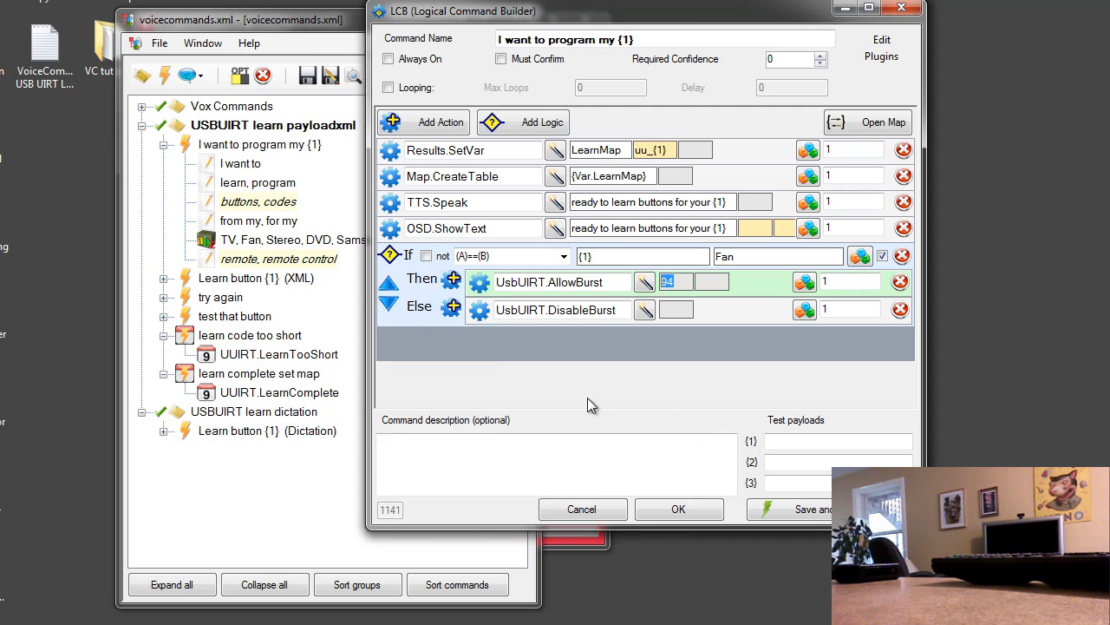
{"action": "mouse_move", "coordinate": [545, 246]}
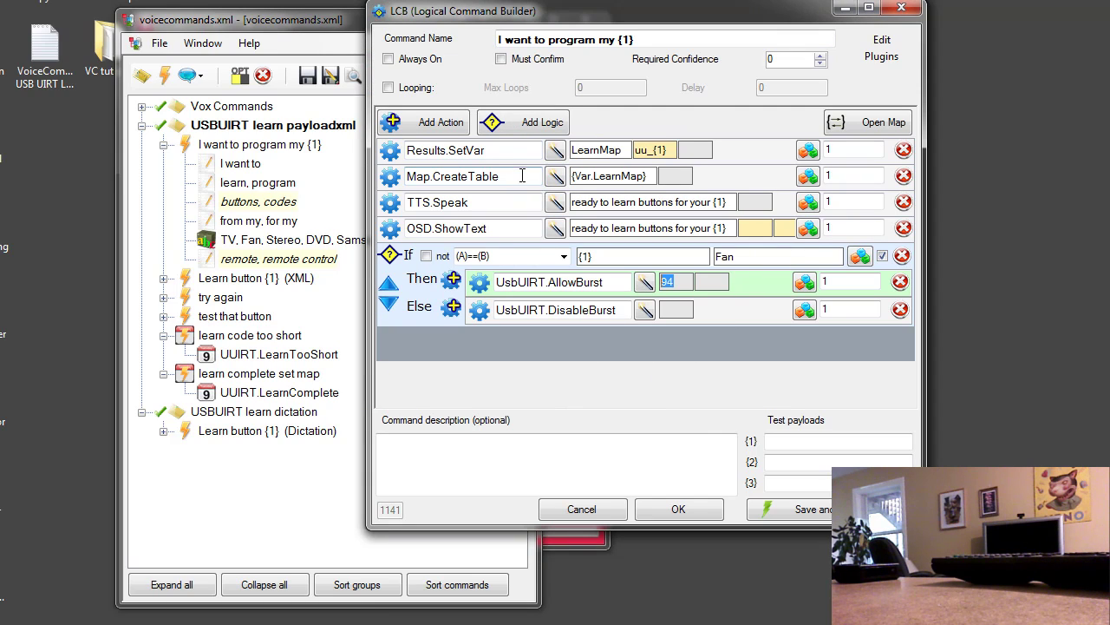
{"action": "mouse_move", "coordinate": [557, 149]}
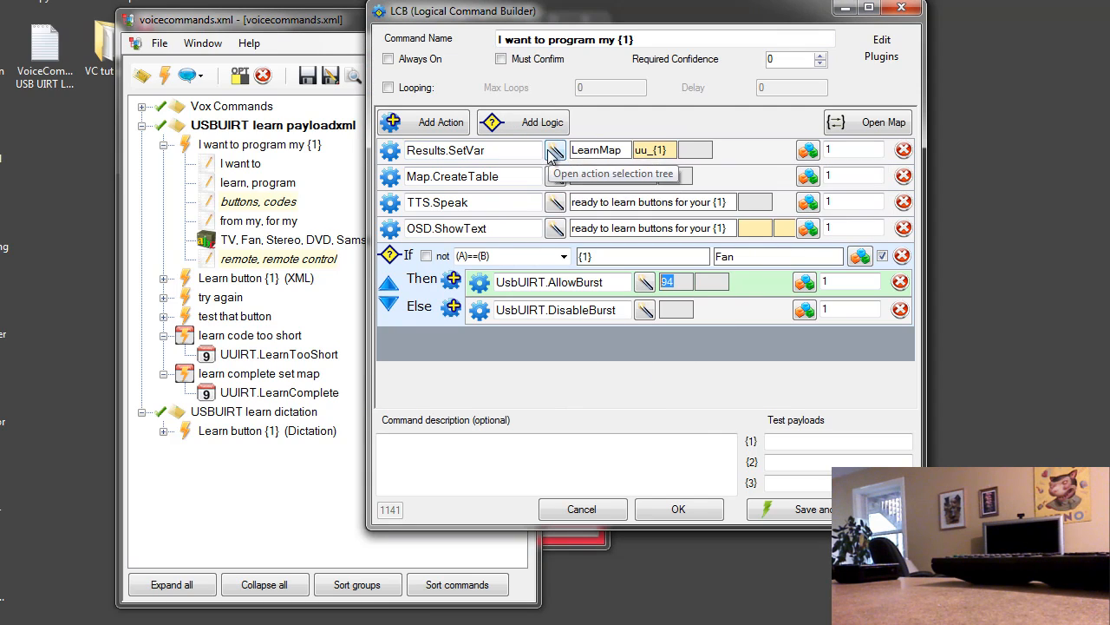
{"action": "mouse_move", "coordinate": [600, 149]}
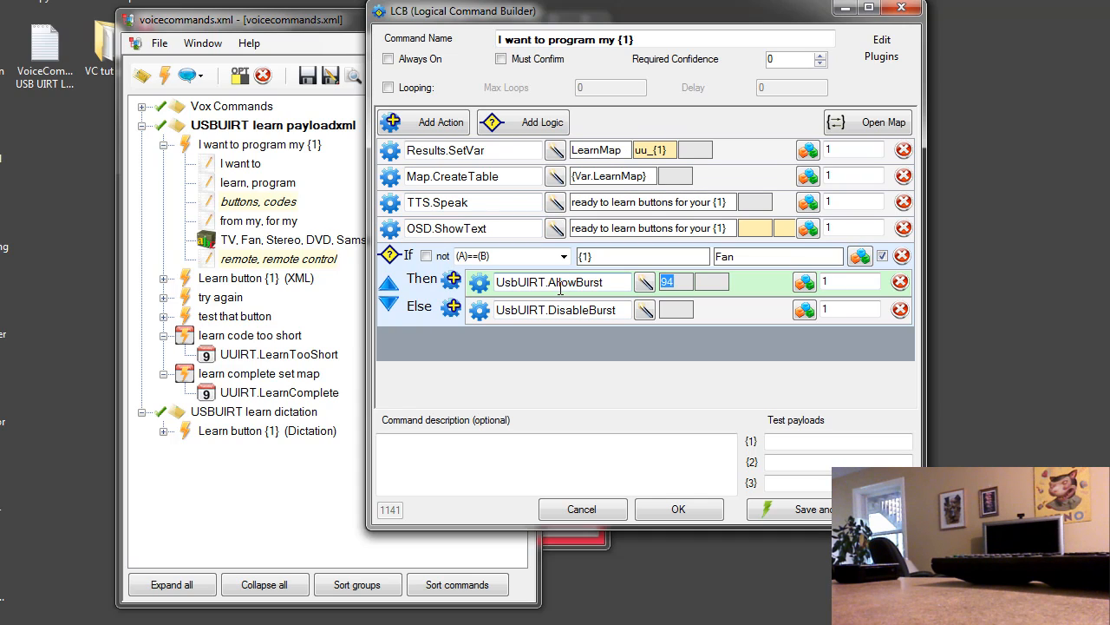
{"action": "mouse_move", "coordinate": [616, 329]}
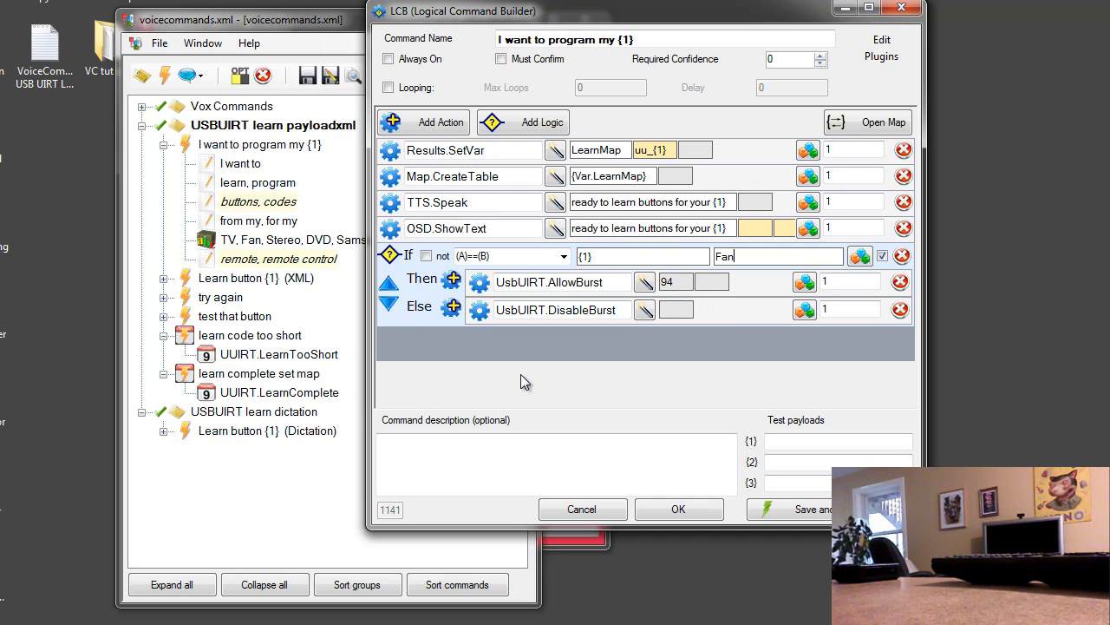
{"action": "mouse_move", "coordinate": [583, 509]}
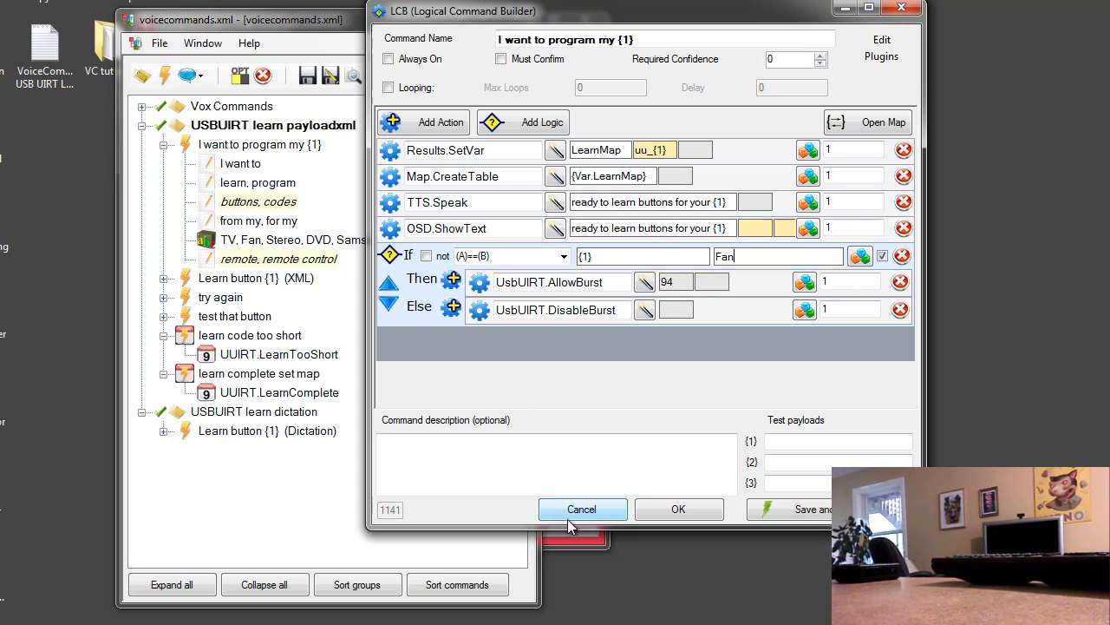
- Cancel out of the 'I want to program my {1}' command builder, discarding changes
{"action": "left_click", "coordinate": [582, 508]}
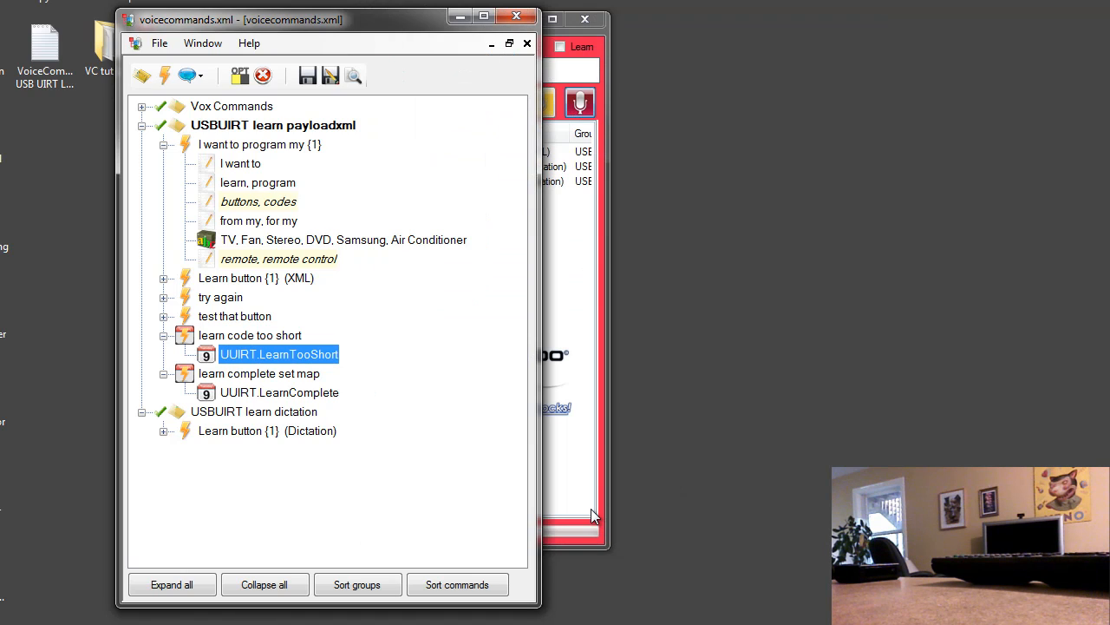
- Preview the Learn button {1} (XML) and (Dictation) commands, then bring Learn button {1} (XML) into the builder
{"action": "left_click", "coordinate": [164, 163]}
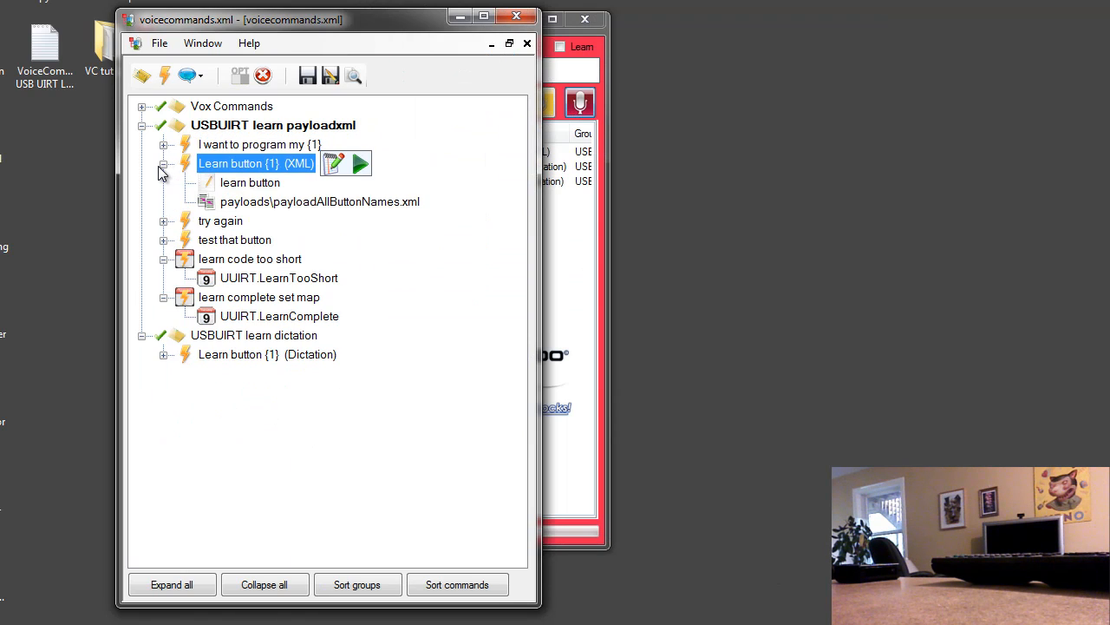
{"action": "mouse_move", "coordinate": [143, 246]}
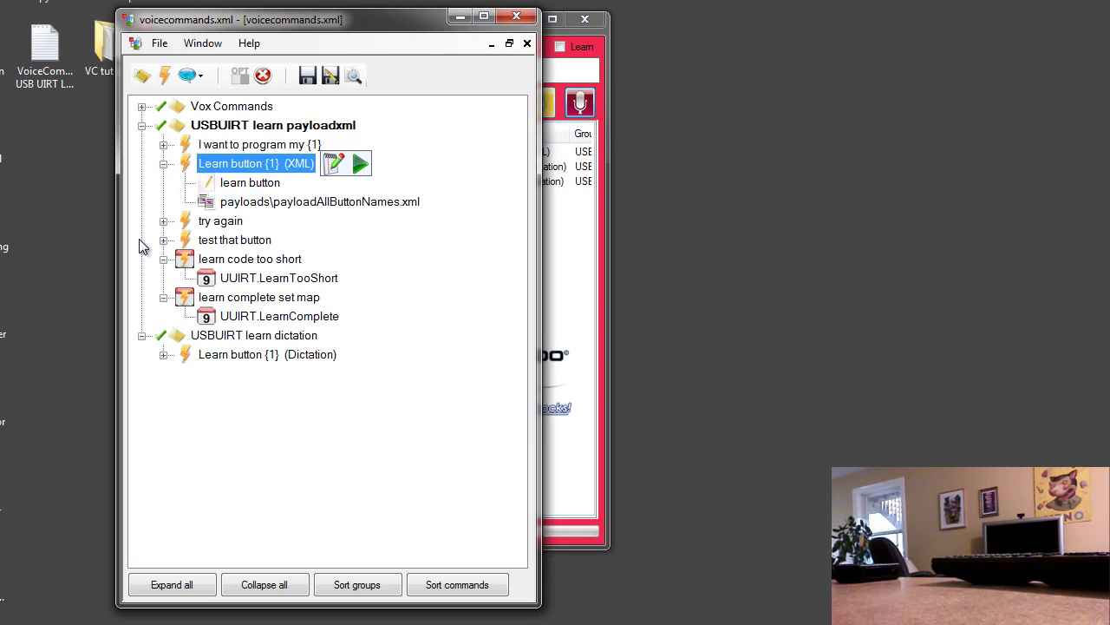
{"action": "mouse_move", "coordinate": [243, 213]}
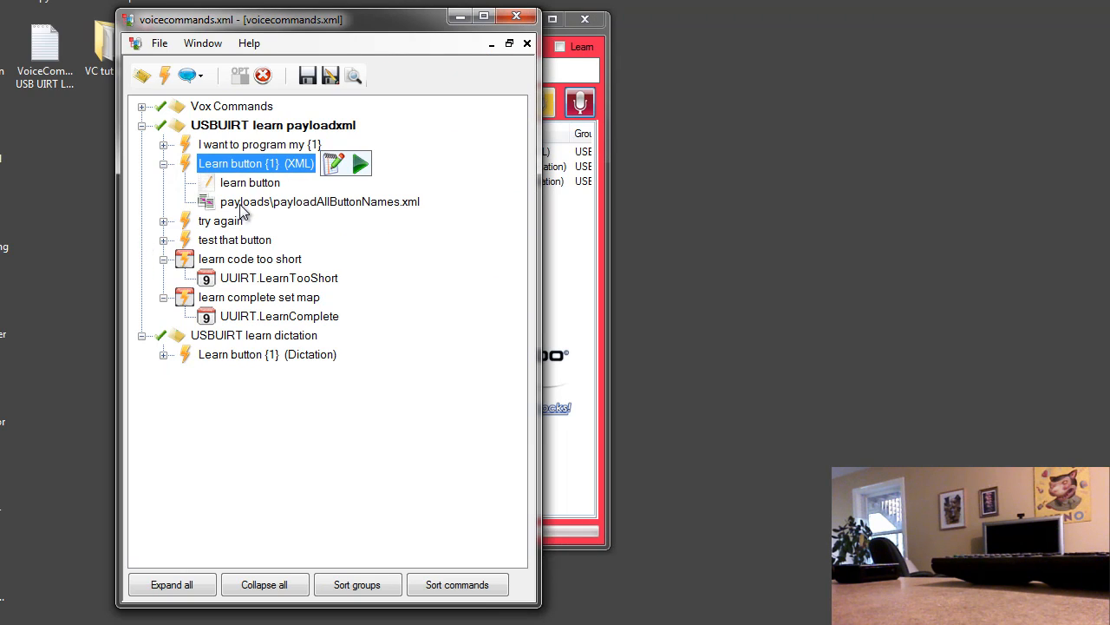
{"action": "left_click", "coordinate": [238, 354]}
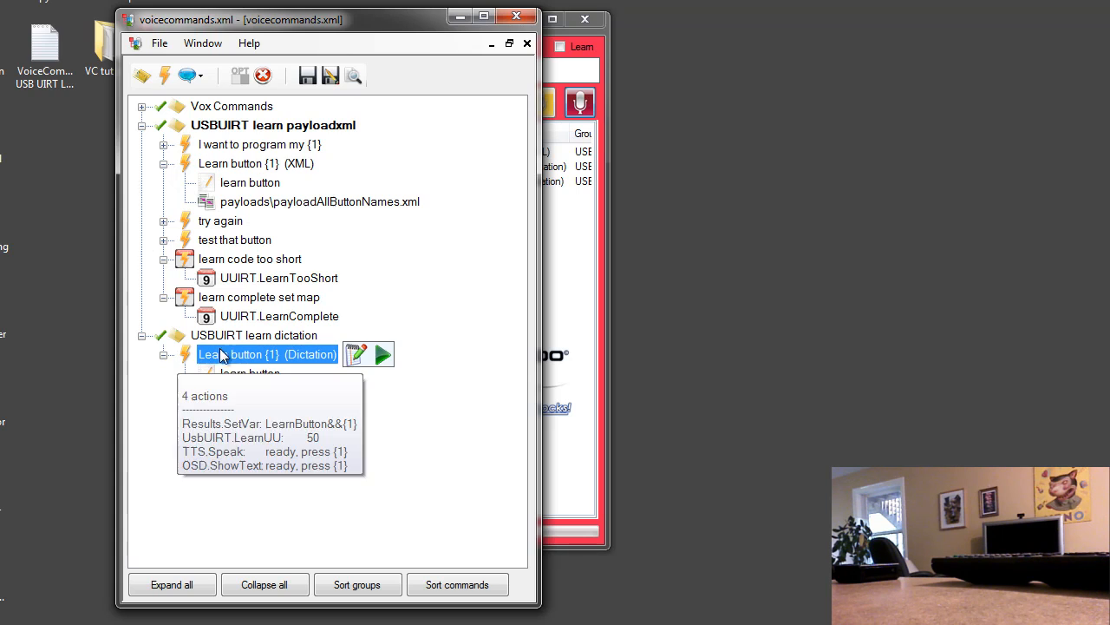
{"action": "mouse_move", "coordinate": [304, 399]}
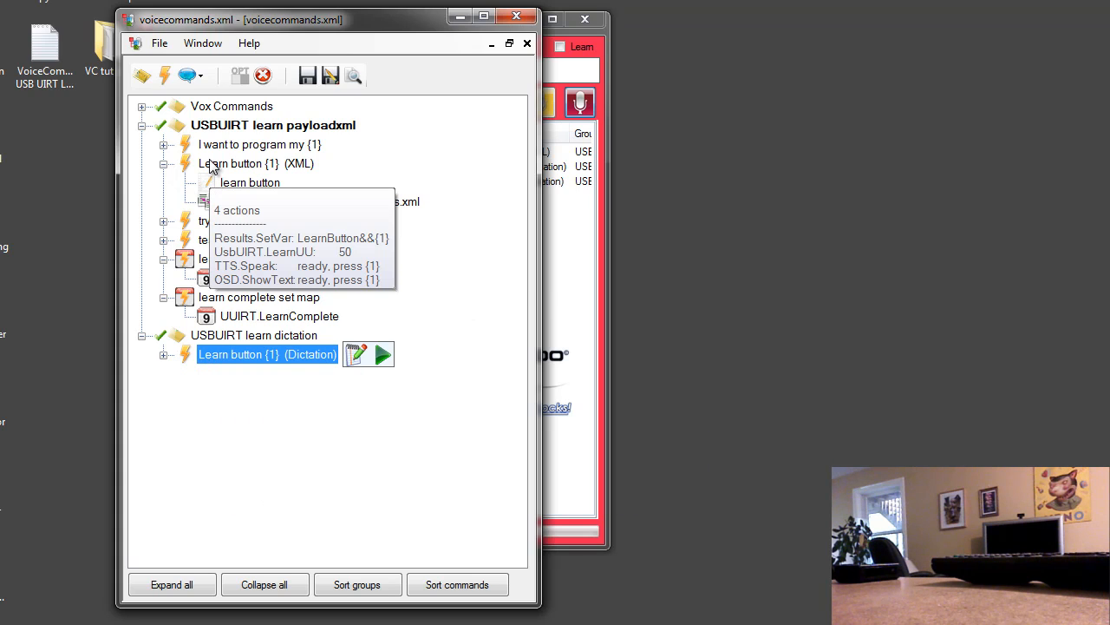
{"action": "left_click", "coordinate": [255, 164]}
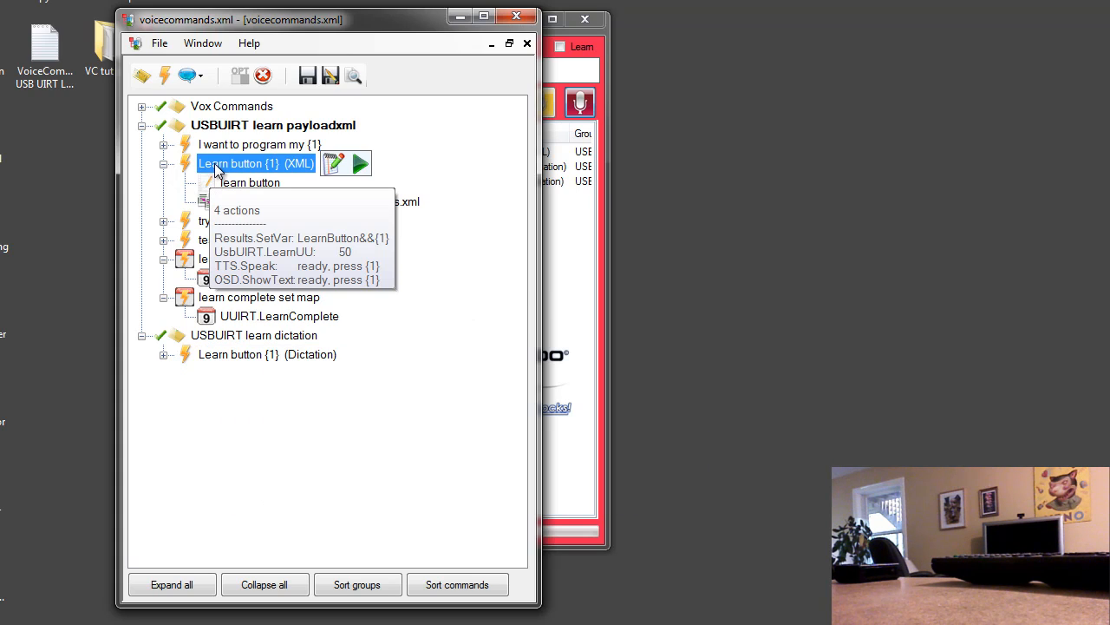
{"action": "mouse_move", "coordinate": [335, 164]}
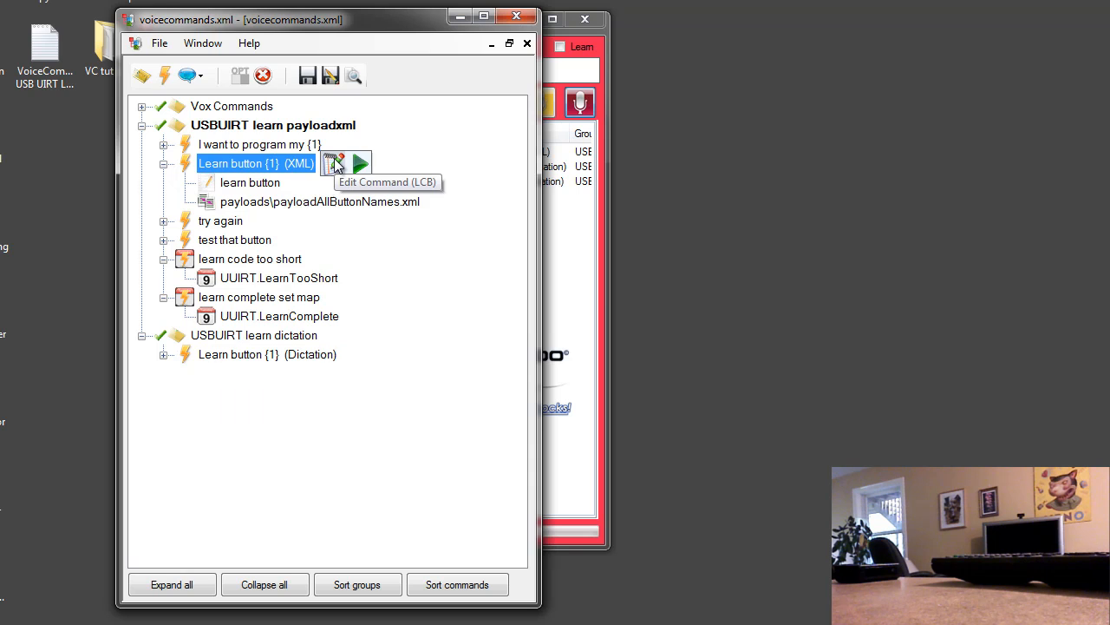
{"action": "mouse_move", "coordinate": [393, 206]}
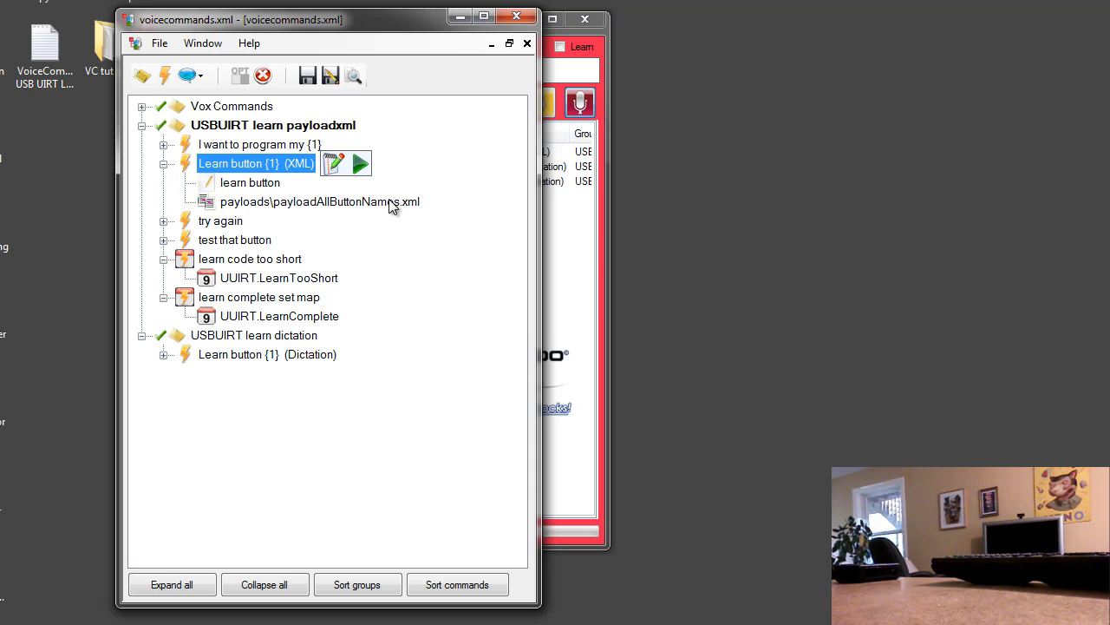
{"action": "left_click", "coordinate": [332, 163]}
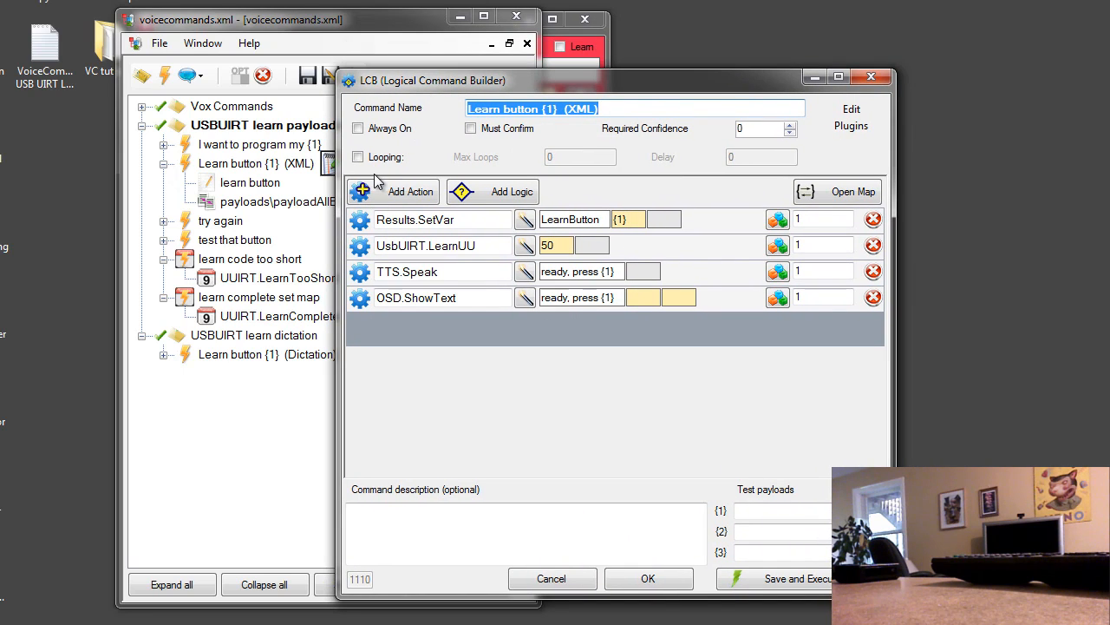
{"action": "mouse_move", "coordinate": [445, 219]}
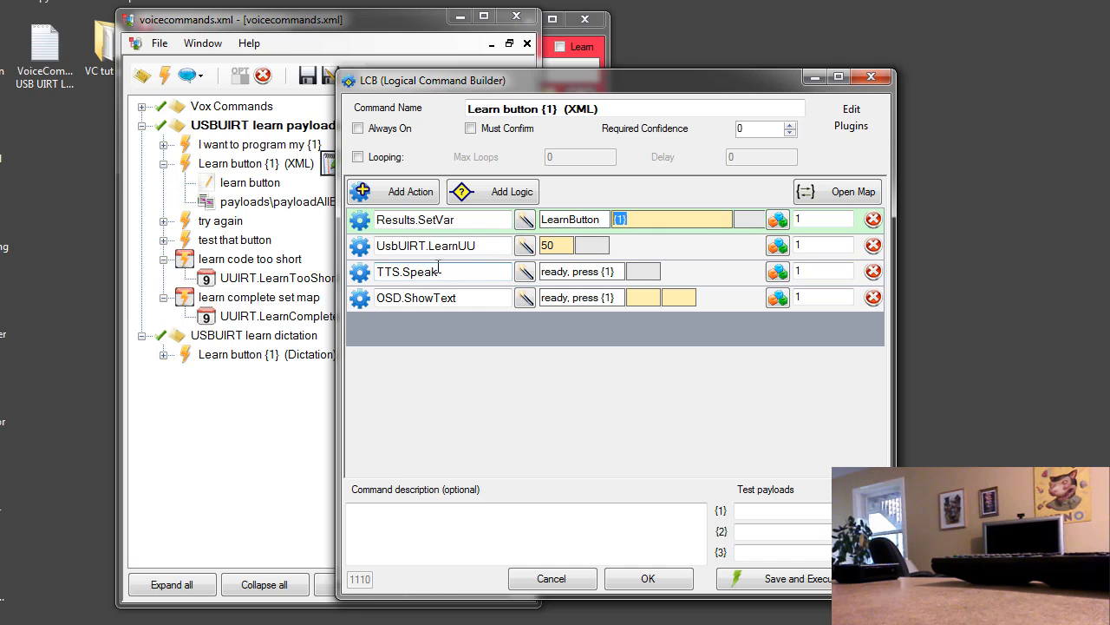
{"action": "mouse_move", "coordinate": [443, 244]}
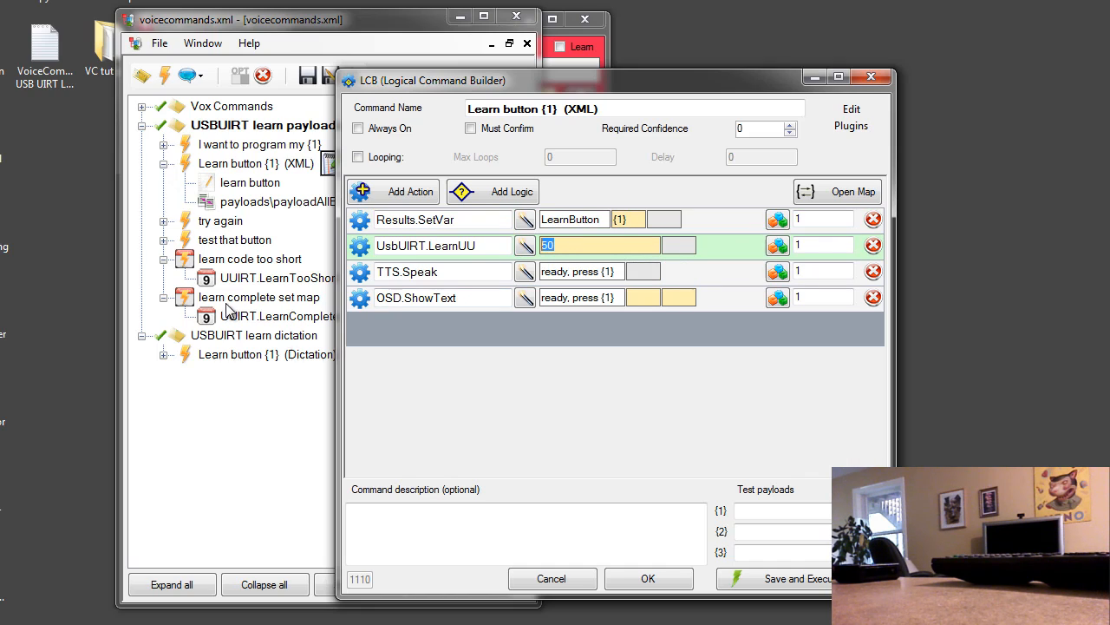
{"action": "mouse_move", "coordinate": [272, 304]}
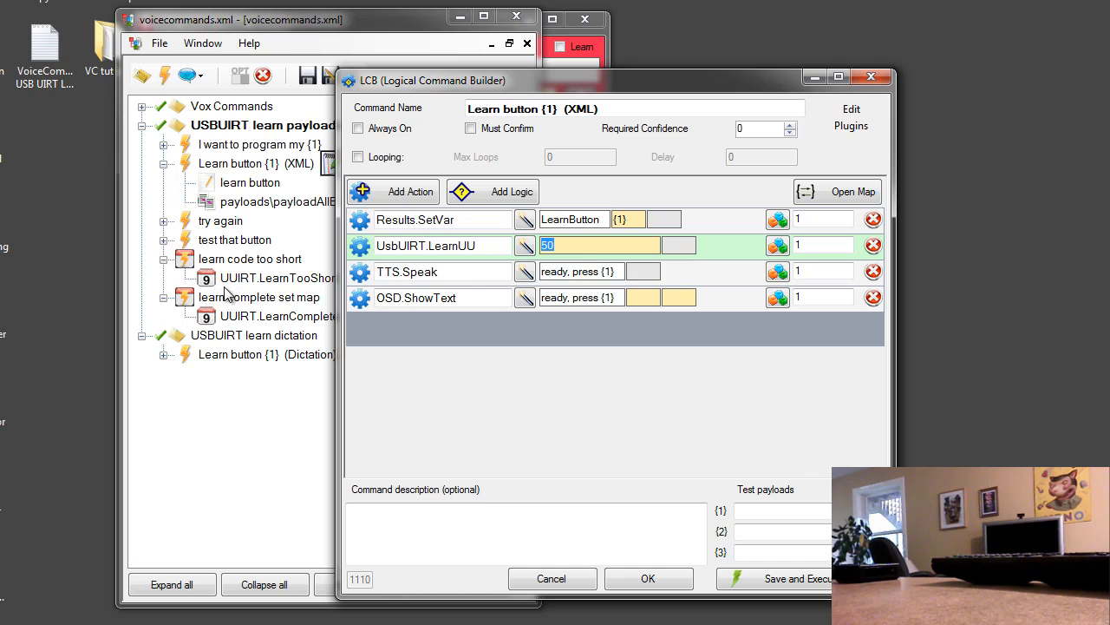
{"action": "mouse_move", "coordinate": [352, 278]}
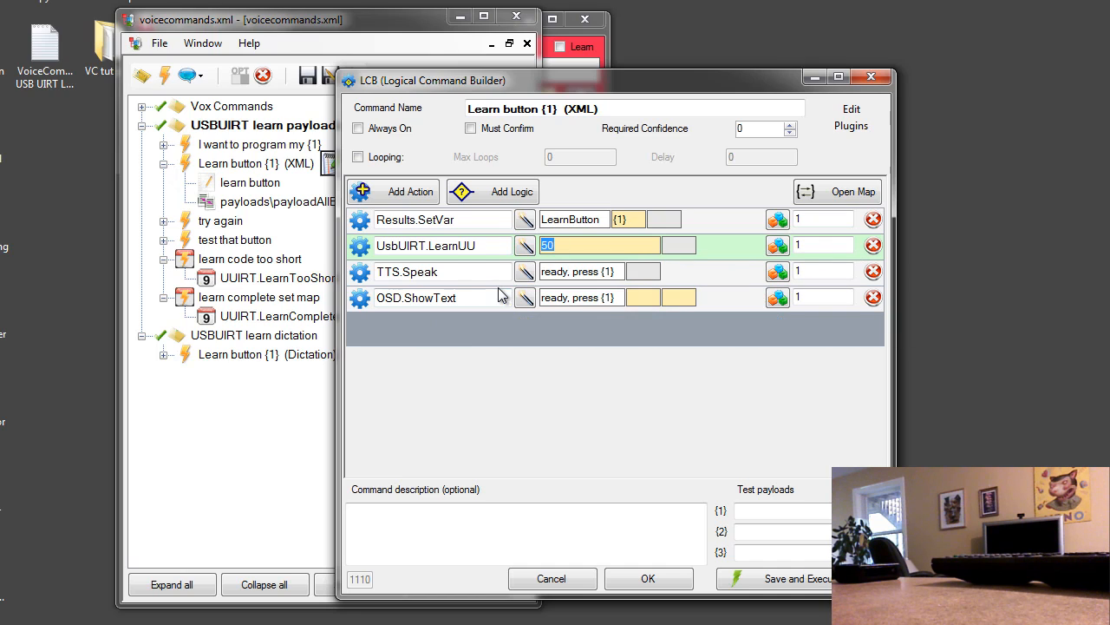
{"action": "mouse_move", "coordinate": [430, 246]}
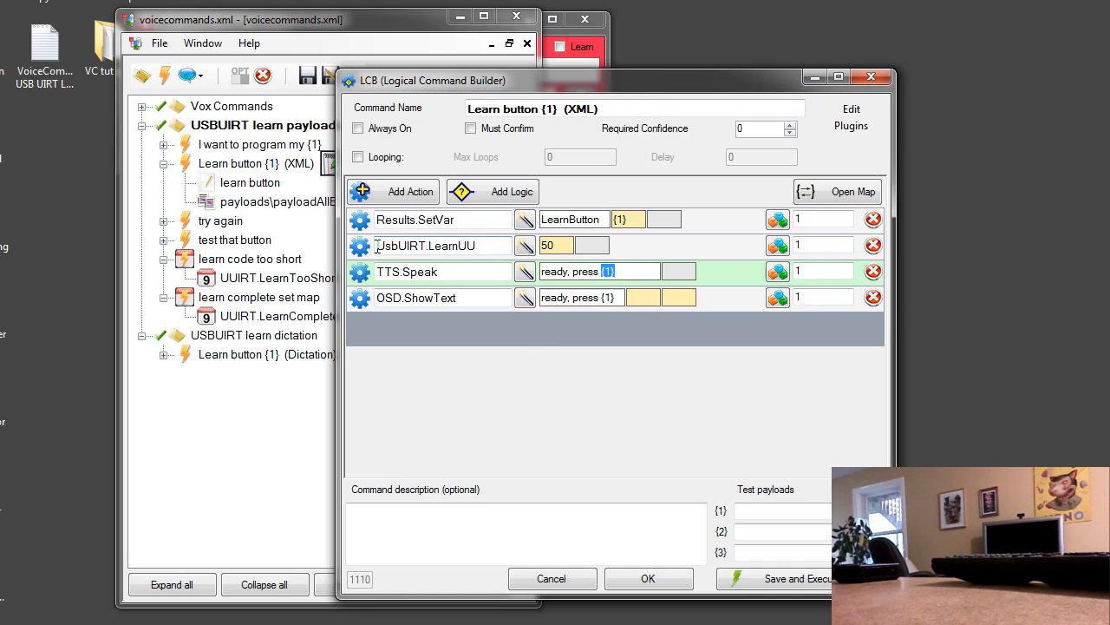
- Inspect the UsbUIRT.LearnUU action and close the Learn button {1} (XML) builder unchanged
{"action": "double_click", "coordinate": [425, 246]}
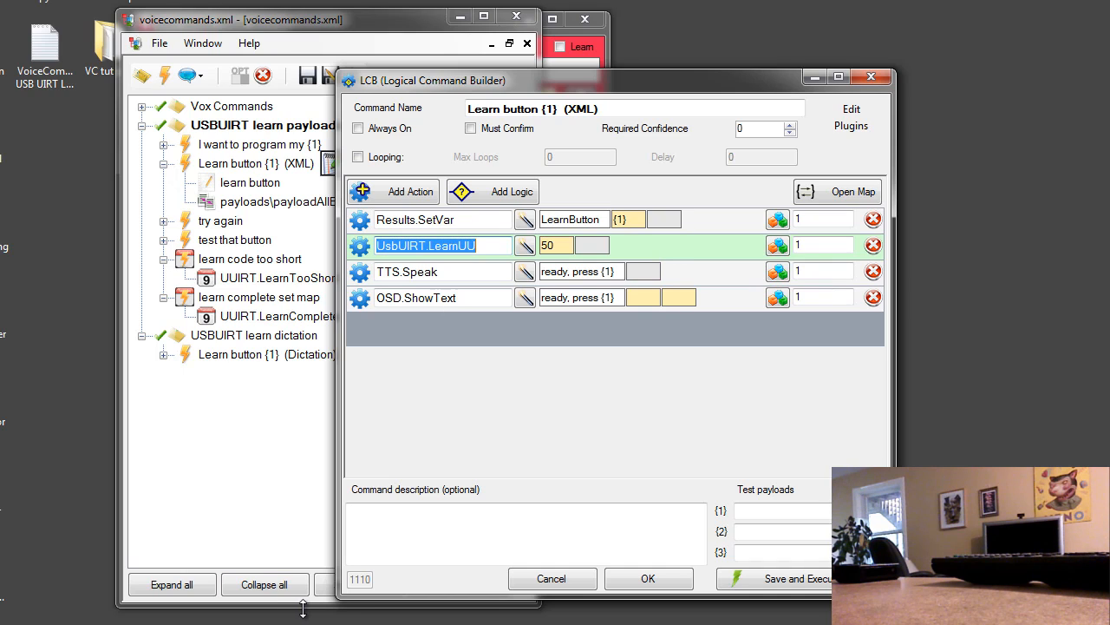
{"action": "left_click", "coordinate": [553, 577]}
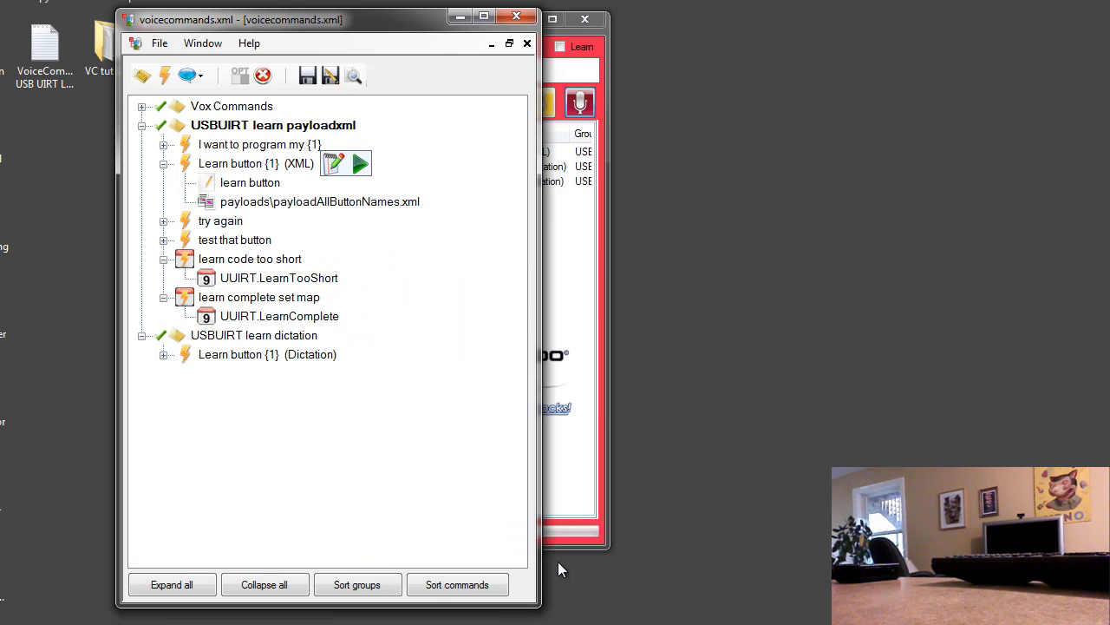
{"action": "mouse_move", "coordinate": [230, 307]}
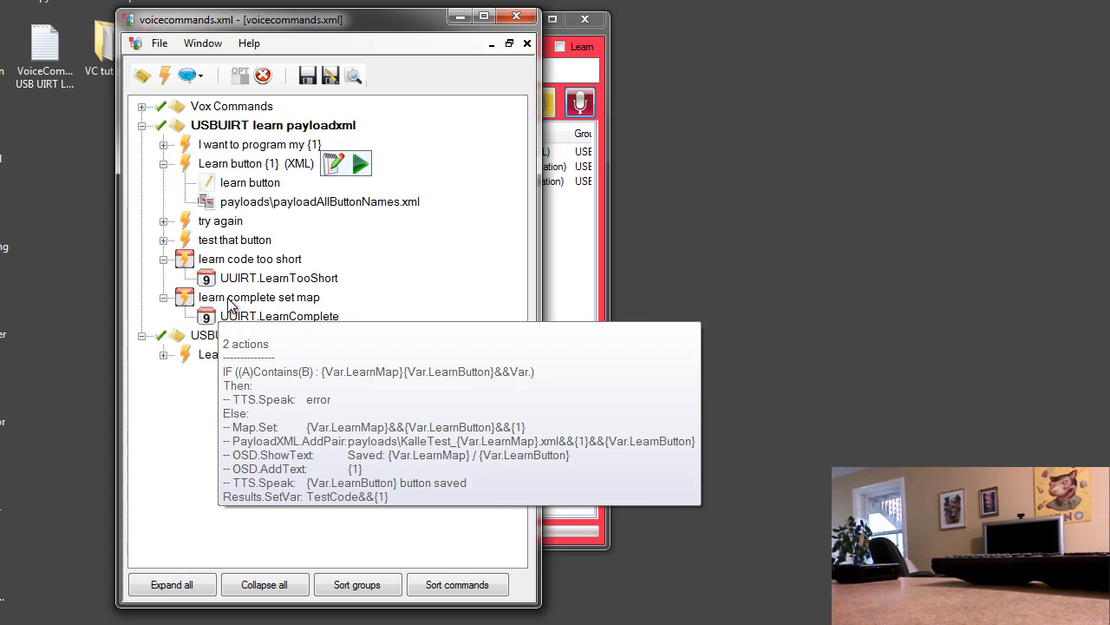
- Bring 'learn complete set map' into the builder, move it aside, and inspect the Map.Set map-name parameter
{"action": "left_click", "coordinate": [258, 297]}
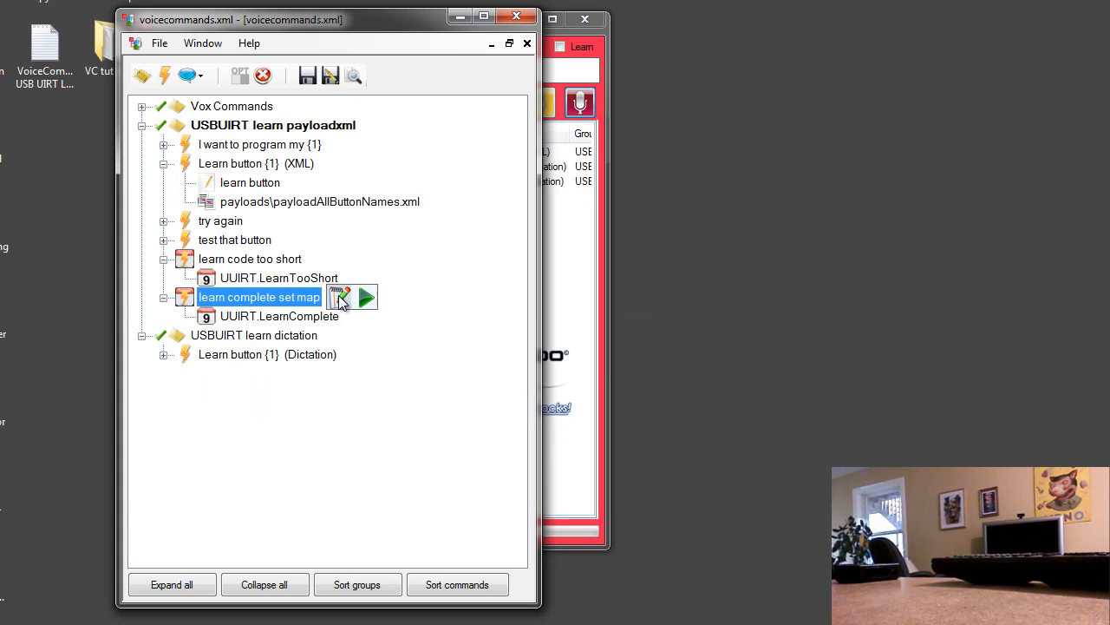
{"action": "left_click", "coordinate": [279, 315]}
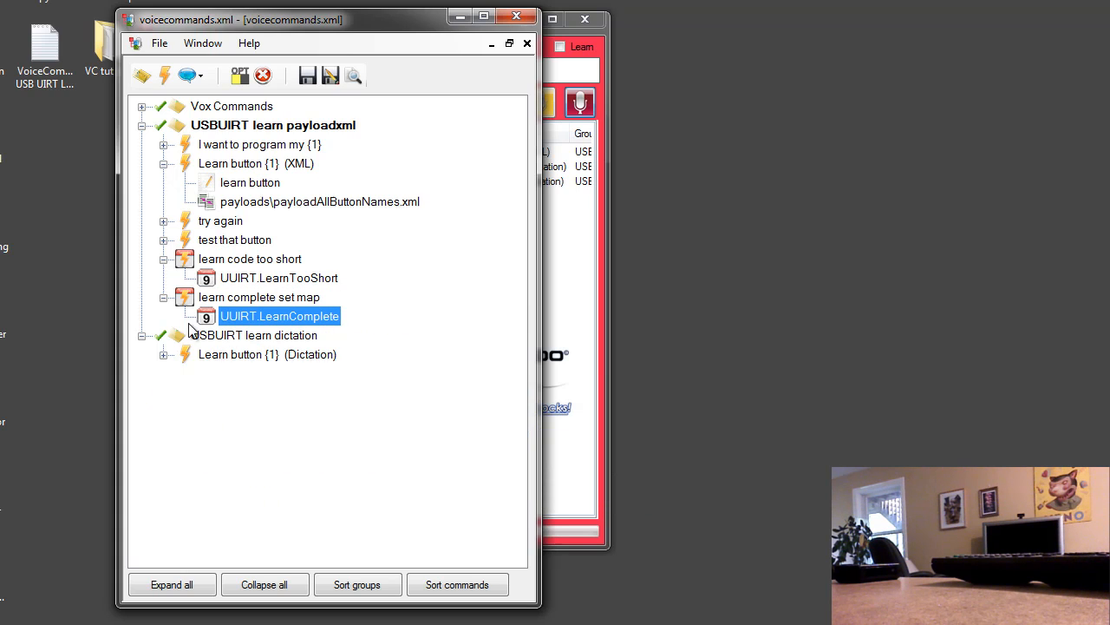
{"action": "double_click", "coordinate": [279, 316]}
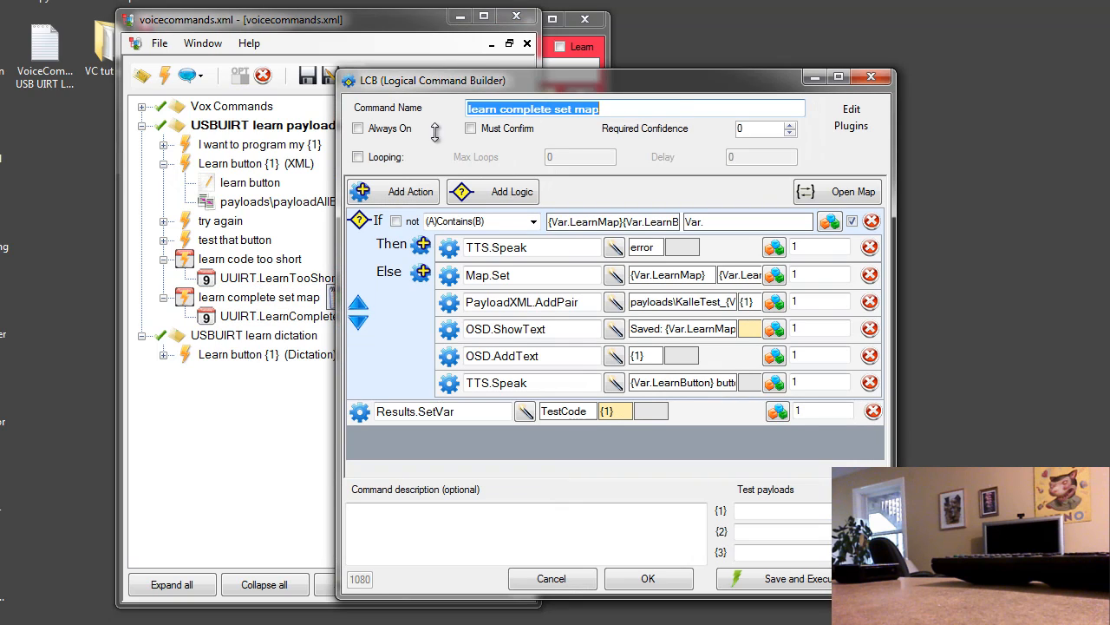
{"action": "left_click_drag", "start_coordinate": [434, 79], "coordinate": [405, 51]}
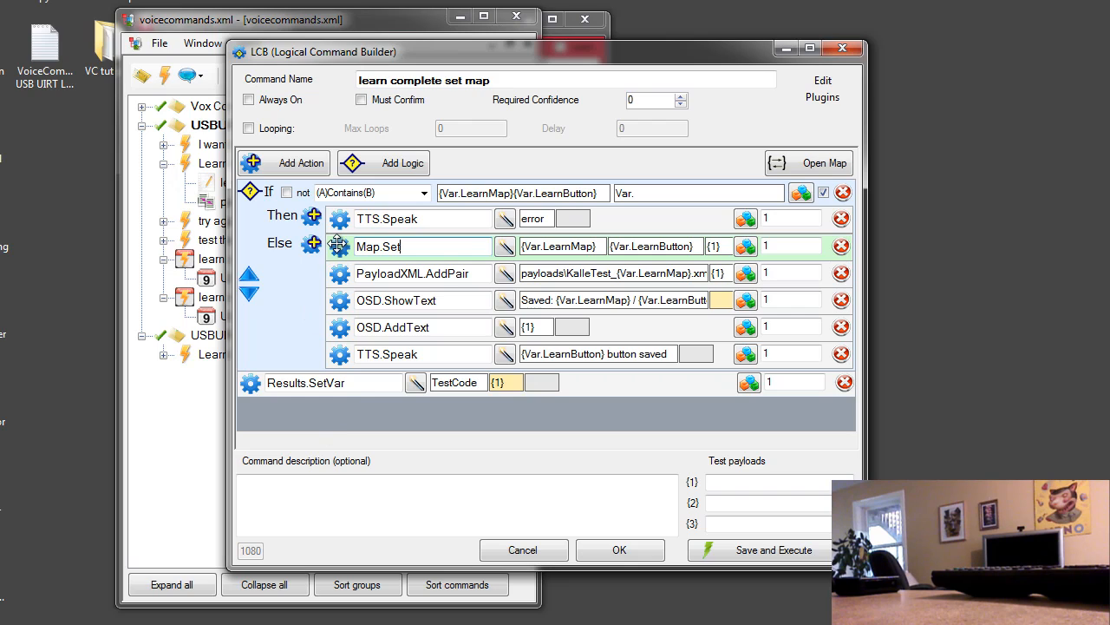
{"action": "mouse_move", "coordinate": [449, 247]}
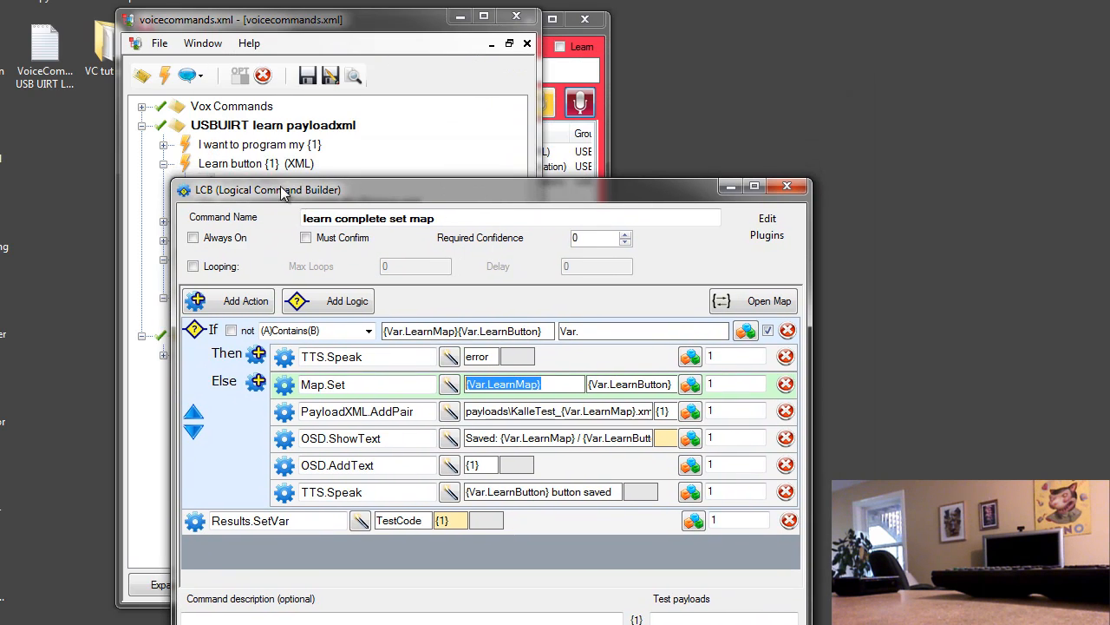
{"action": "mouse_move", "coordinate": [332, 153]}
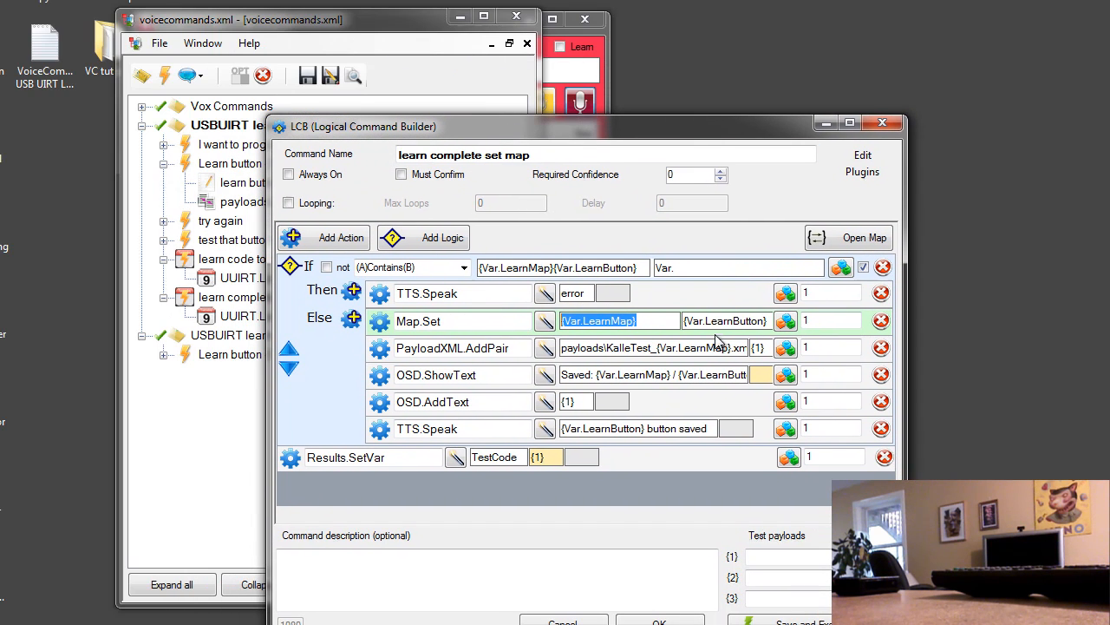
{"action": "double_click", "coordinate": [690, 321]}
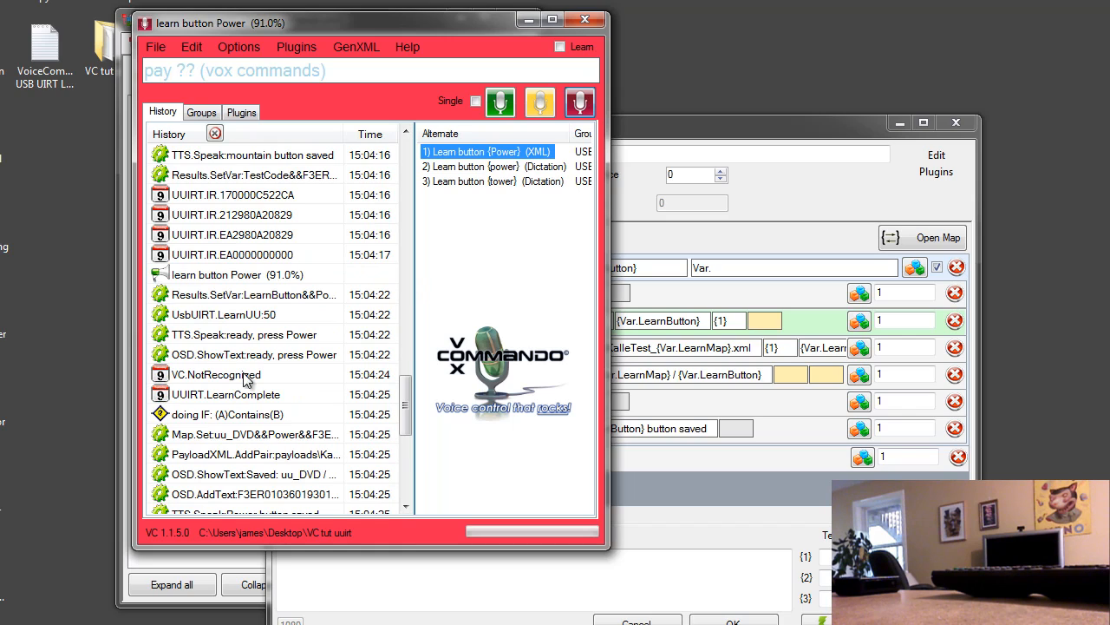
{"action": "mouse_move", "coordinate": [233, 397]}
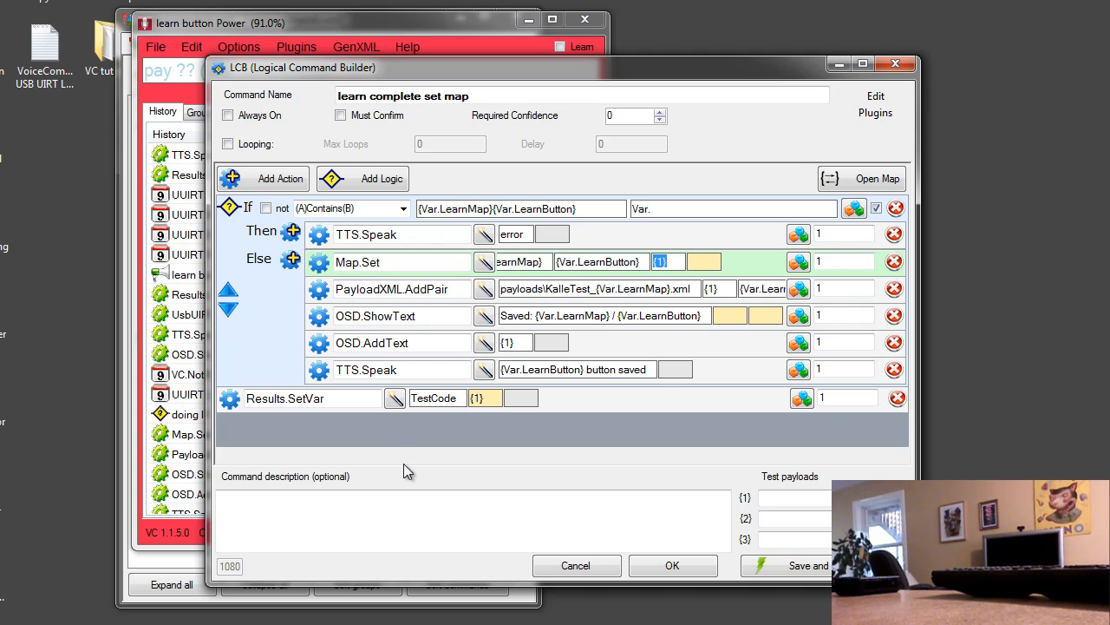
{"action": "mouse_move", "coordinate": [435, 467]}
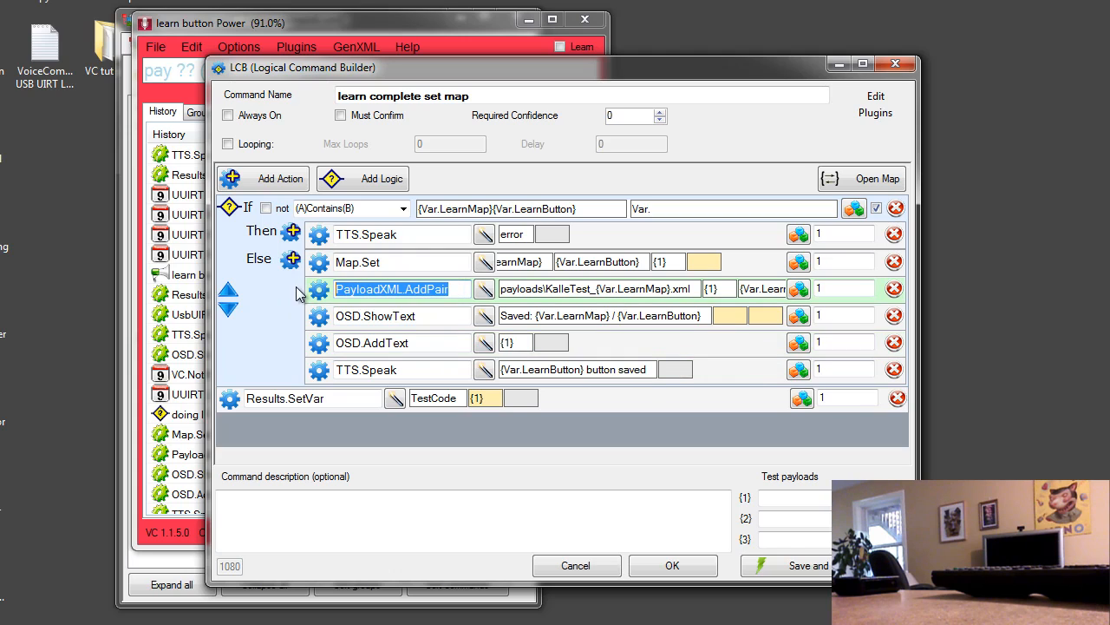
- Delete the PayloadXML.AddPair action from the Else branch of 'learn complete set map'
{"action": "left_click", "coordinate": [894, 288]}
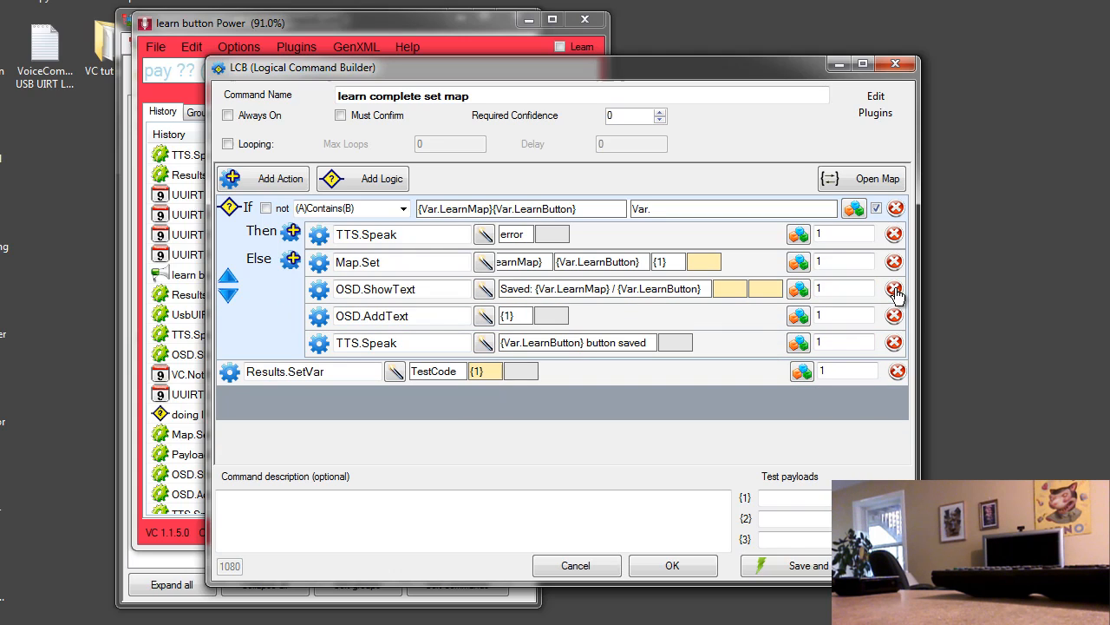
{"action": "mouse_move", "coordinate": [551, 463]}
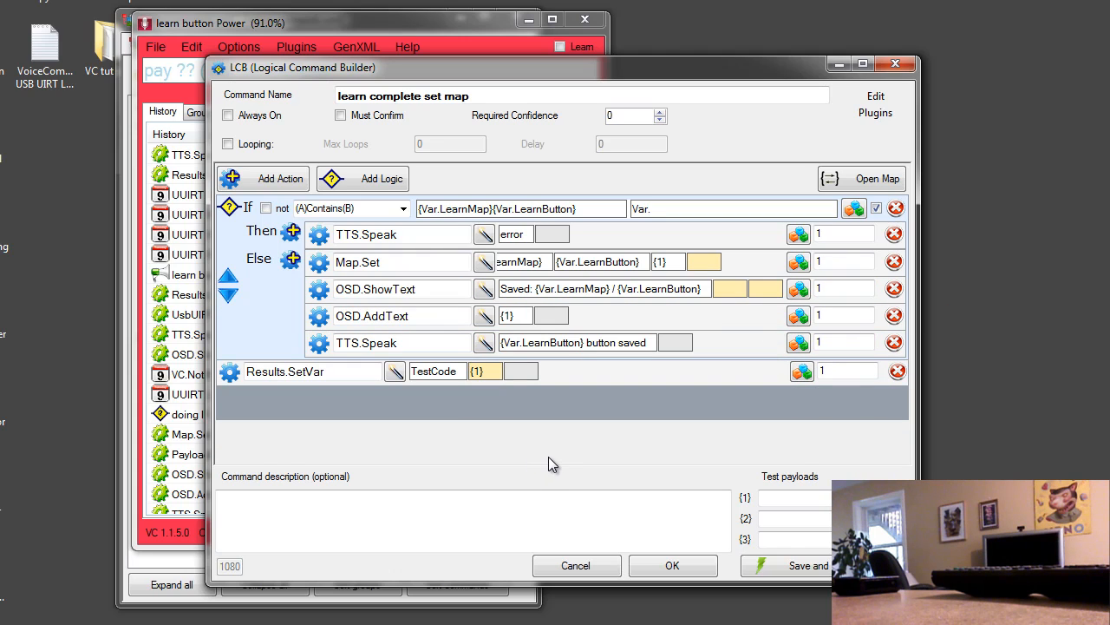
{"action": "mouse_move", "coordinate": [409, 444]}
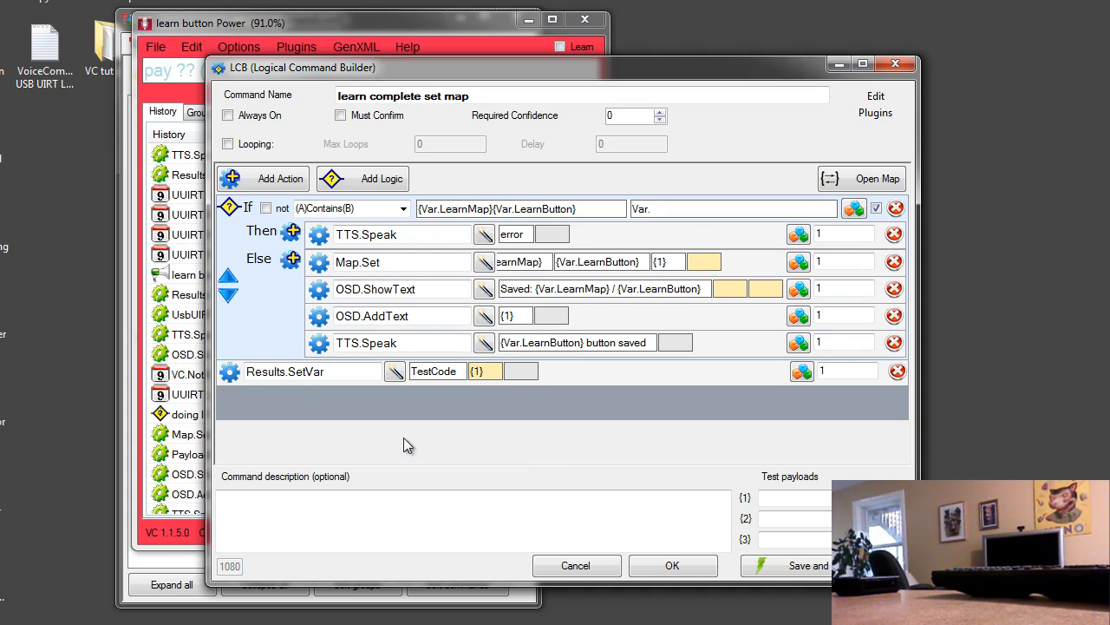
{"action": "mouse_move", "coordinate": [409, 445]}
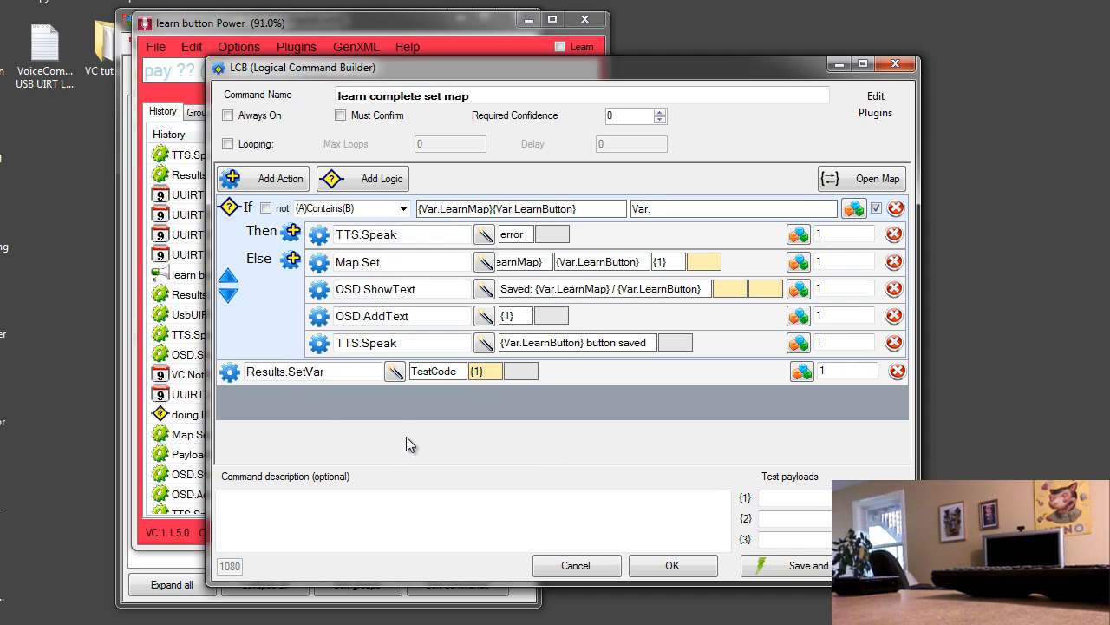
{"action": "mouse_move", "coordinate": [715, 618]}
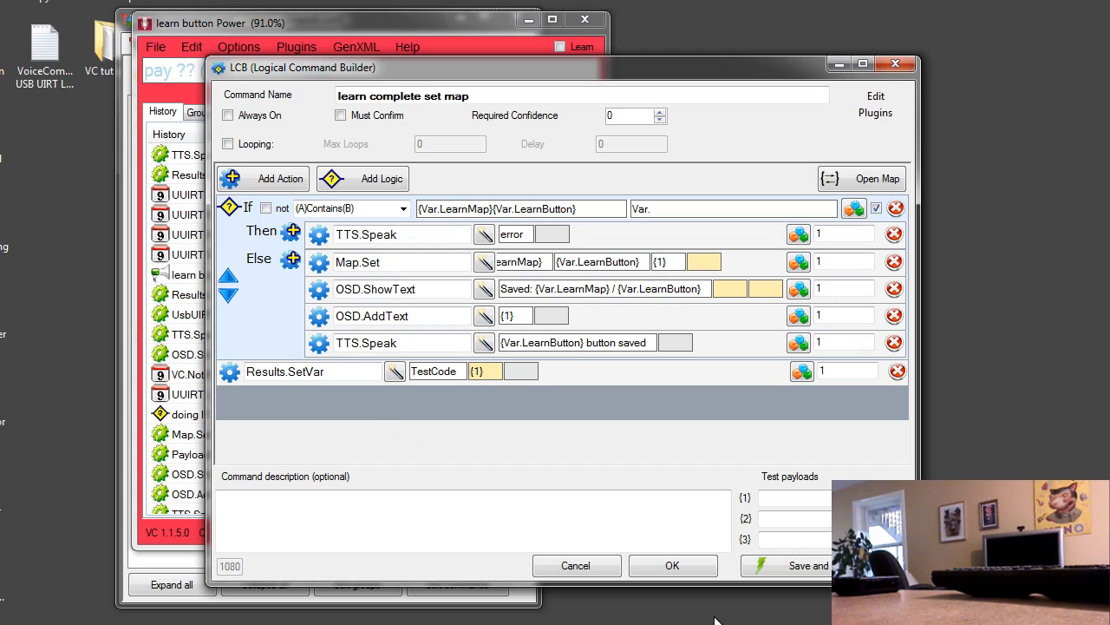
{"action": "mouse_move", "coordinate": [700, 614]}
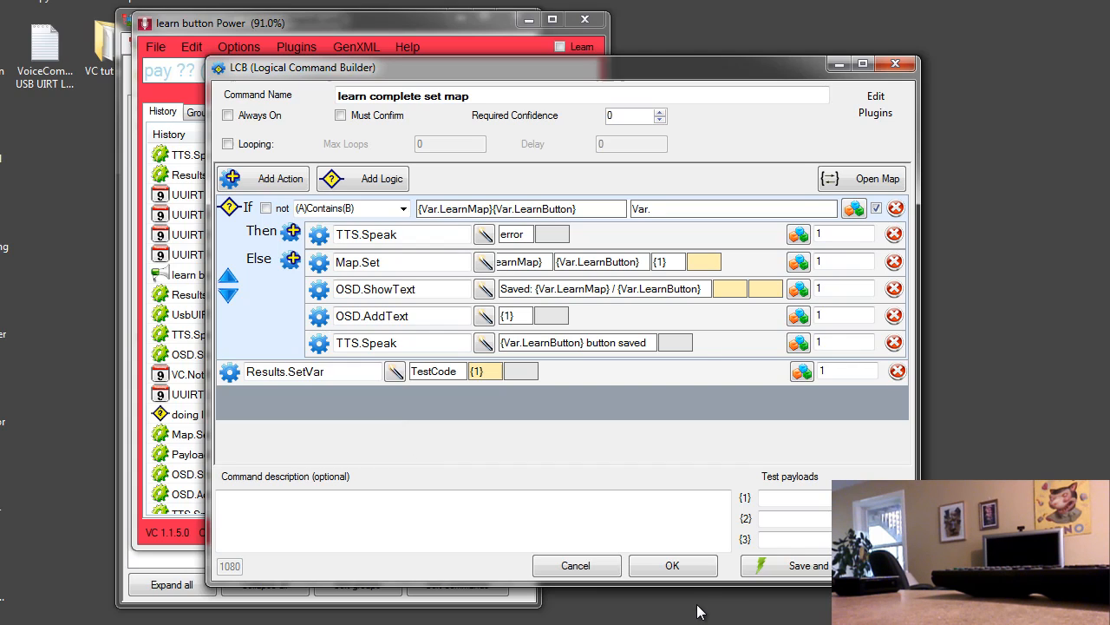